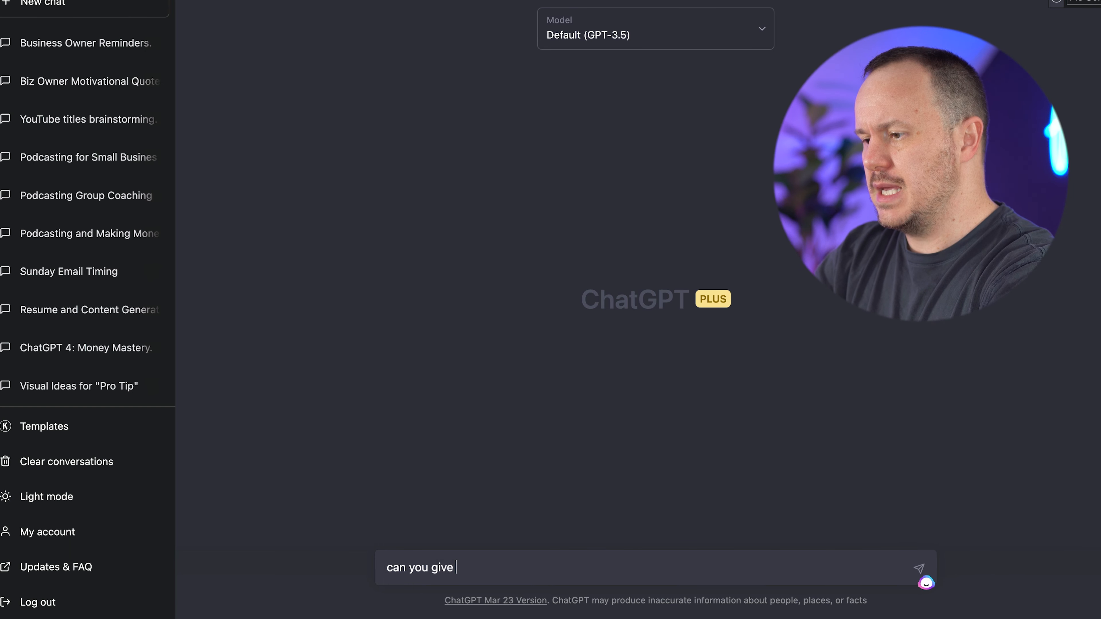
# Ask ChatGPT for 10 fun, one-sentence daily reminders for biz owners and select the reply to copy
pyautogui.write('me 10 fun')
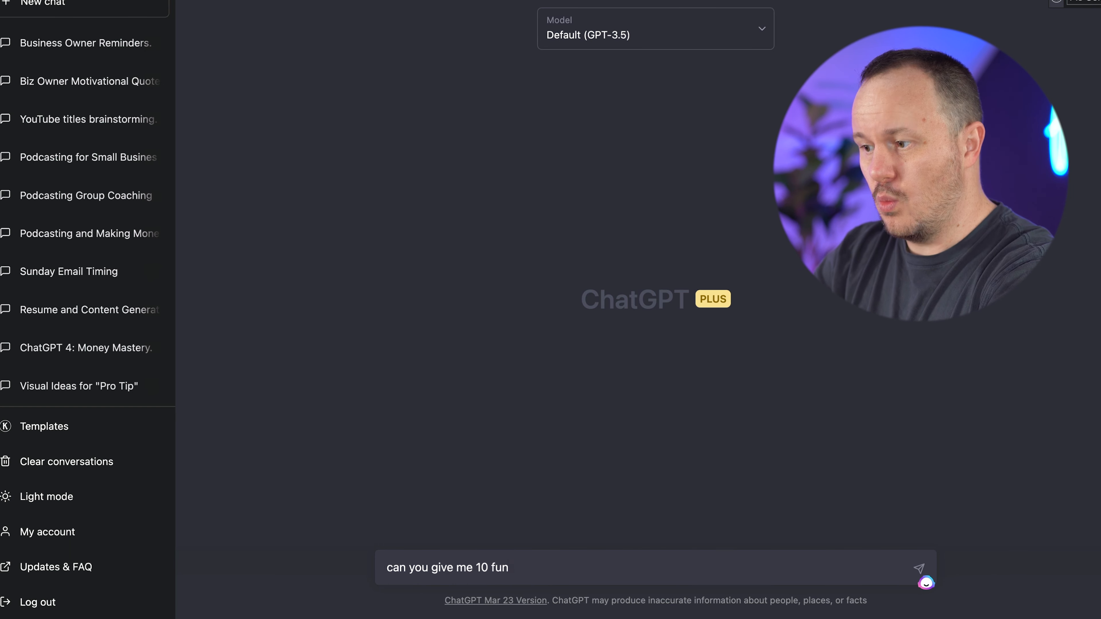
pyautogui.write(', one sentence, daily')
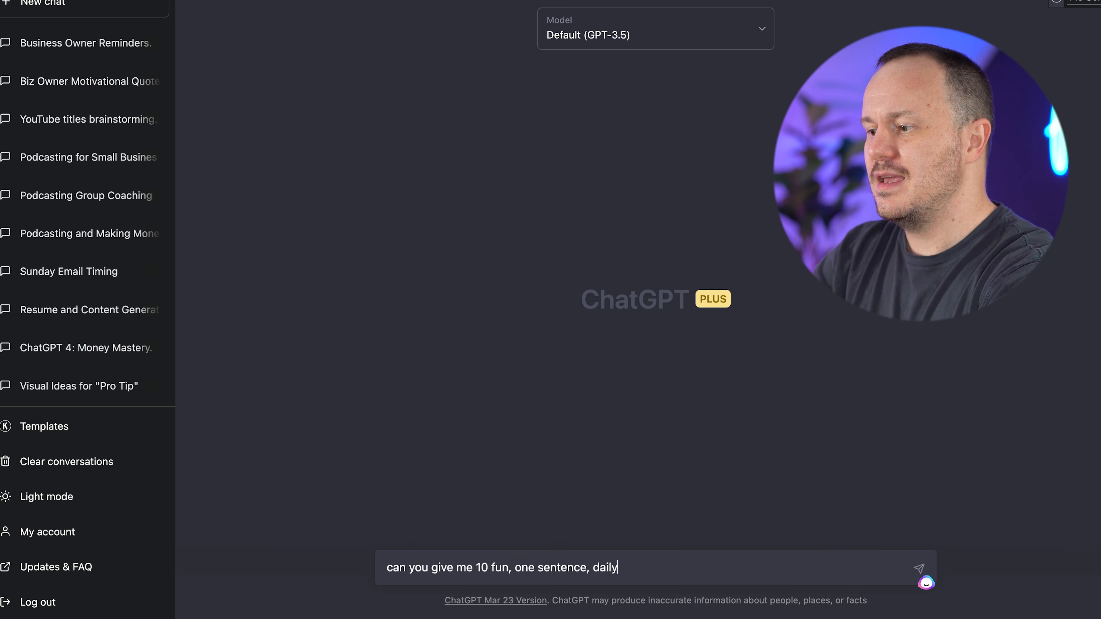
pyautogui.write('reminders for biz o')
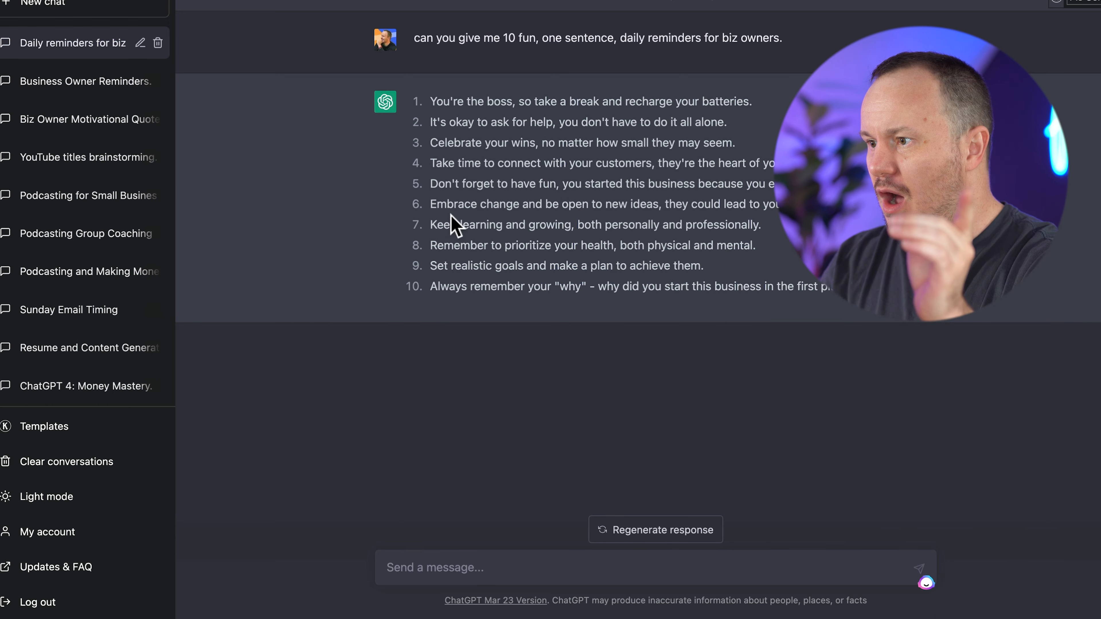
pyautogui.moveTo(432, 204); pyautogui.dragTo(779, 204)
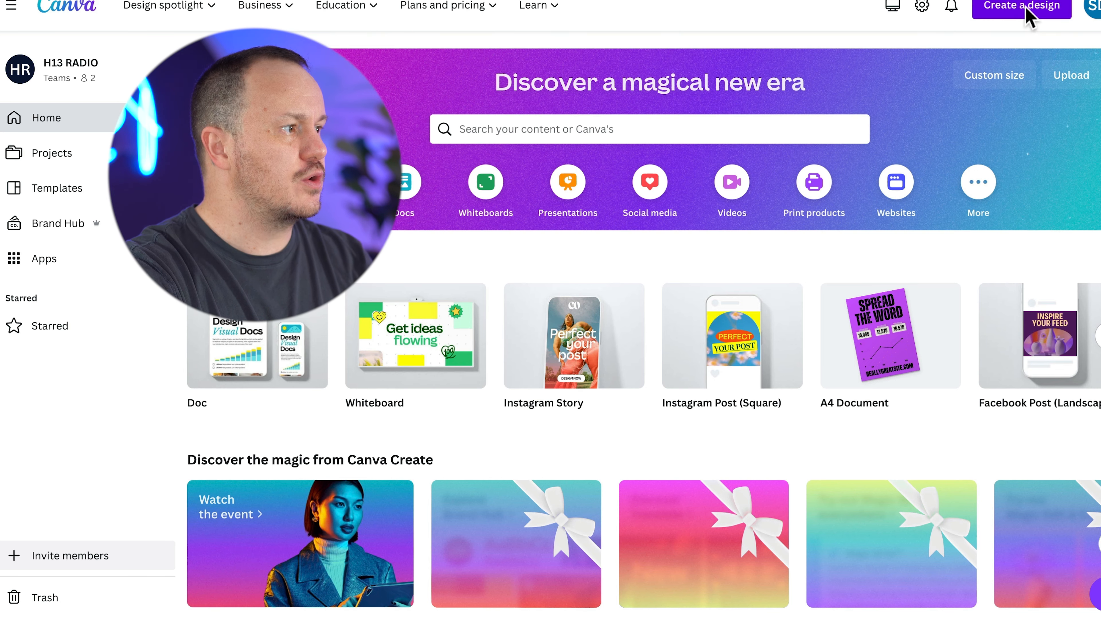
# Start a new blank 1080 × 1350 px design from Create a design
pyautogui.click(1020, 6)
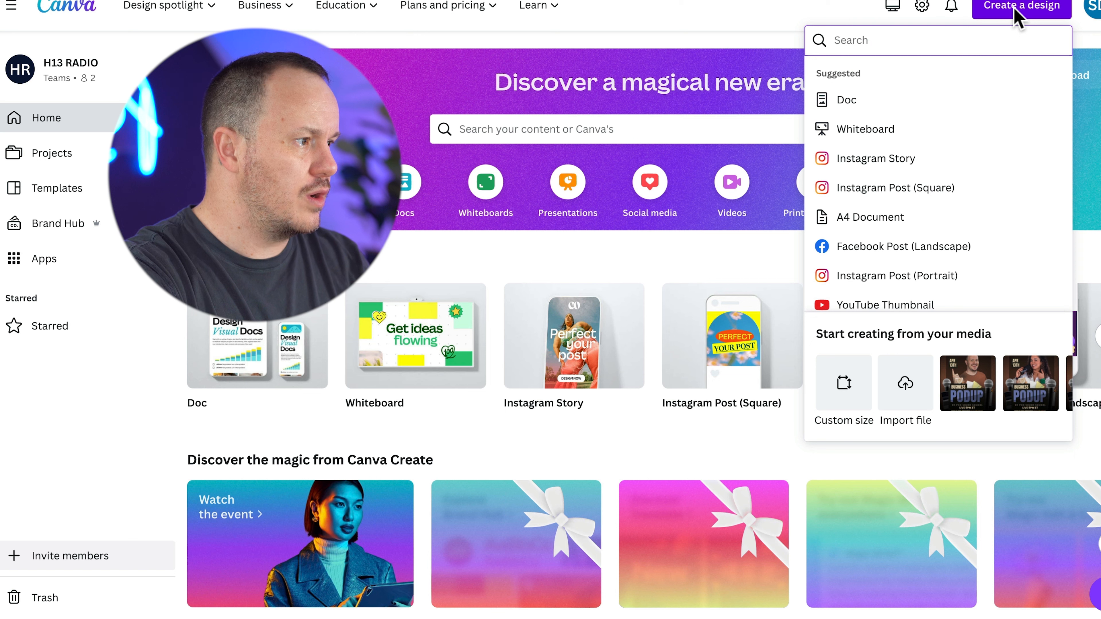
pyautogui.moveTo(962, 225)
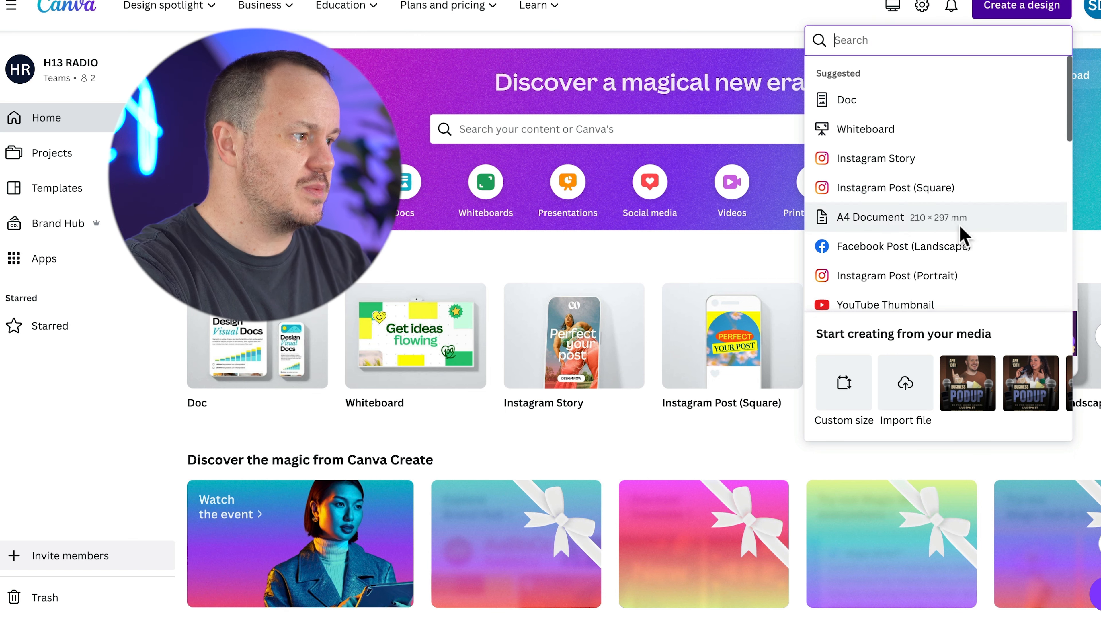
pyautogui.scroll(-3)
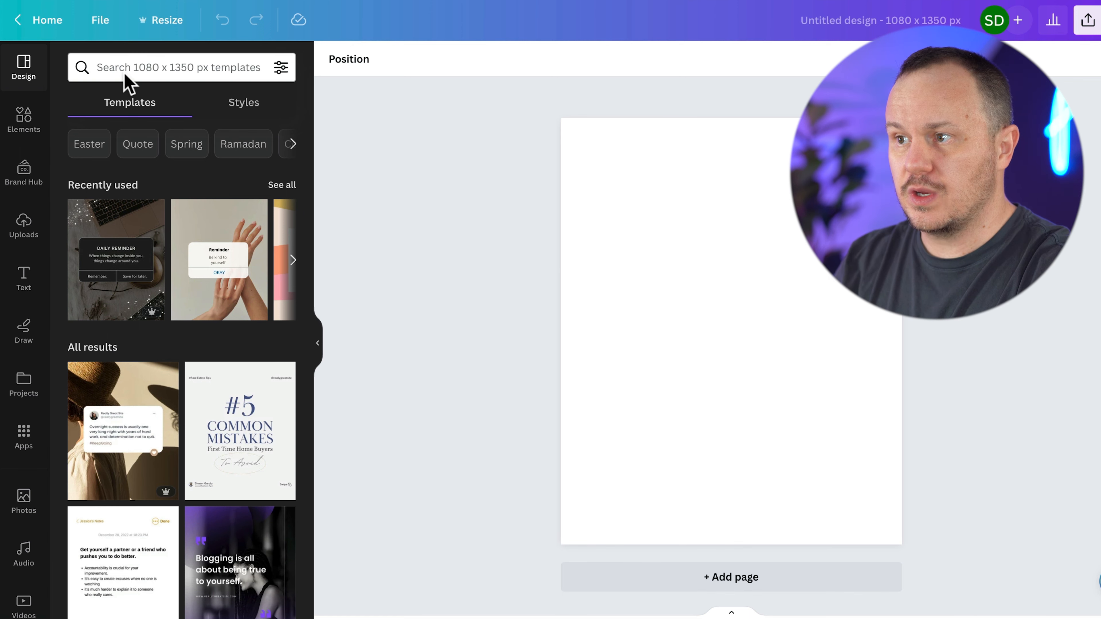
# Search templates for 'reminder' and apply the dark Daily Reminder template to the page
pyautogui.click(176, 68)
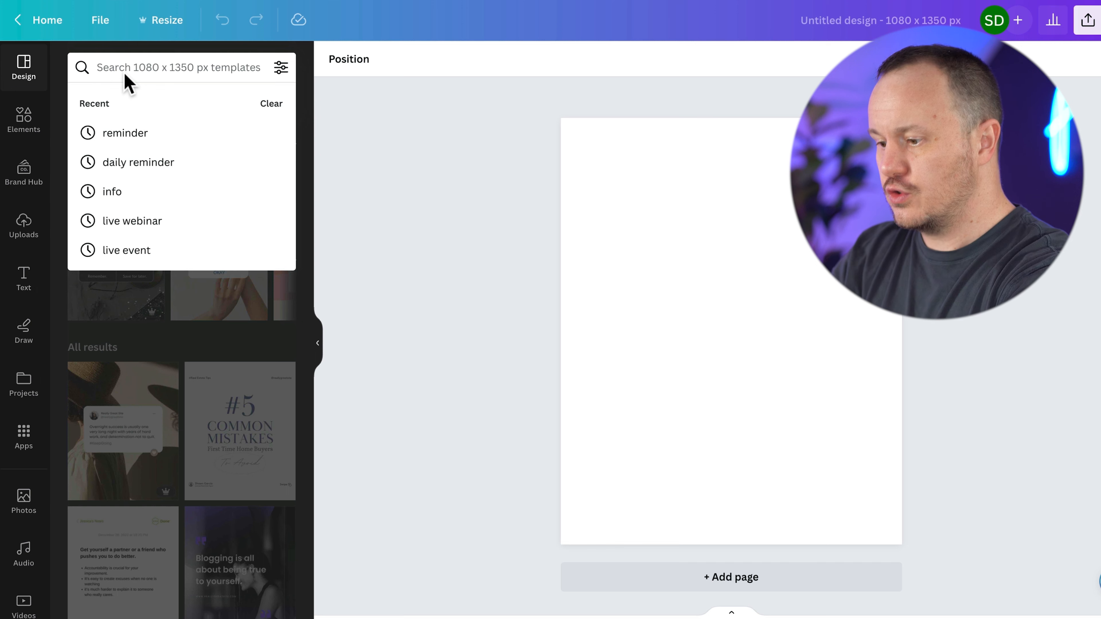
pyautogui.click(125, 133)
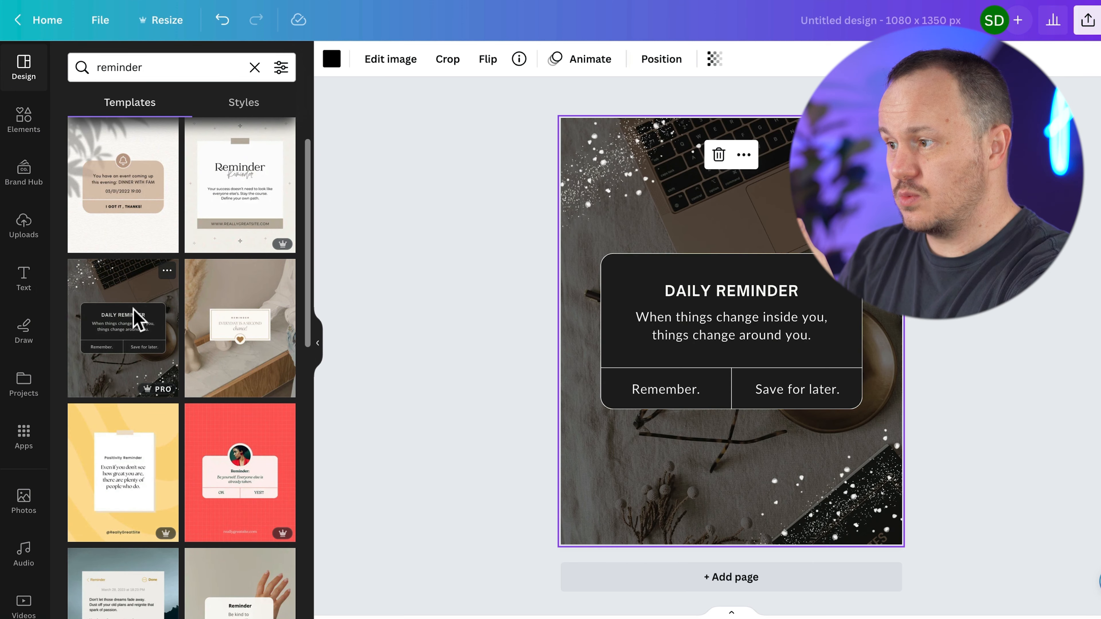
pyautogui.click(446, 391)
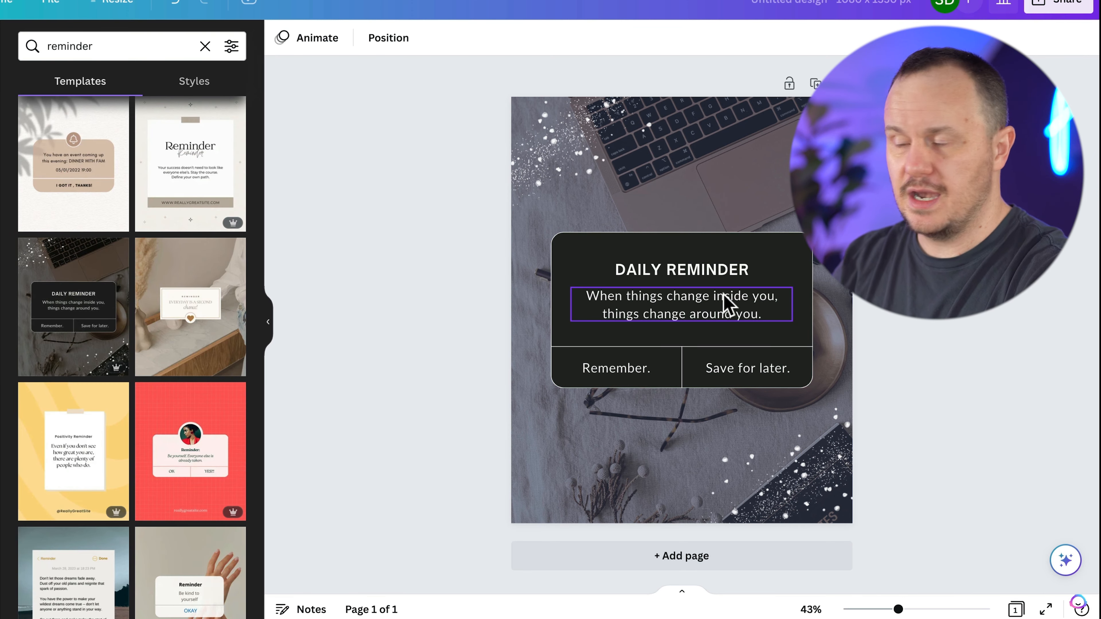
# Replace the quote with 'Embrace change and be open to new ideas…' and narrow the text box to fit the card
pyautogui.click(681, 303)
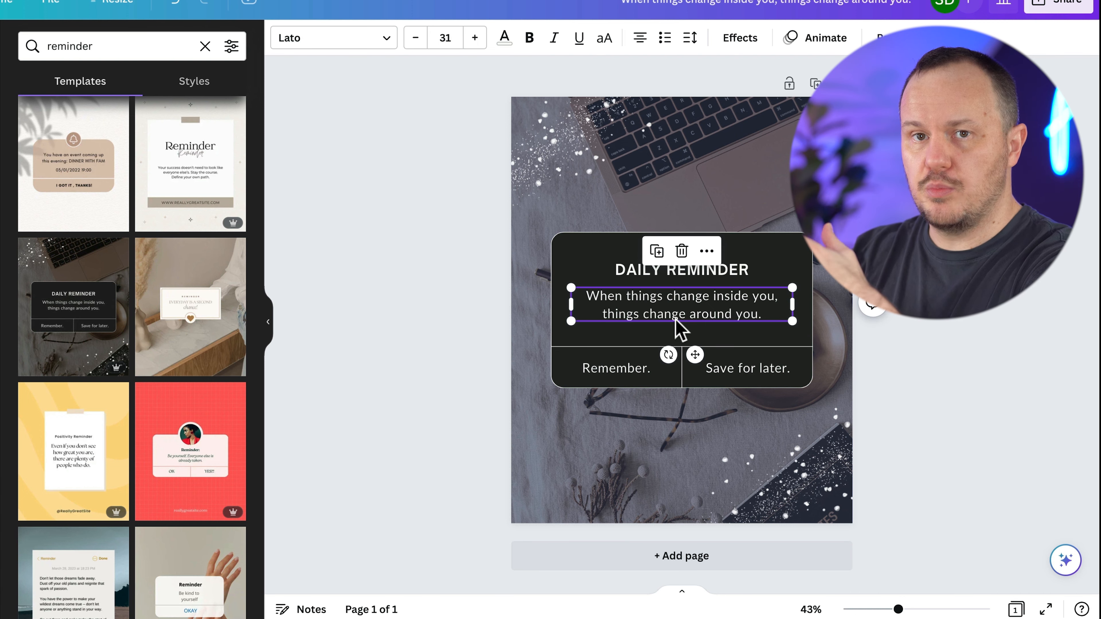
pyautogui.tripleClick(681, 303)
pyautogui.write('Embrace change and be open to new ideas, they could lead to your next big success.')
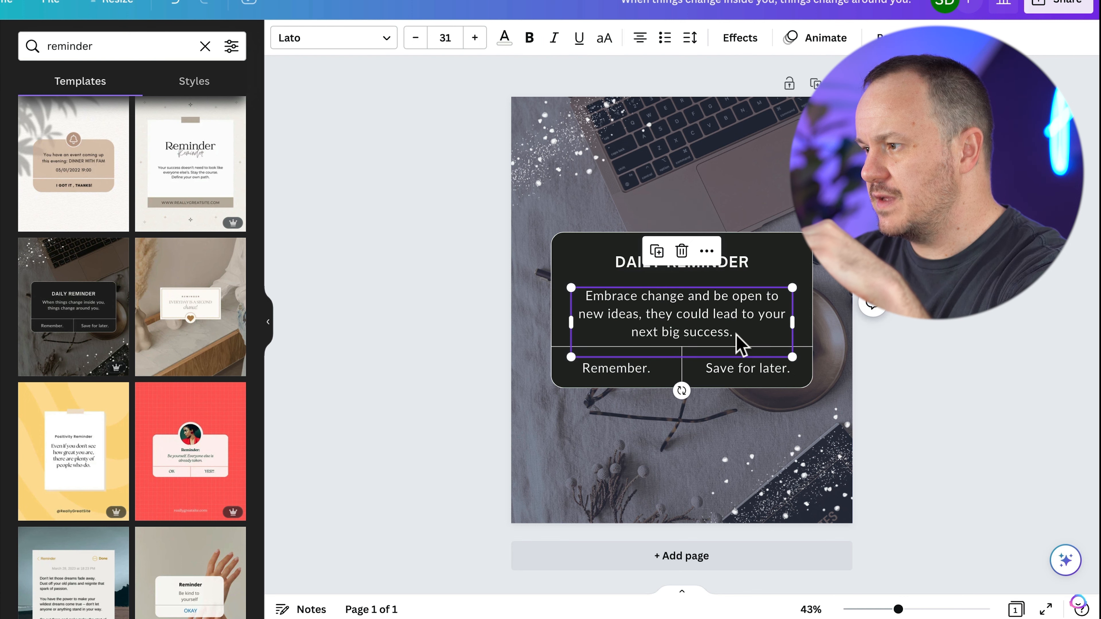
pyautogui.moveTo(791, 322); pyautogui.dragTo(778, 326)
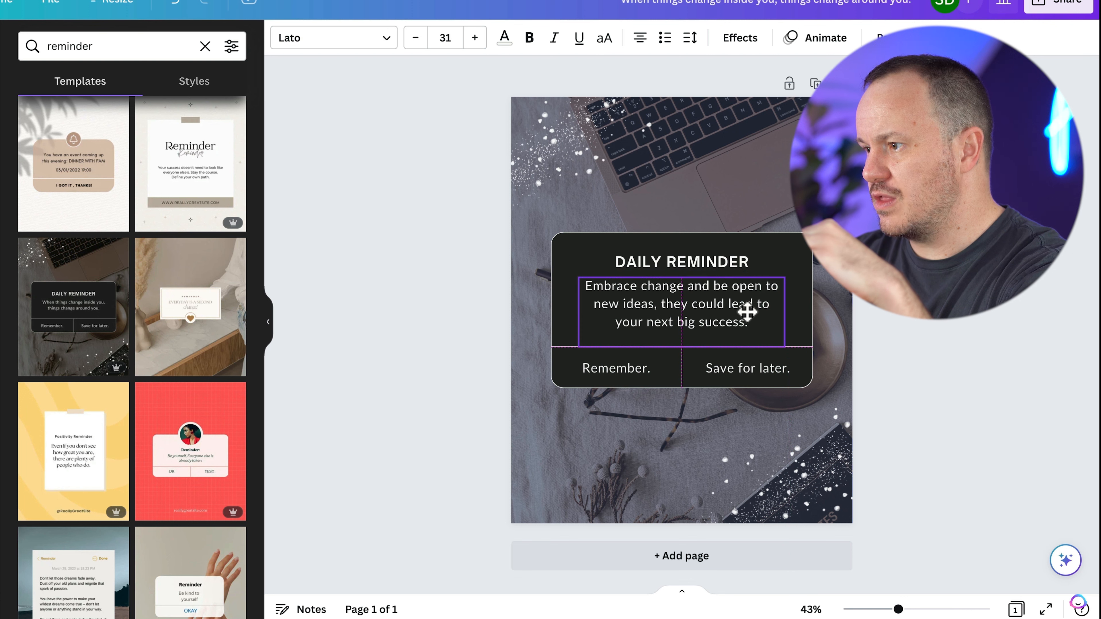
pyautogui.click(680, 305)
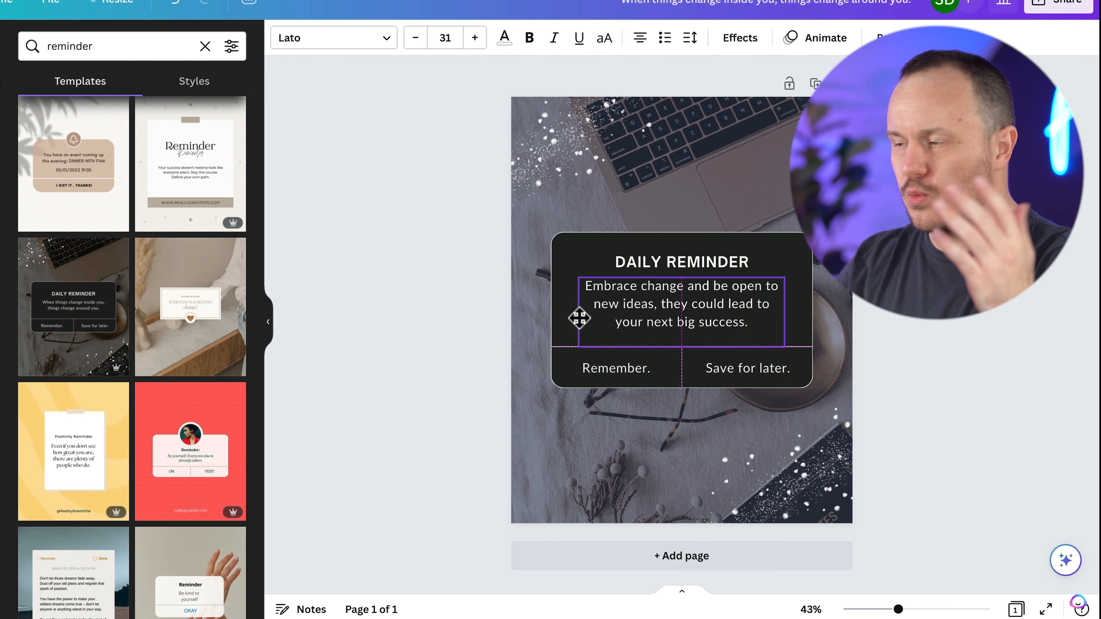
pyautogui.click(681, 304)
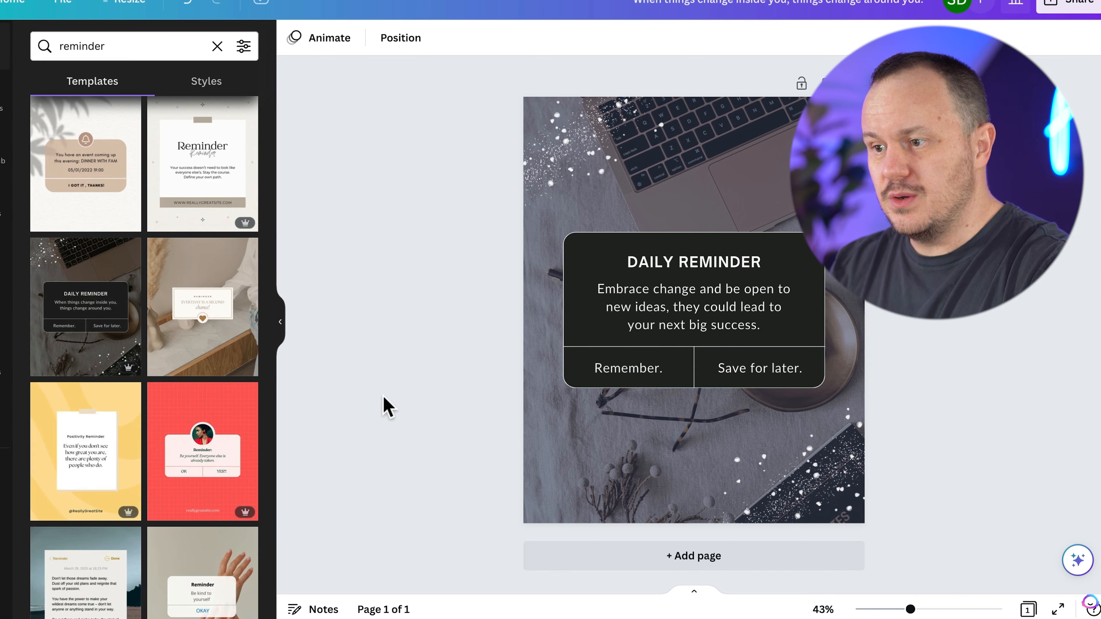
pyautogui.click(26, 385)
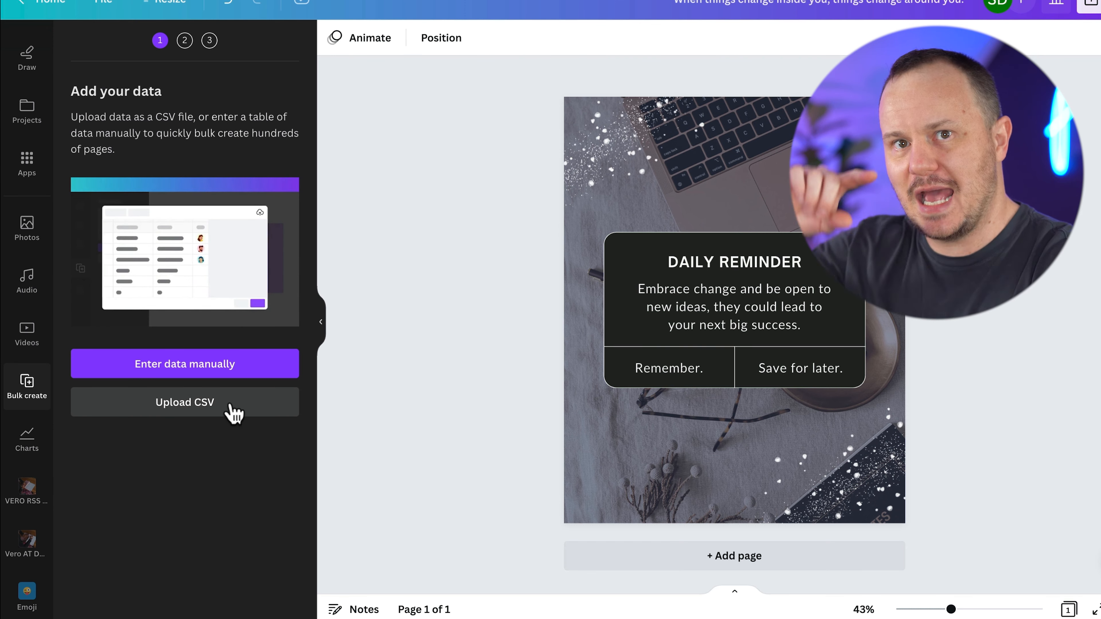
# Choose Enter data manually in Bulk create to get the data entry table
pyautogui.click(185, 364)
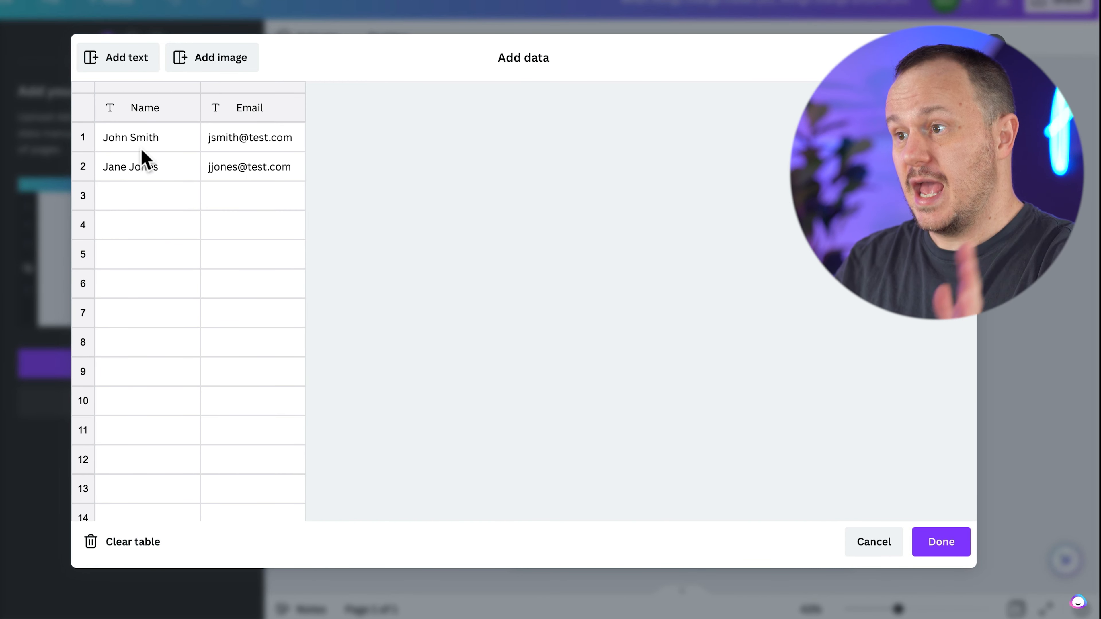
# Paste the ten ChatGPT reminders into the Name column and save the table with Done
pyautogui.click(130, 137)
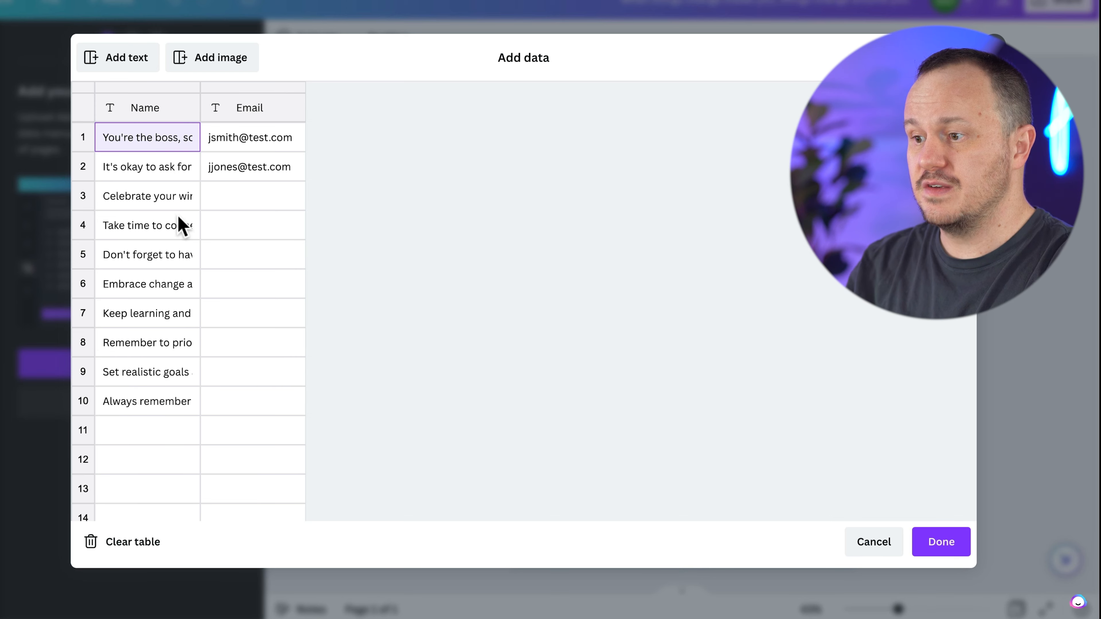
pyautogui.moveTo(242, 172)
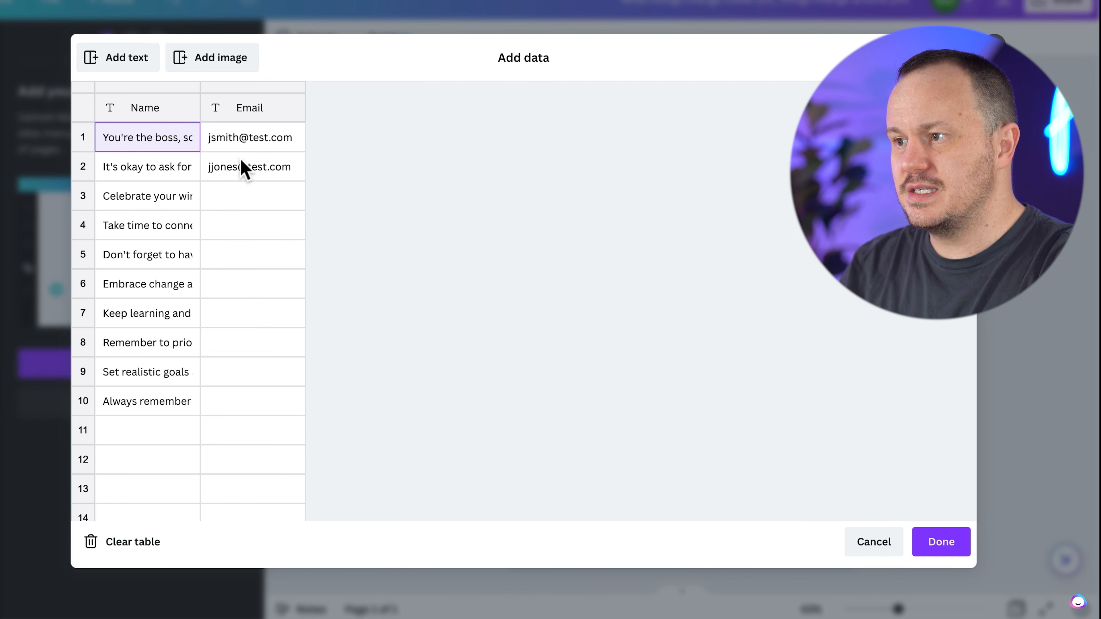
pyautogui.moveTo(241, 520)
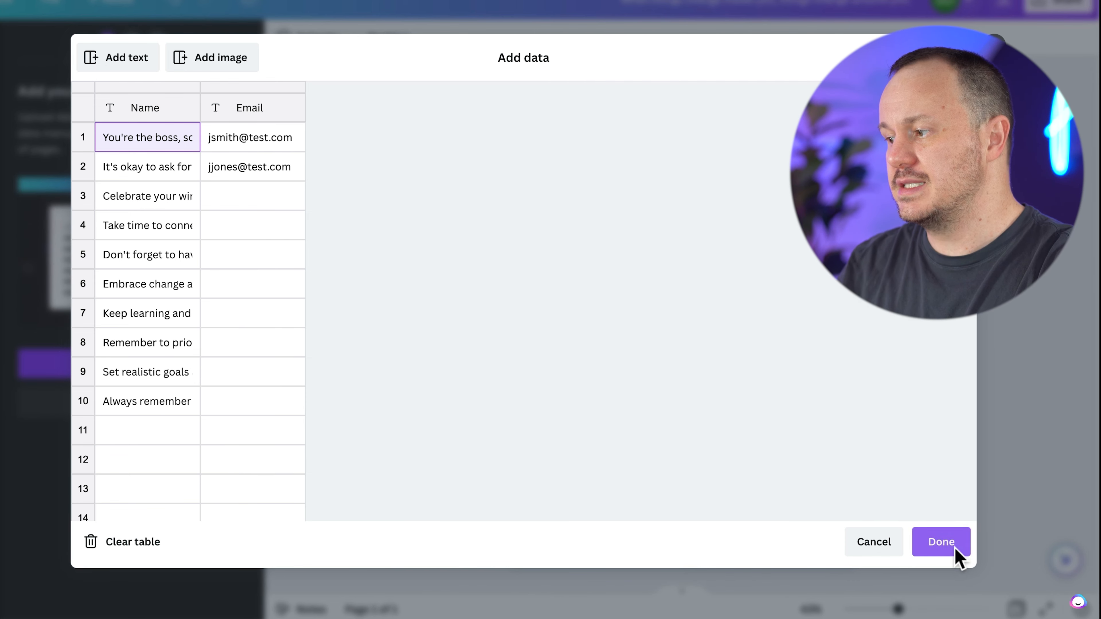
pyautogui.click(939, 541)
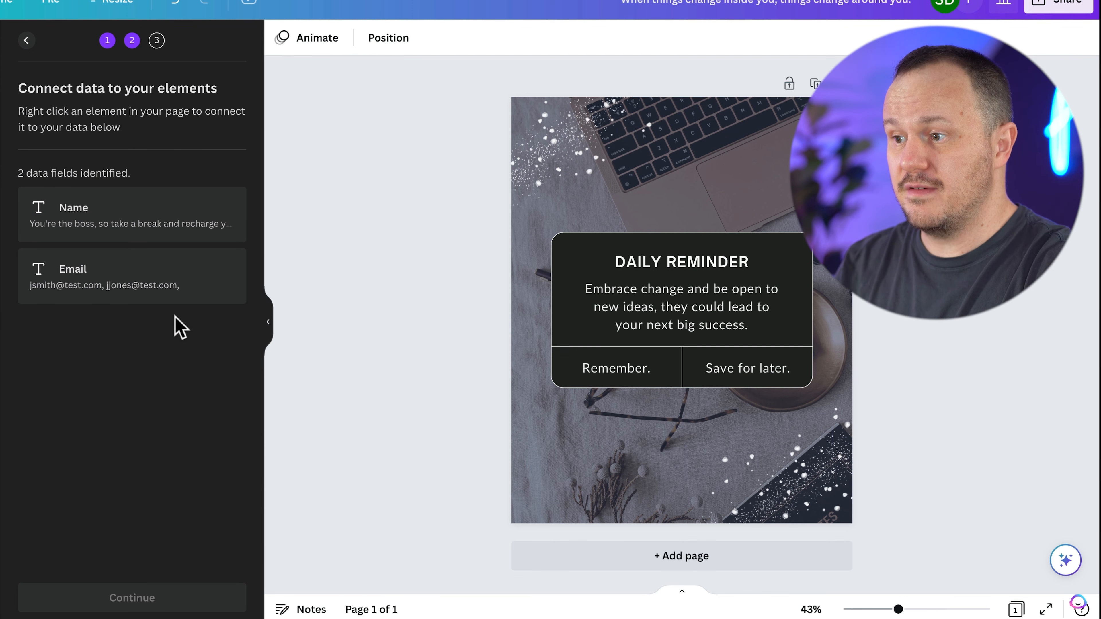
pyautogui.moveTo(109, 211)
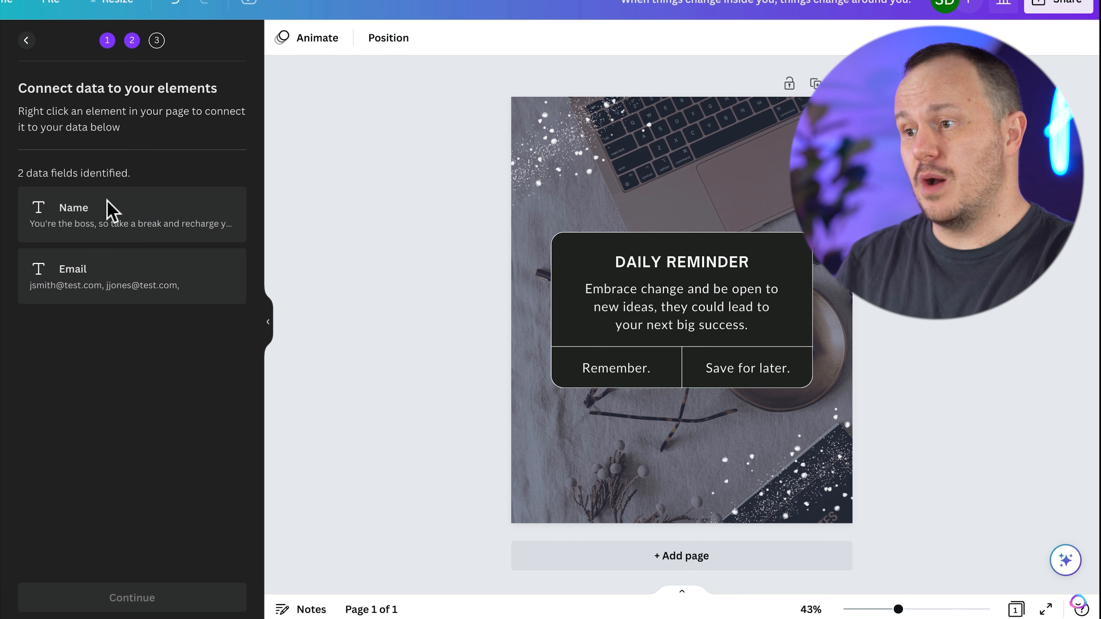
# Connect the quote text to the Name field so it shows {Name} and continue to Apply data
pyautogui.click(678, 307)
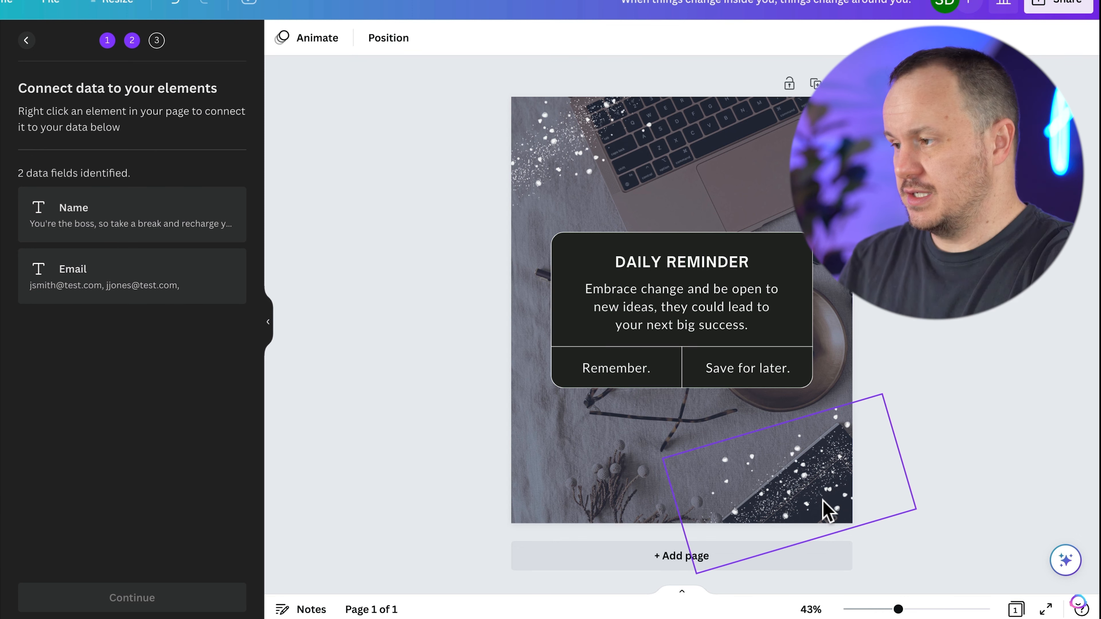
pyautogui.click(681, 306)
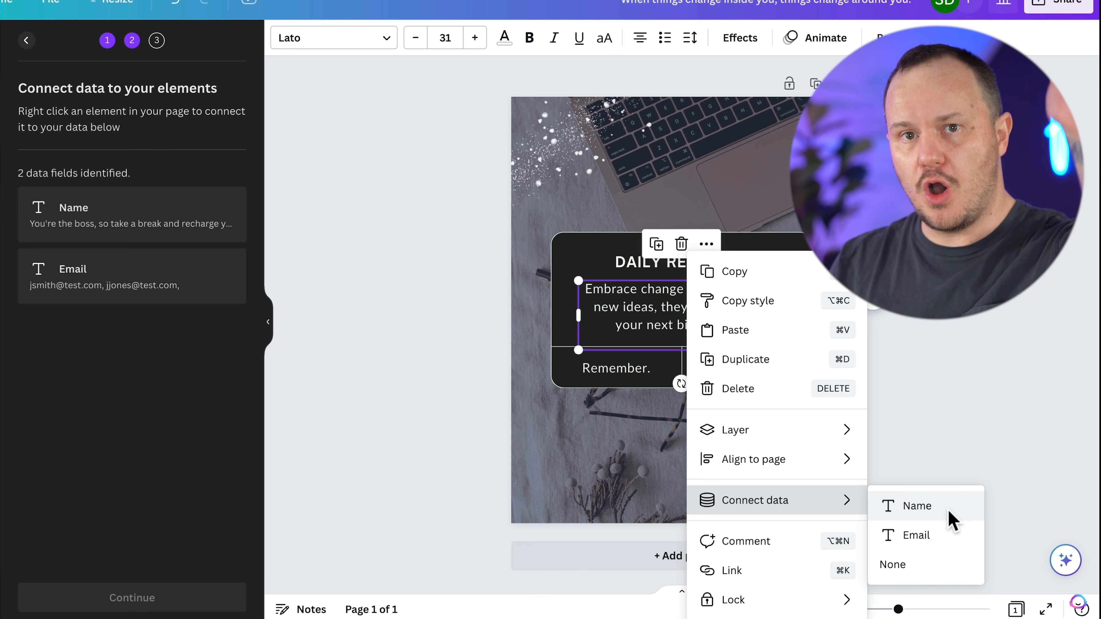
pyautogui.click(916, 505)
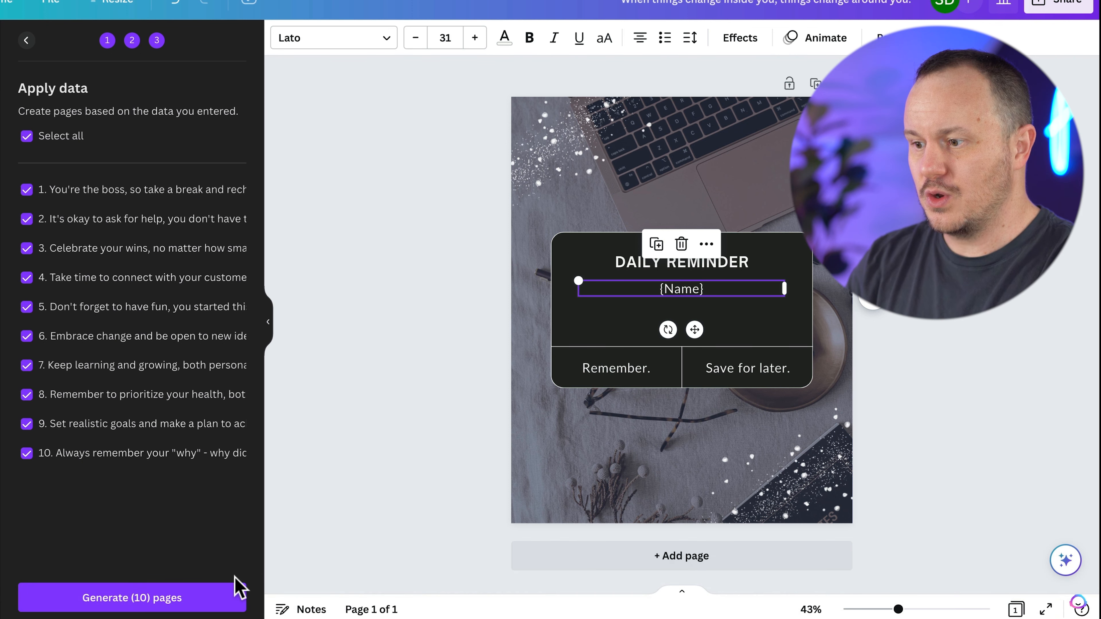
# Generate the ten Daily Reminder pages and switch to grid view to see them side by side
pyautogui.click(131, 597)
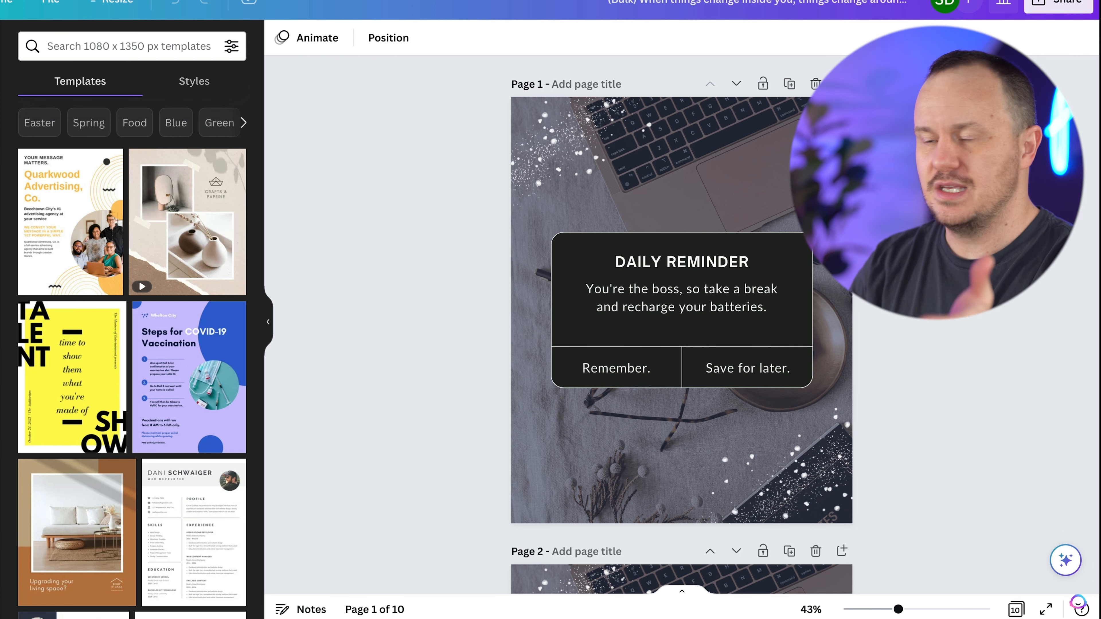
pyautogui.scroll(-3)
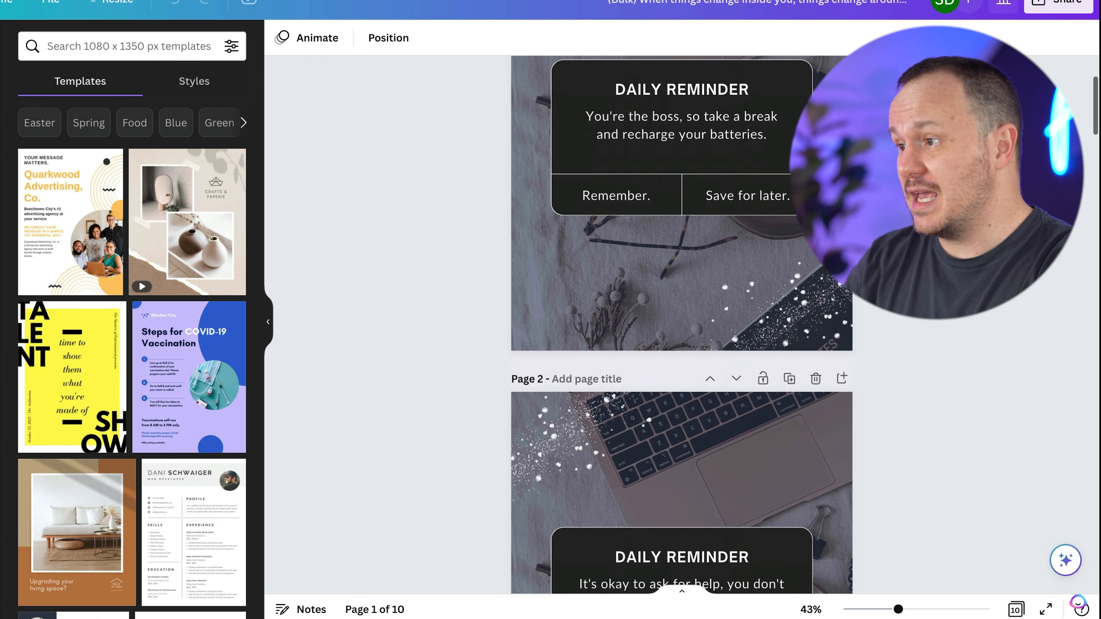
pyautogui.scroll(-3)
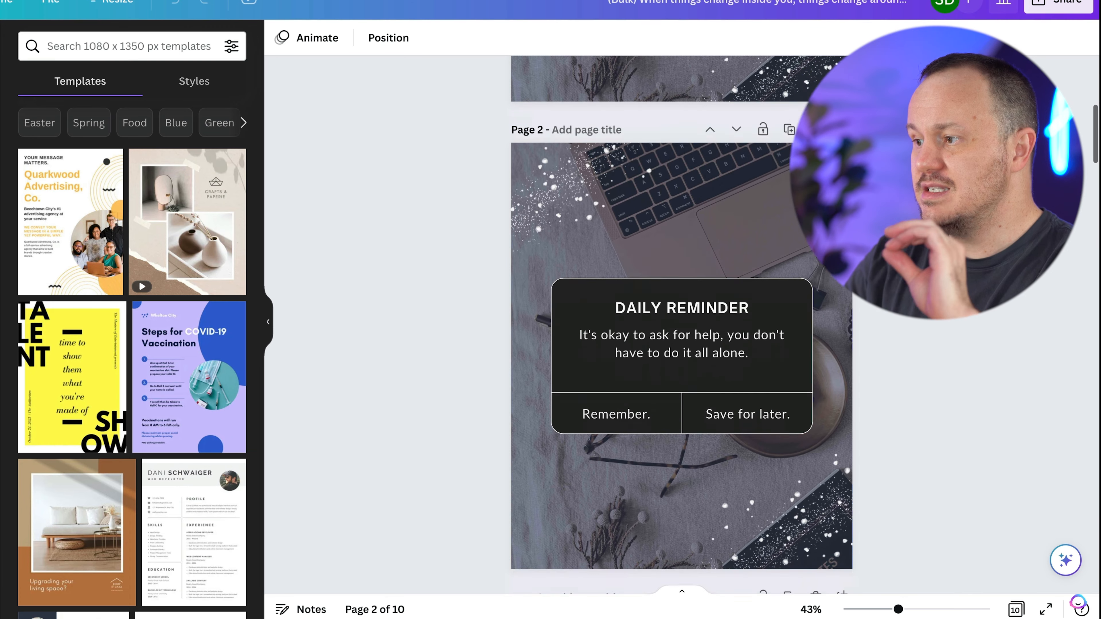
pyautogui.scroll(-3)
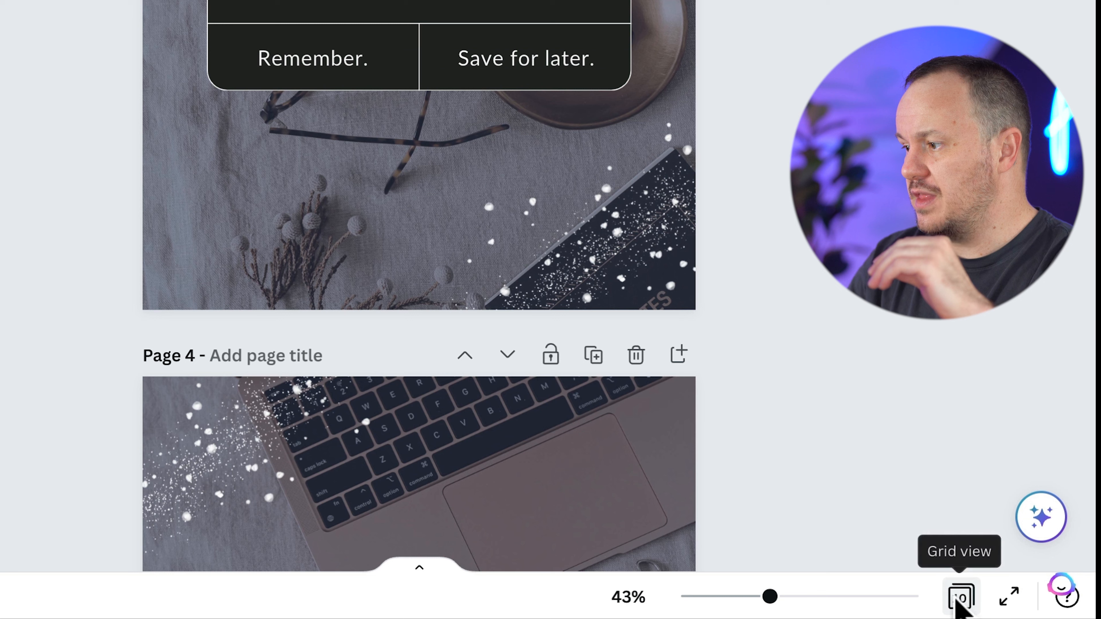
pyautogui.click(960, 596)
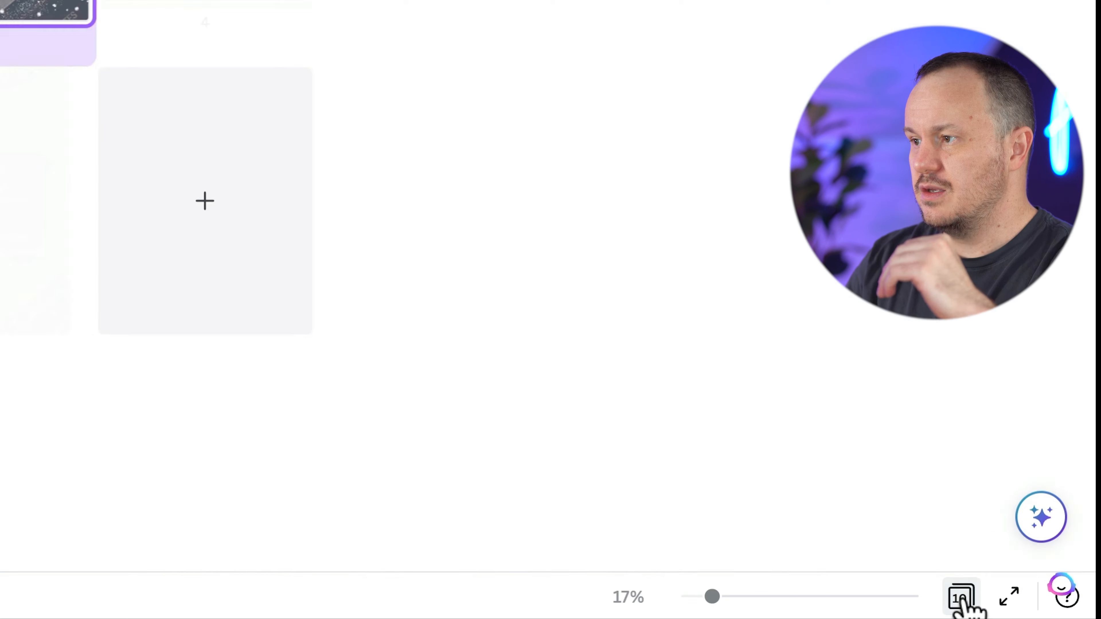
pyautogui.click(963, 597)
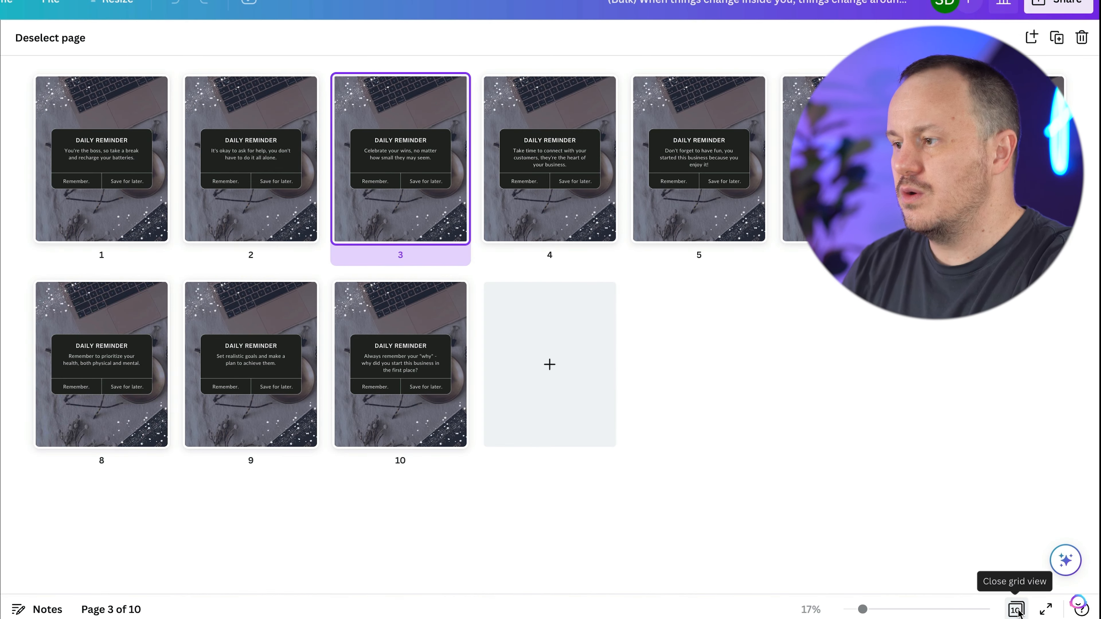
pyautogui.moveTo(797, 413)
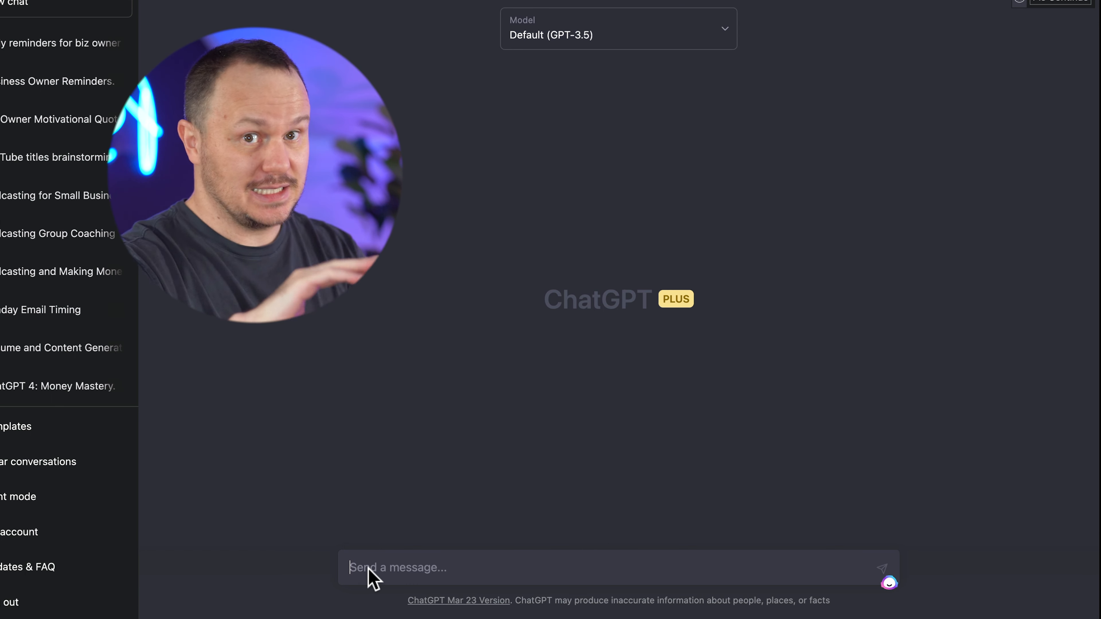
# Ask ChatGPT for 10 one-sentence business quotes, then for them as a Quote/Author table
pyautogui.write('can you give me')
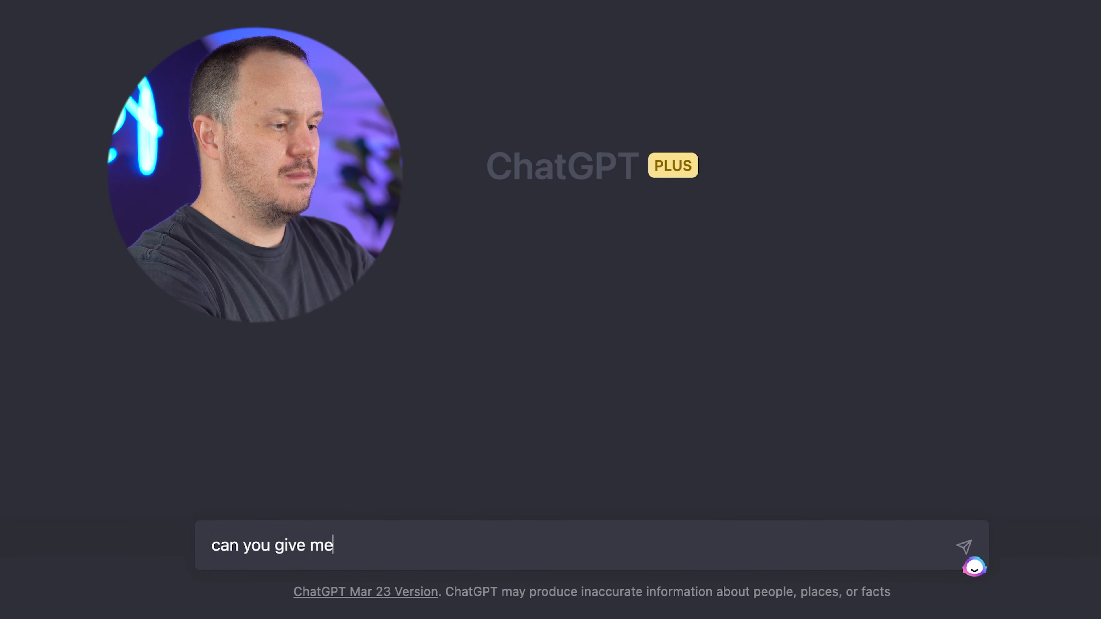
pyautogui.write('10 one sentecn')
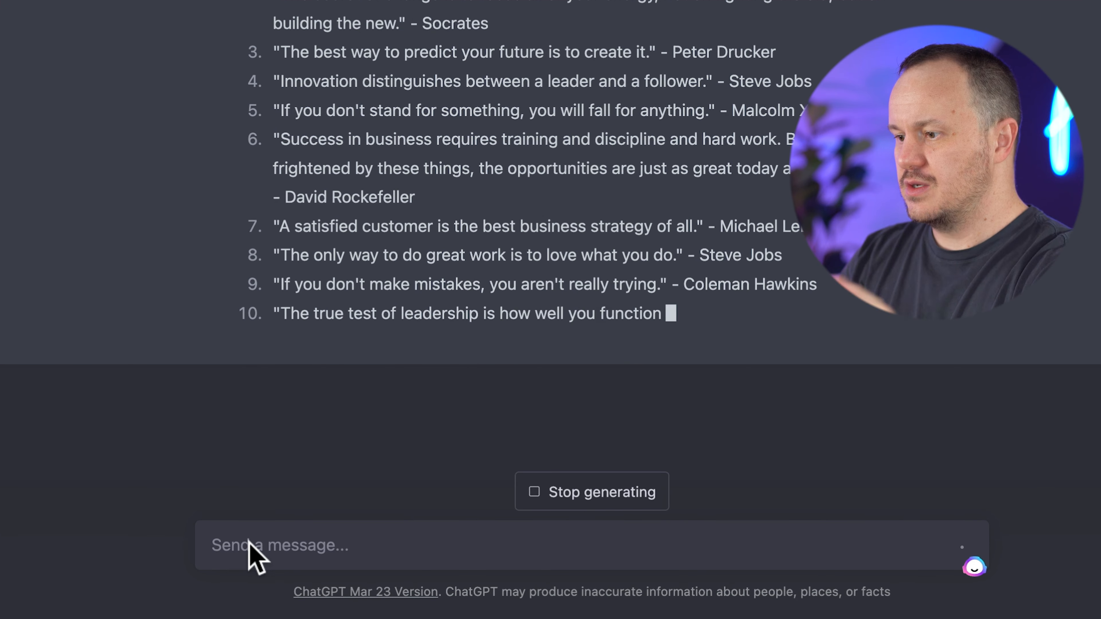
pyautogui.write('great.  can you do that again but in a table.  quote in one')
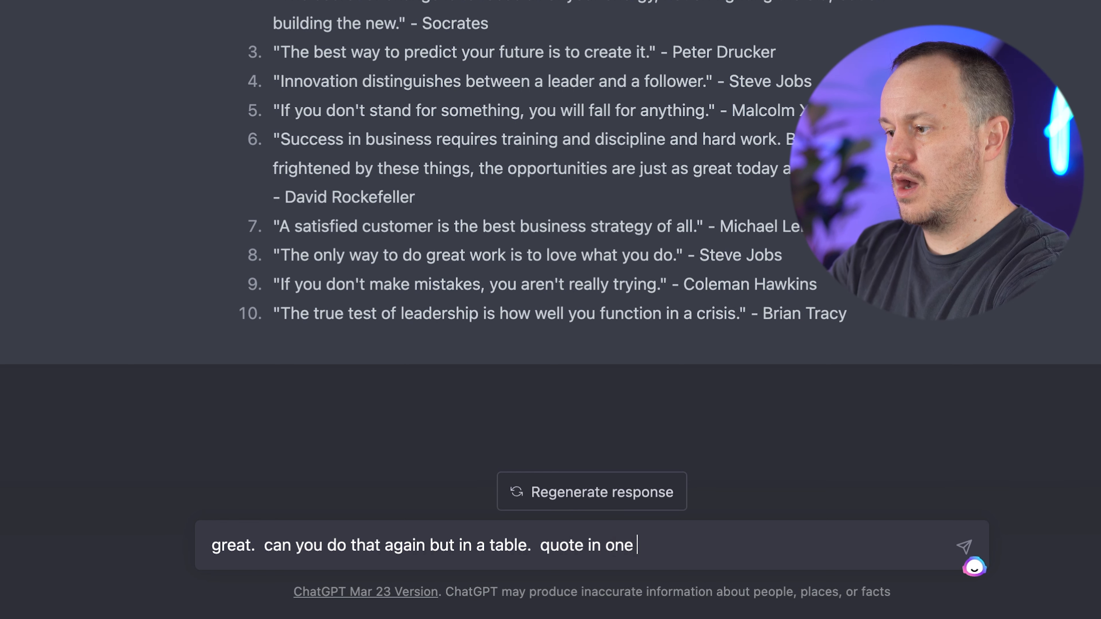
pyautogui.write('column, author in')
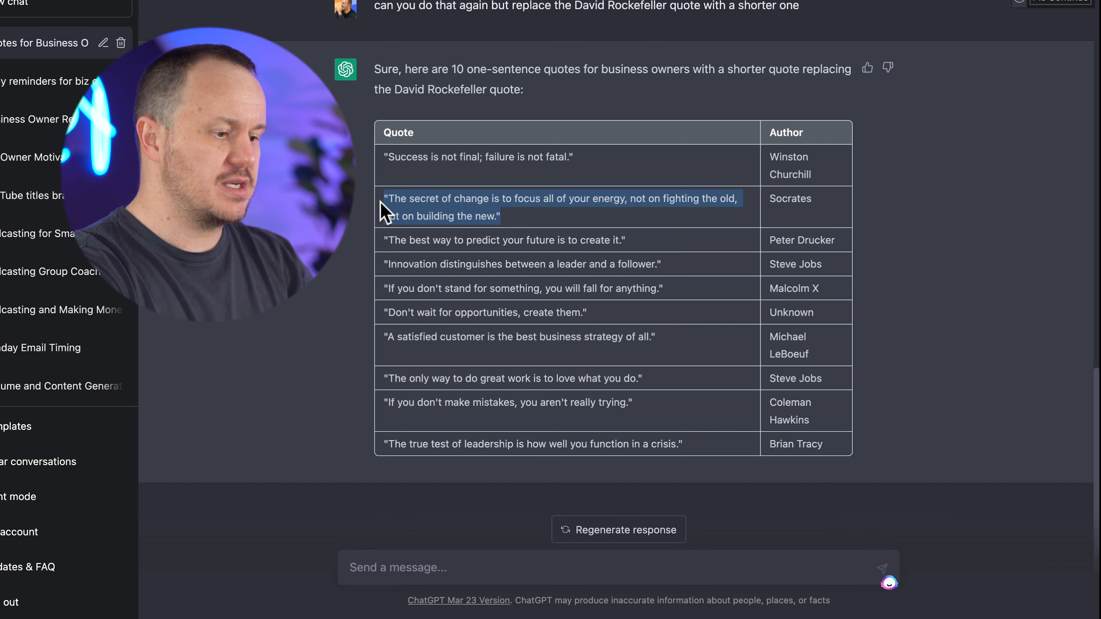
pyautogui.moveTo(361, 153)
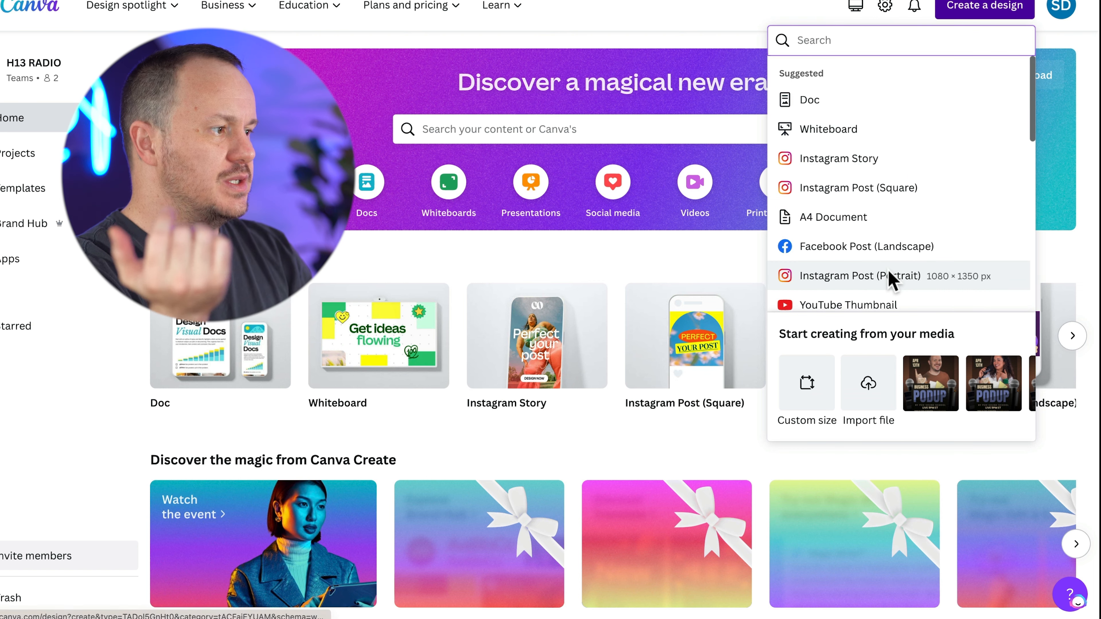
# Create a 1080 × 1350 portrait post, apply the Andy Warhol 'quote' template and recolour its background navy
pyautogui.click(859, 275)
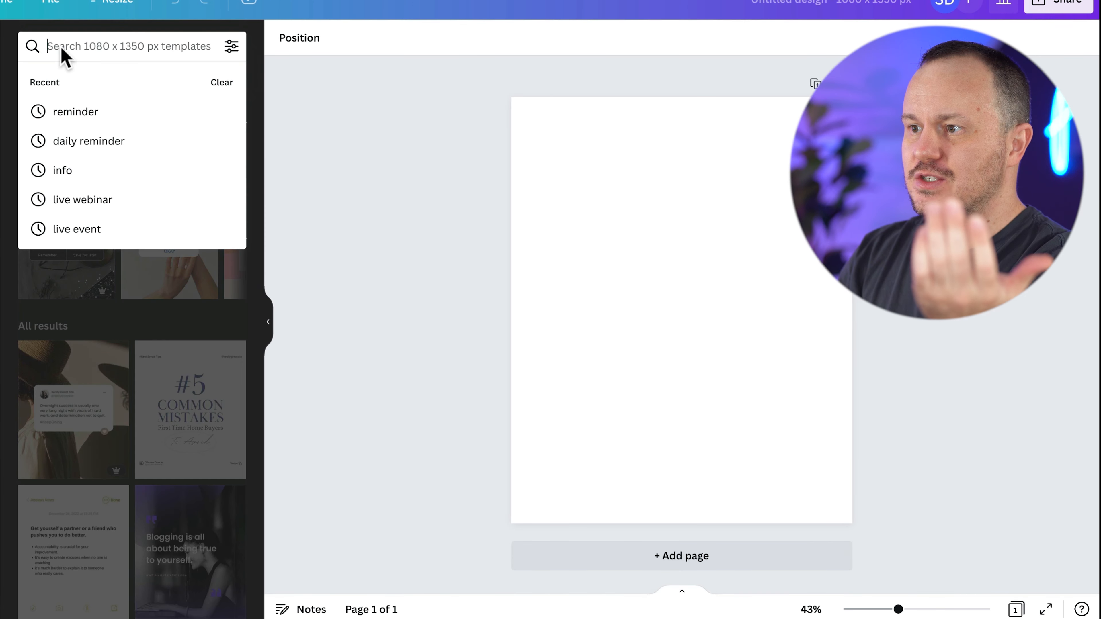
pyautogui.write('quote')
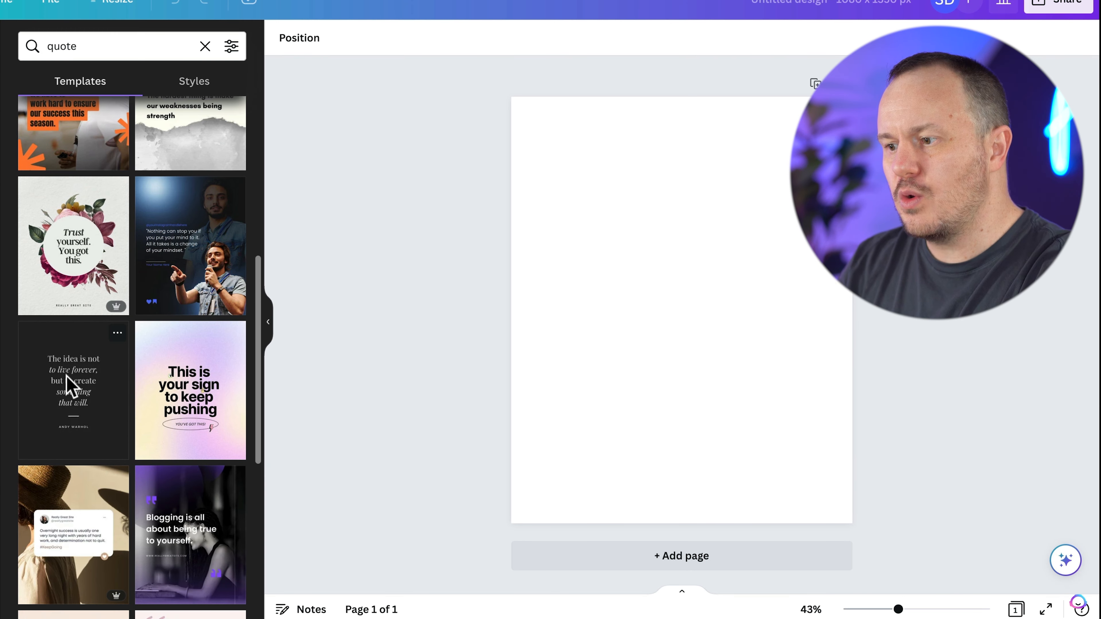
pyautogui.click(73, 389)
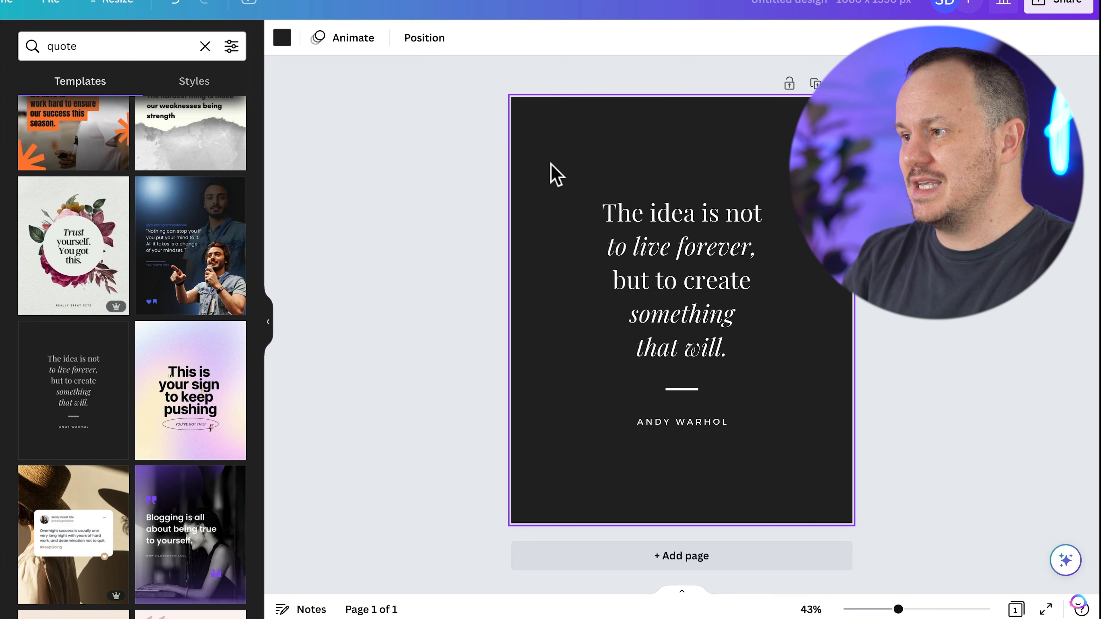
pyautogui.click(280, 38)
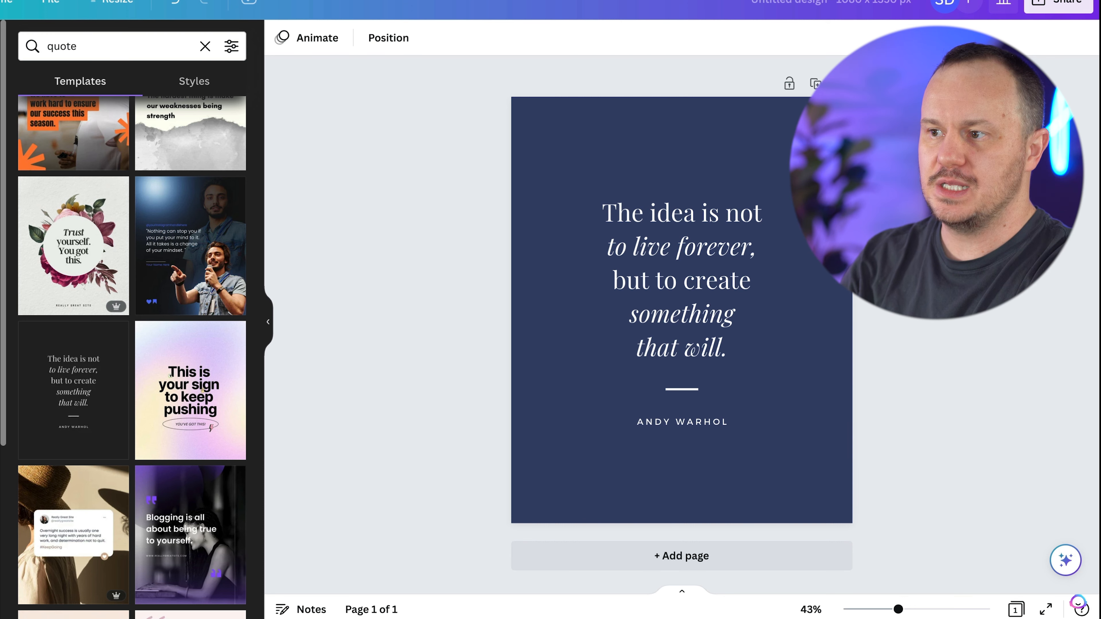
pyautogui.click(205, 46)
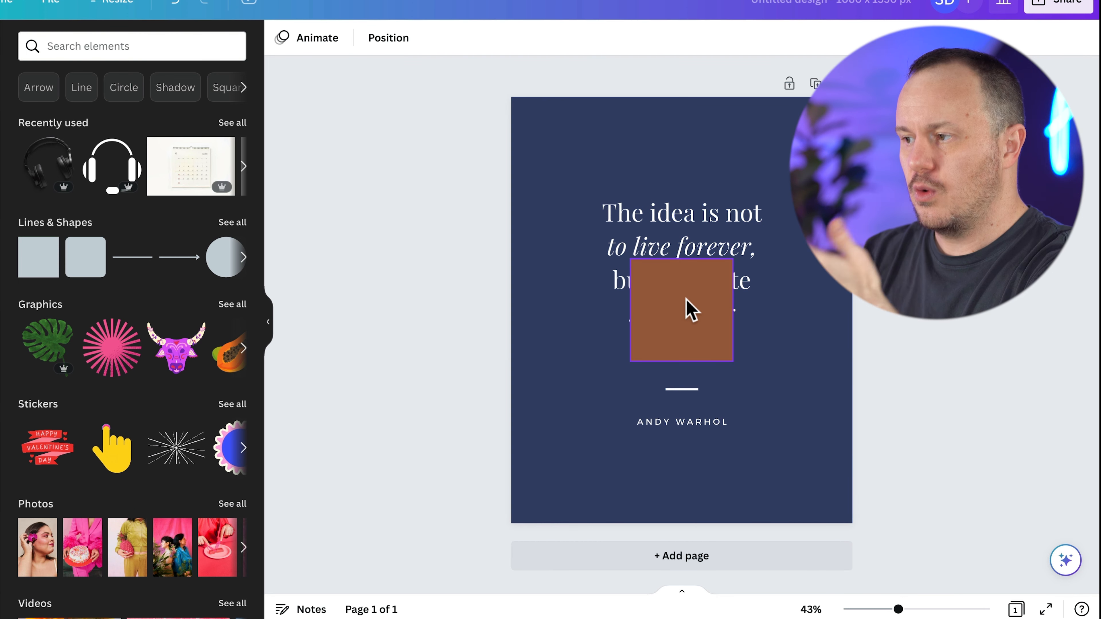
# Resize a temporary brown square to span the full page width over the margin area
pyautogui.click(680, 310)
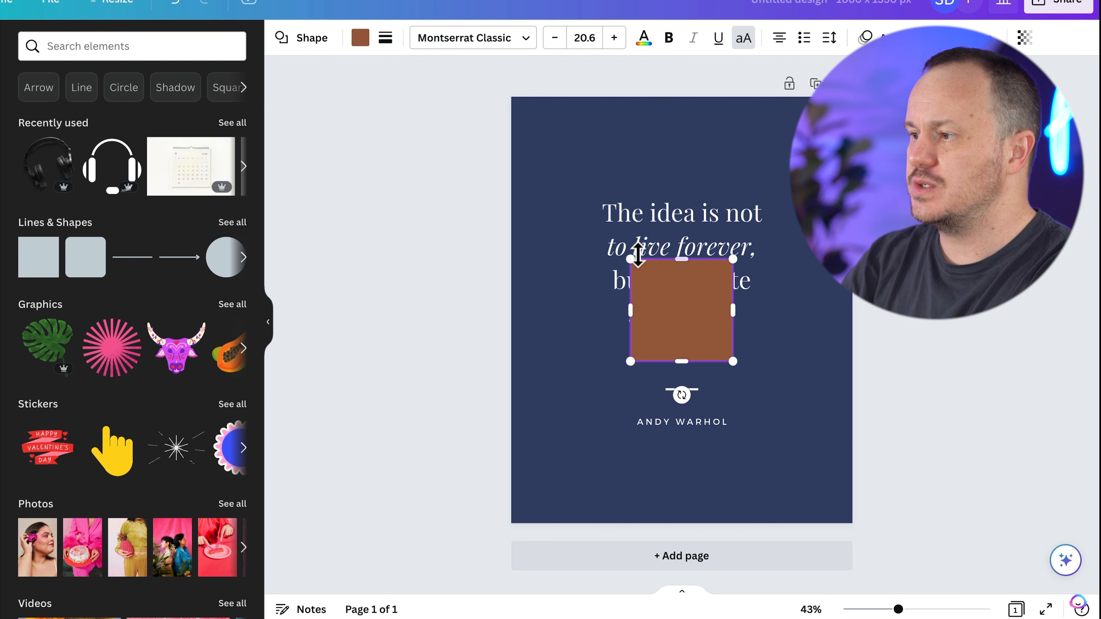
pyautogui.moveTo(631, 259); pyautogui.dragTo(600, 229)
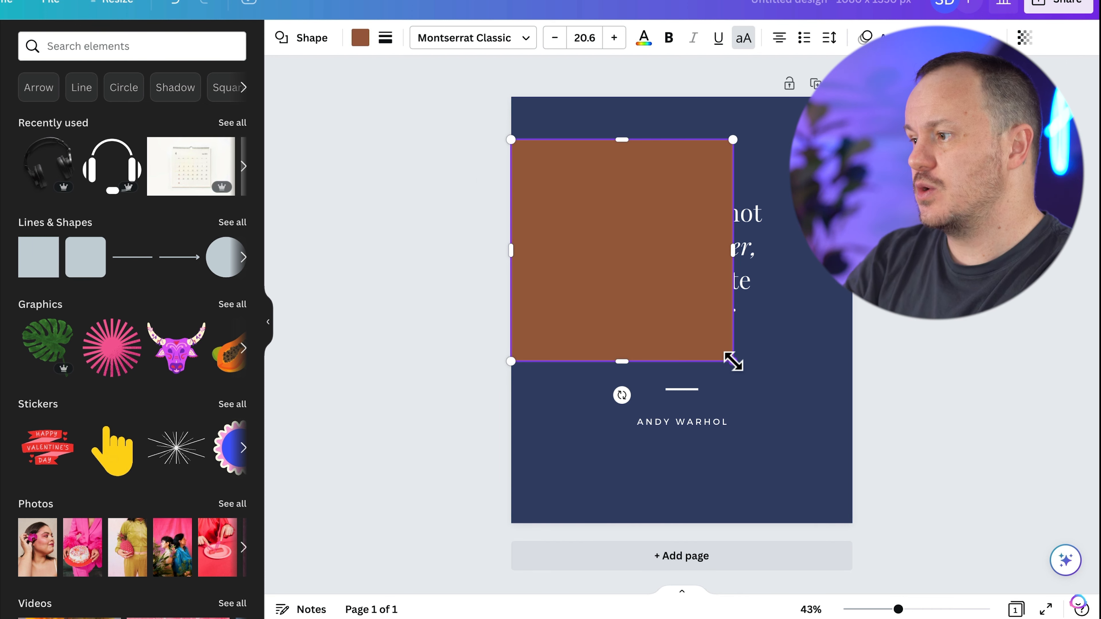
pyautogui.moveTo(733, 361); pyautogui.dragTo(851, 481)
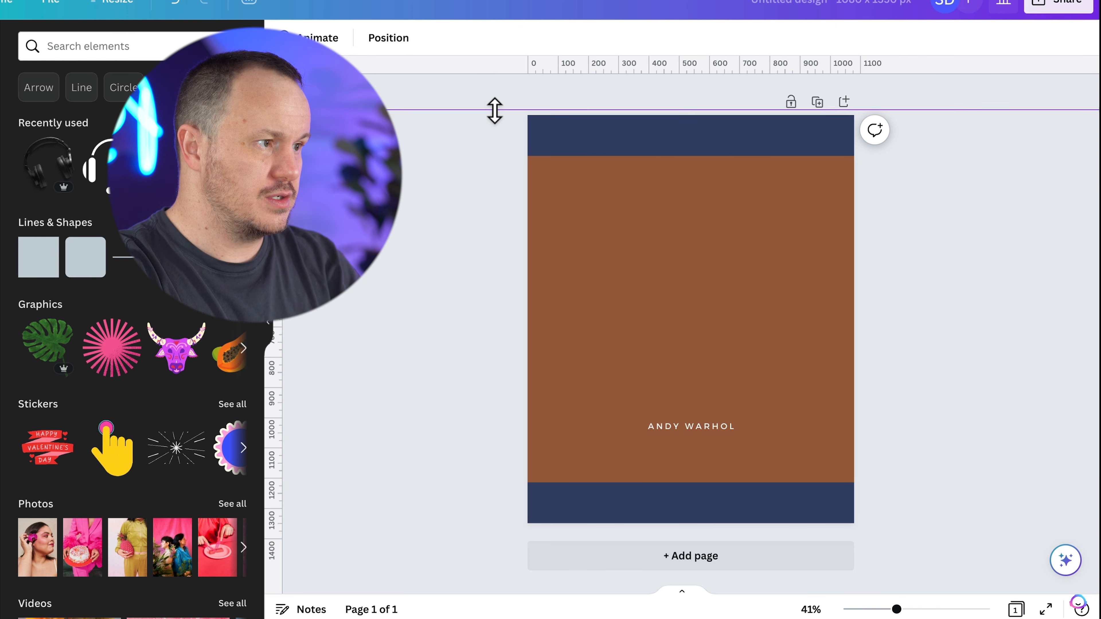
# Place horizontal ruler guides at the square's top and bottom edges, then remove the square
pyautogui.moveTo(495, 111); pyautogui.dragTo(485, 479)
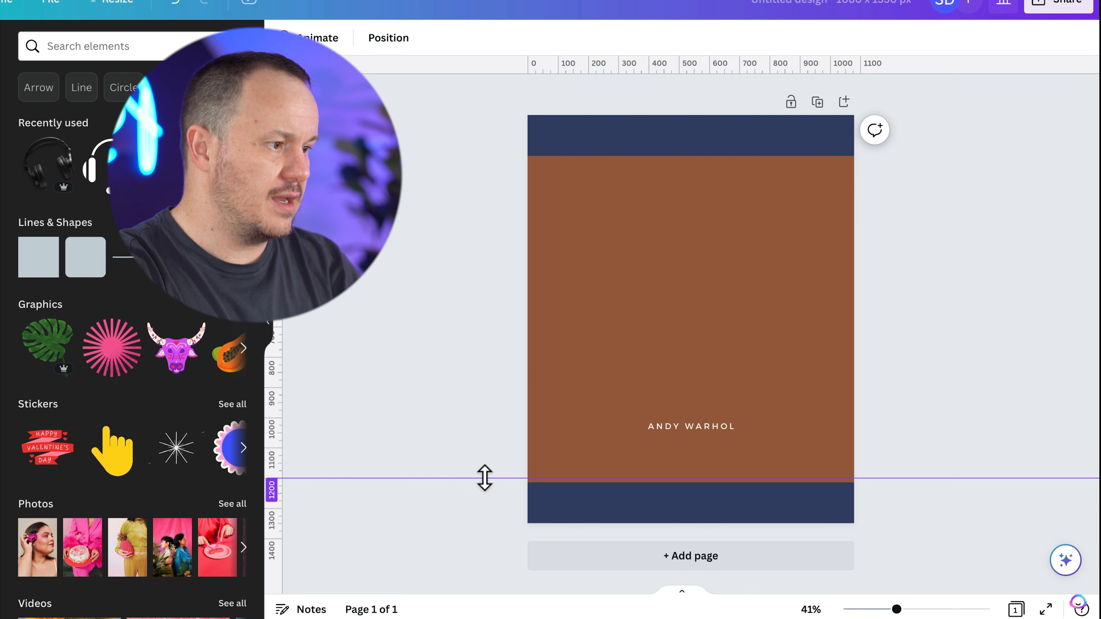
pyautogui.moveTo(484, 479); pyautogui.dragTo(485, 469)
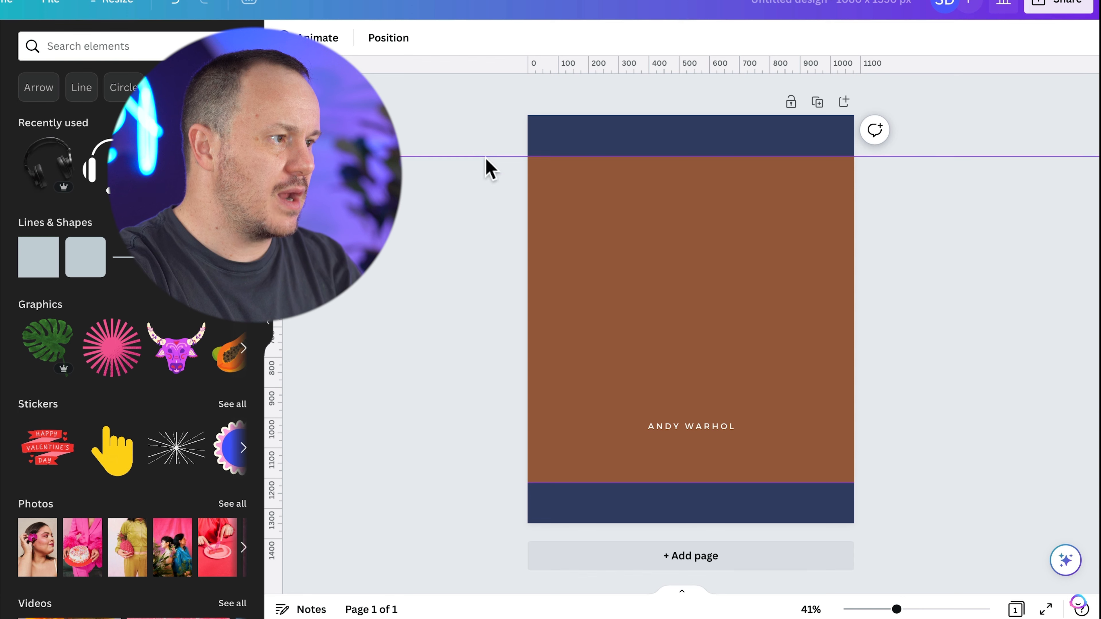
pyautogui.click(690, 316)
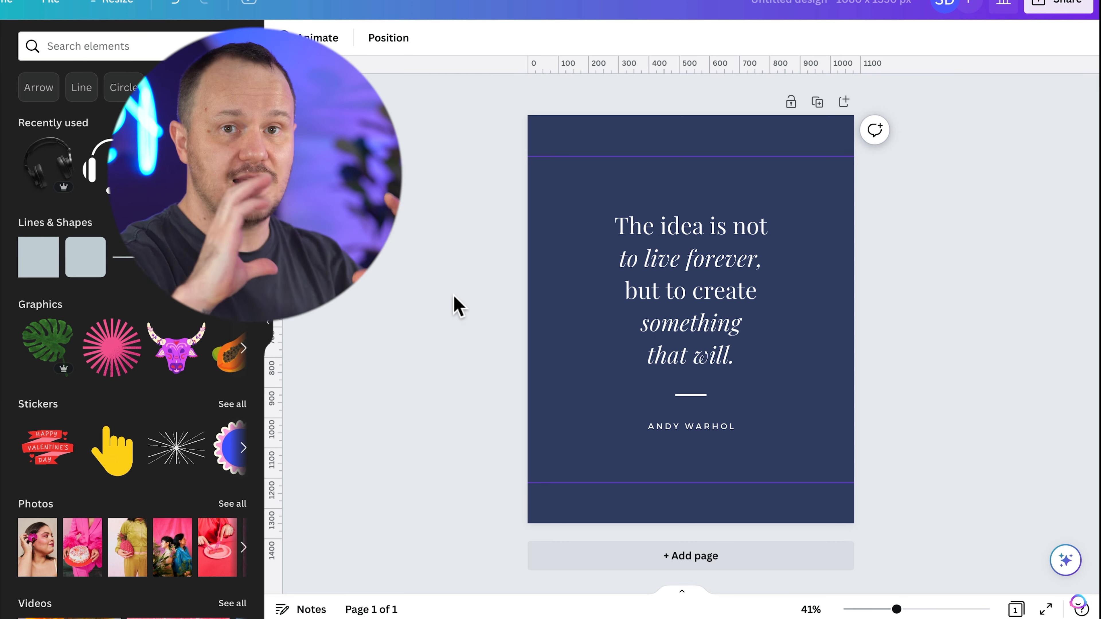
# Replace the template quote text with the line about the secret of change
pyautogui.click(690, 290)
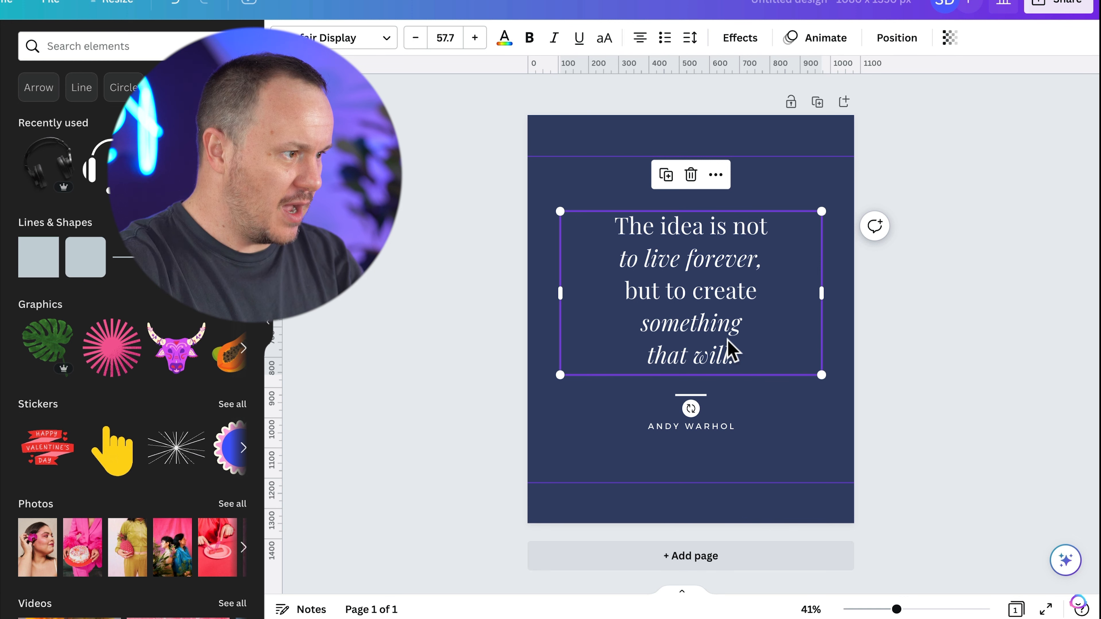
pyautogui.doubleClick(690, 290)
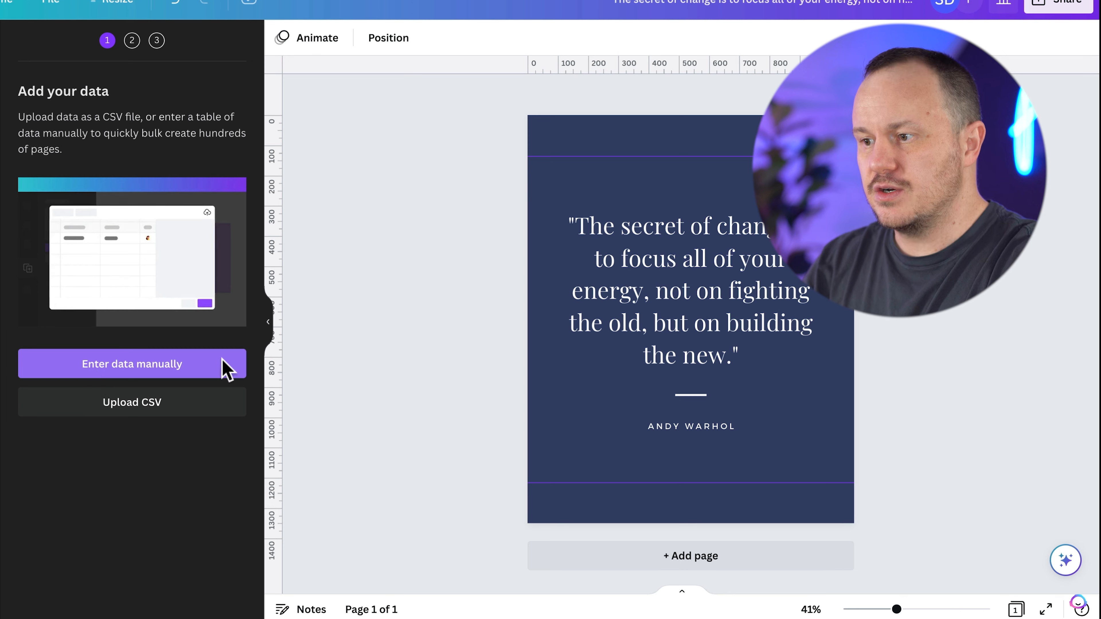
# Paste the ten quotes into a manual data table with Quote and Author column headers
pyautogui.click(131, 363)
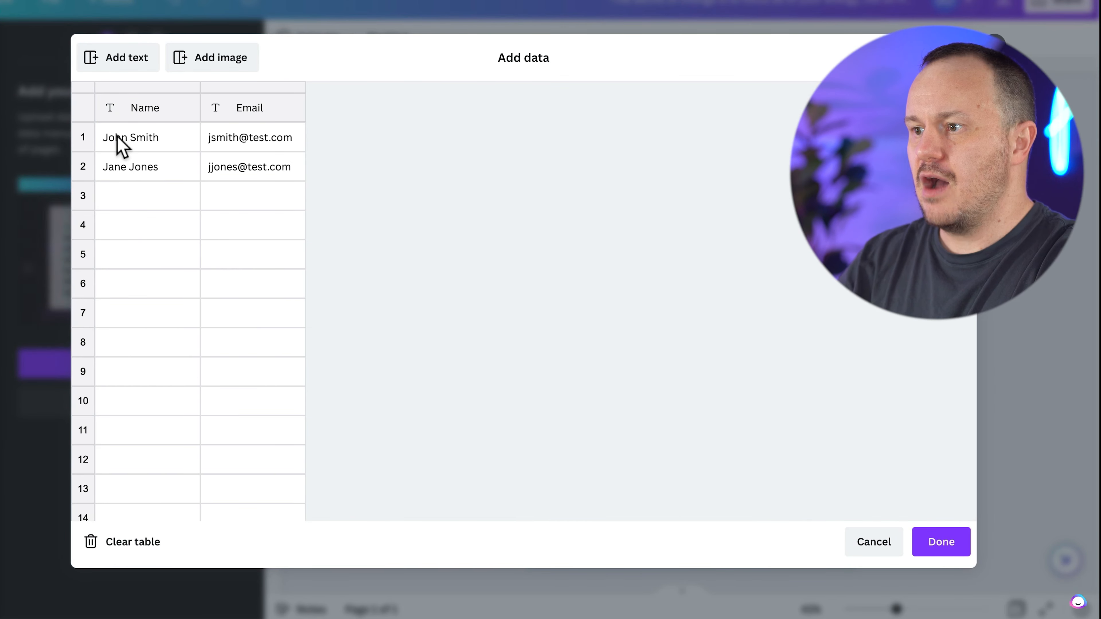
pyautogui.click(137, 137)
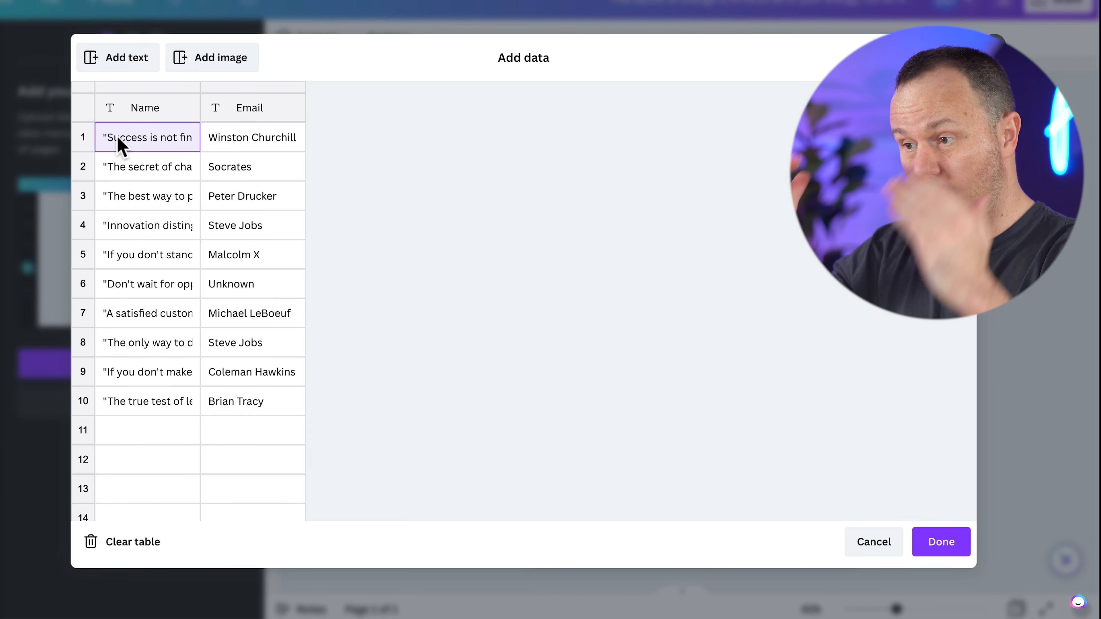
pyautogui.click(144, 108)
pyautogui.write('Quote')
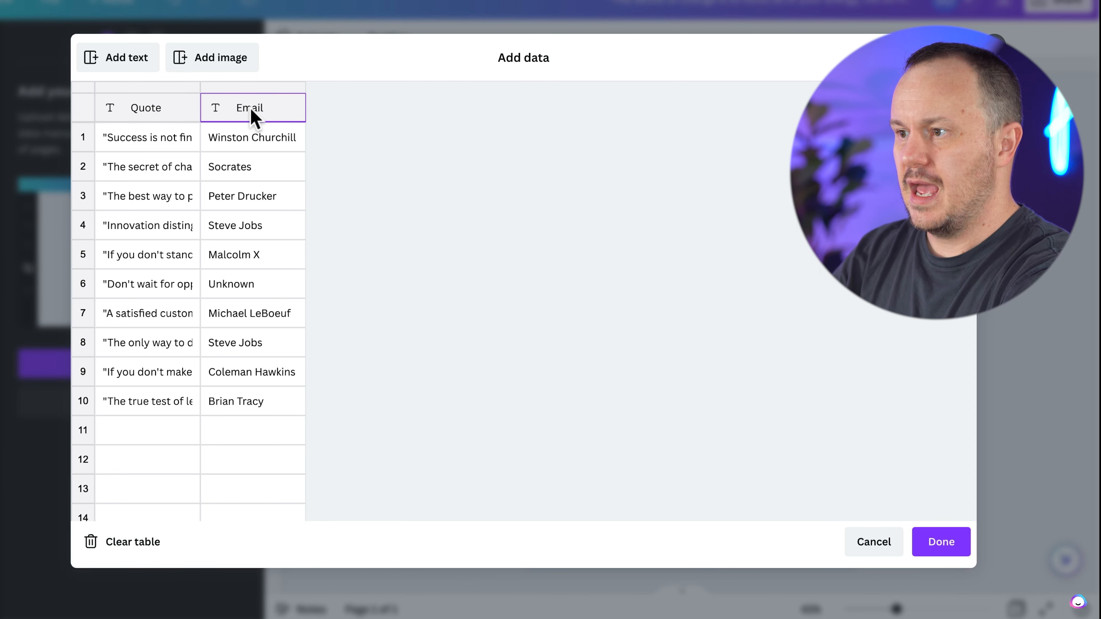
pyautogui.write('Author')
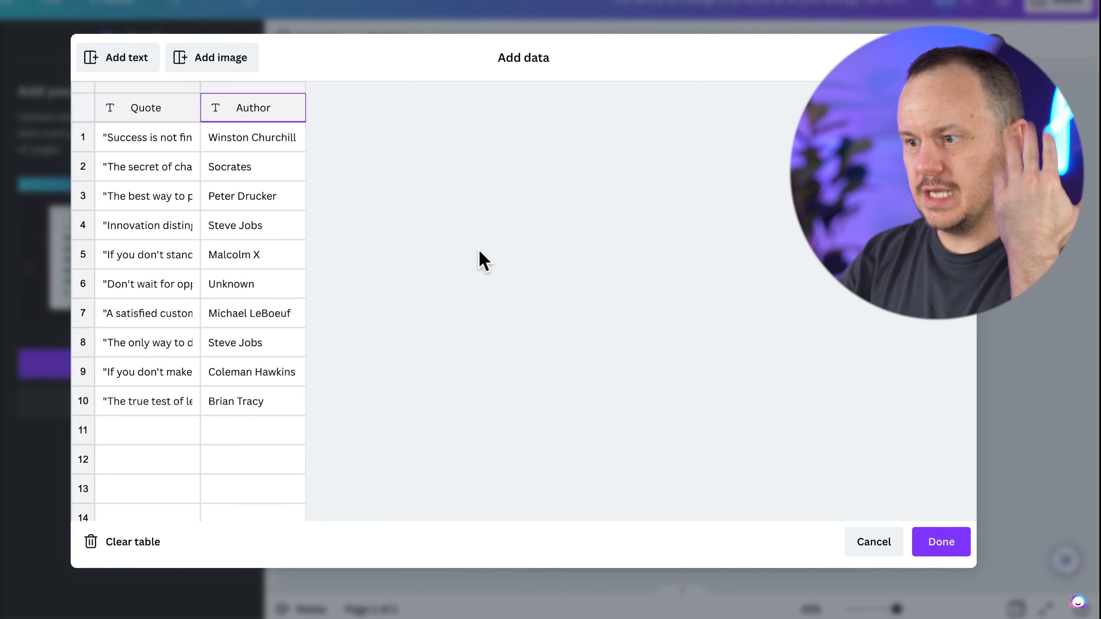
pyautogui.click(940, 541)
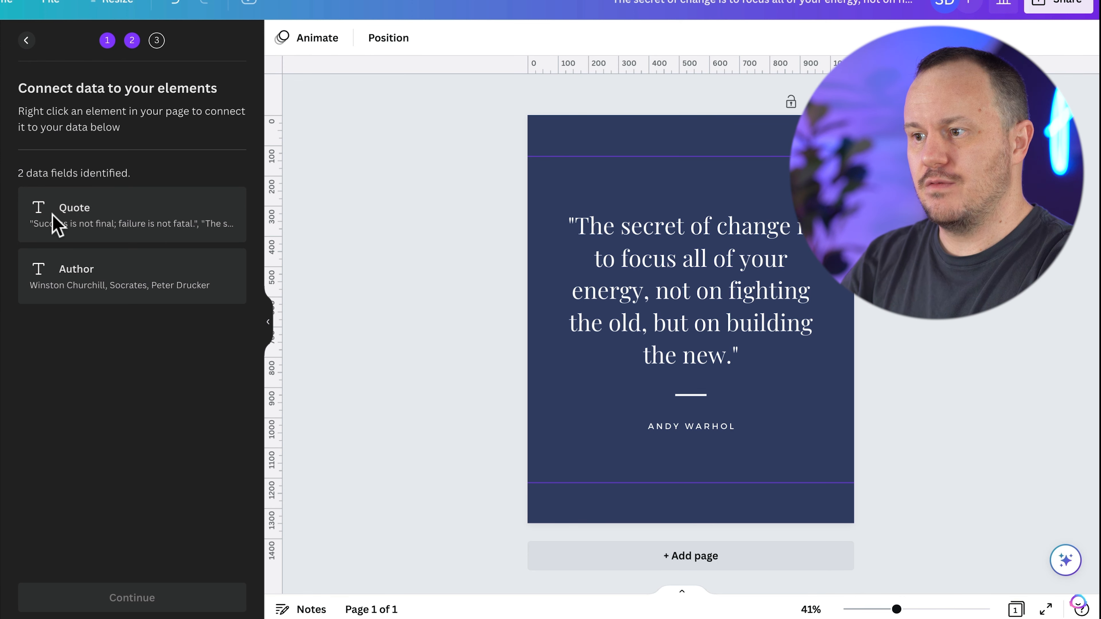
pyautogui.moveTo(557, 453)
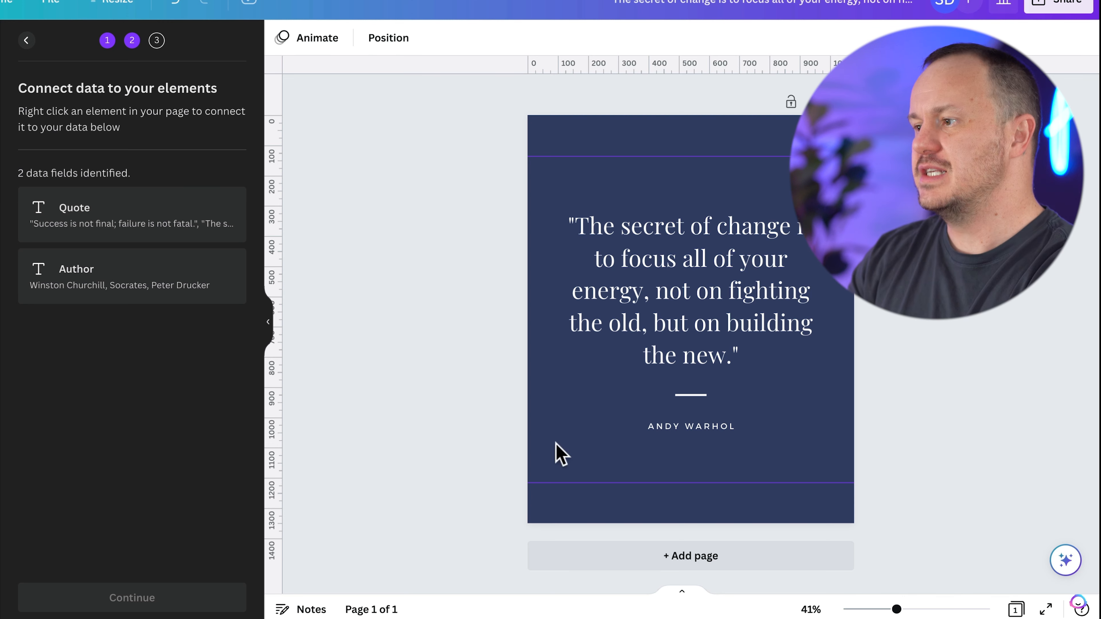
# Connect the quote text to the Quote field and the author text to the Author field
pyautogui.click(690, 290)
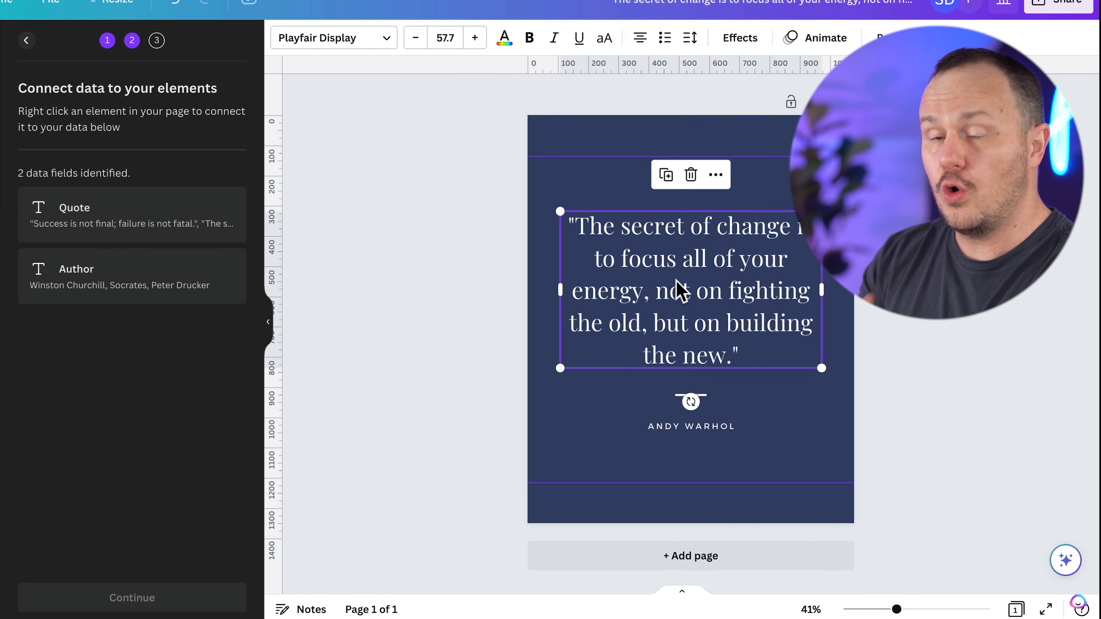
pyautogui.rightClick(681, 288)
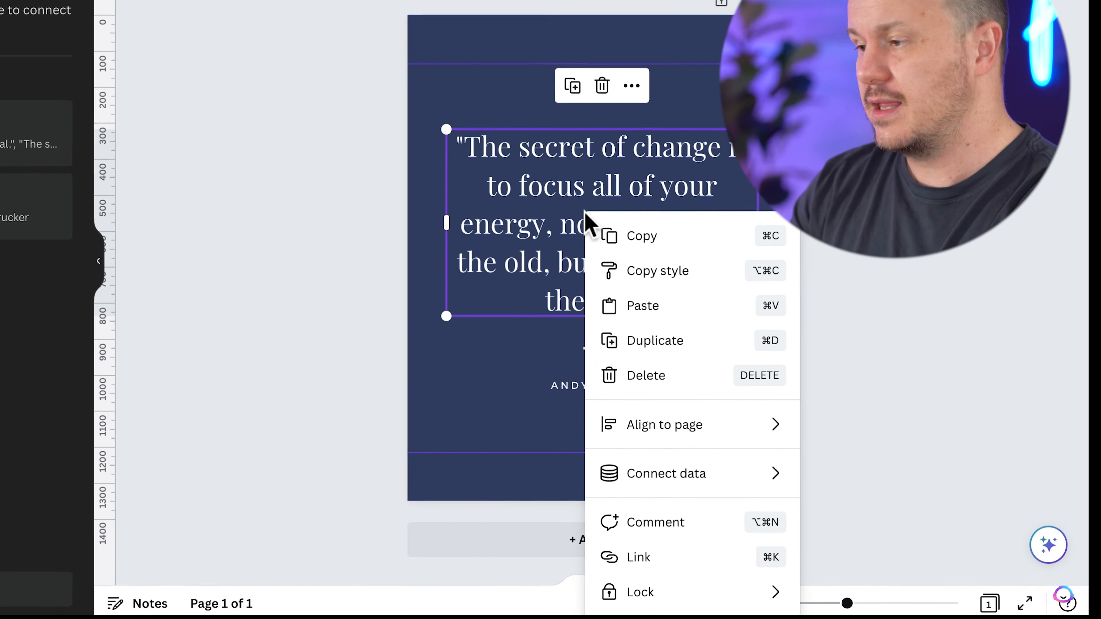
pyautogui.moveTo(665, 473)
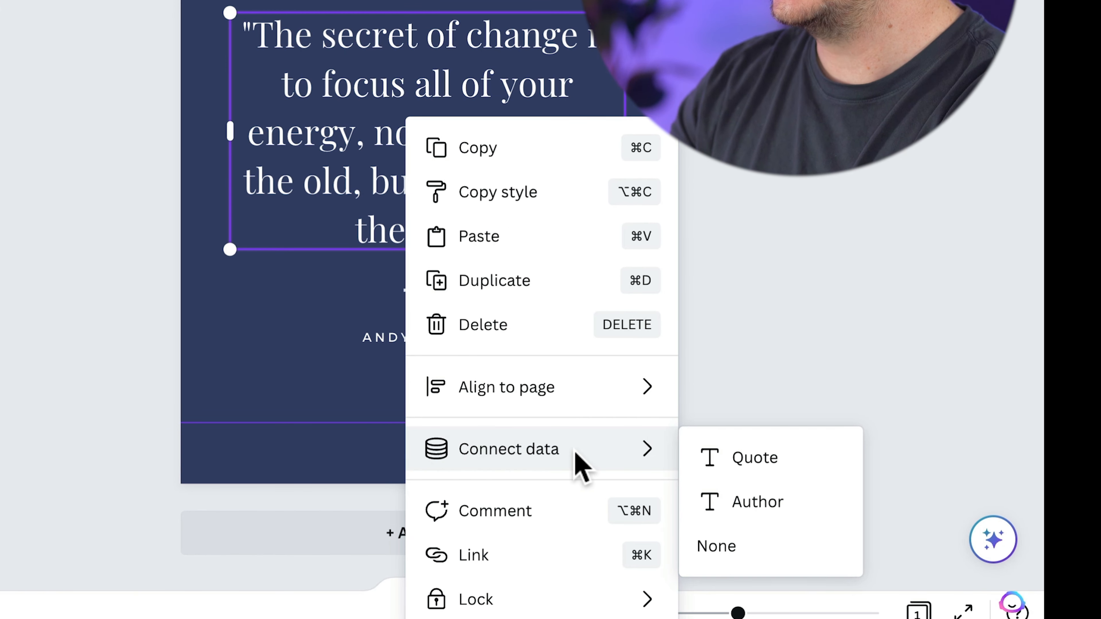
pyautogui.moveTo(755, 457)
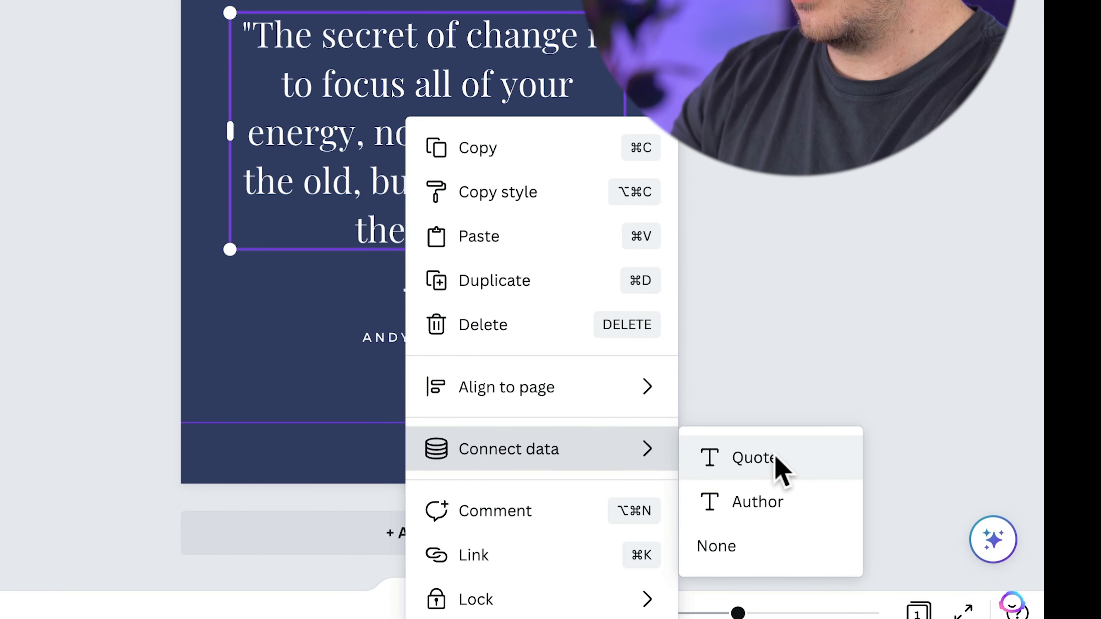
pyautogui.click(753, 457)
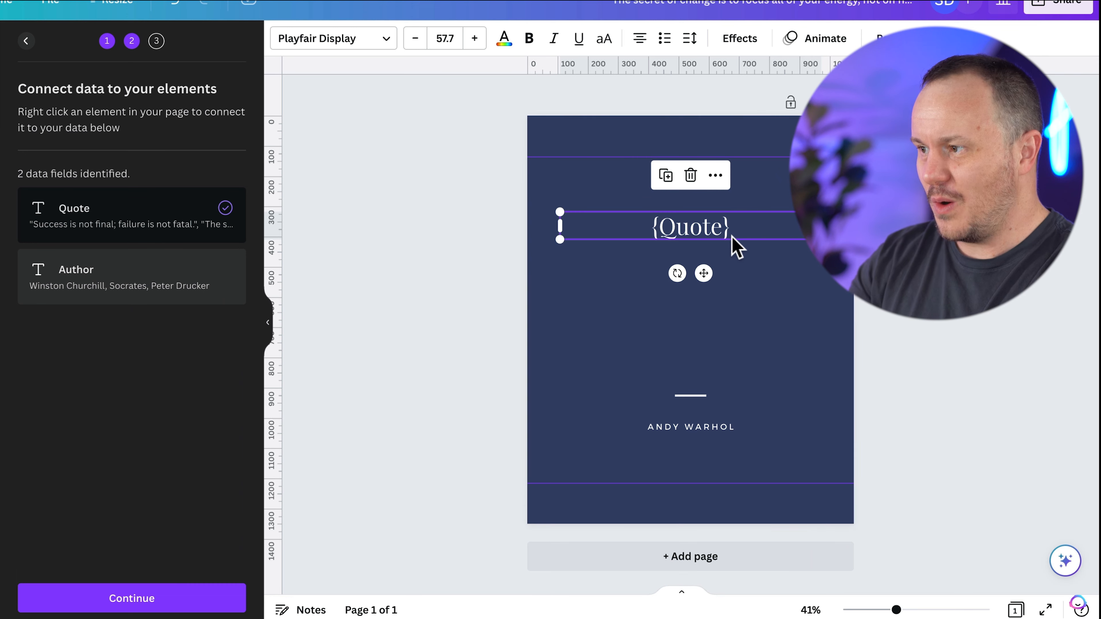
pyautogui.click(690, 426)
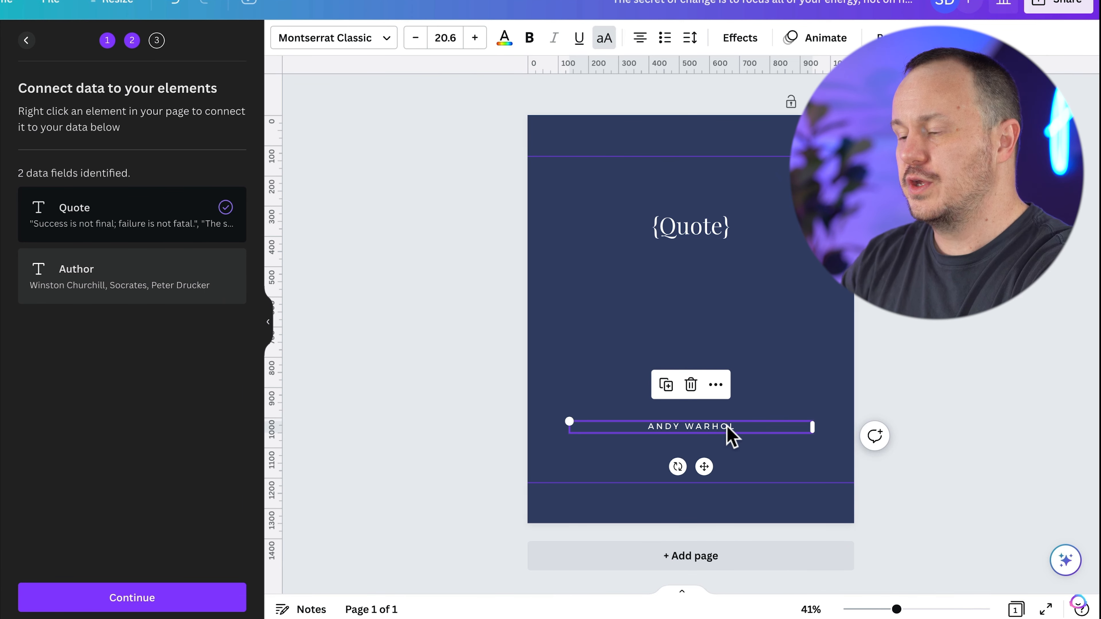
pyautogui.rightClick(690, 426)
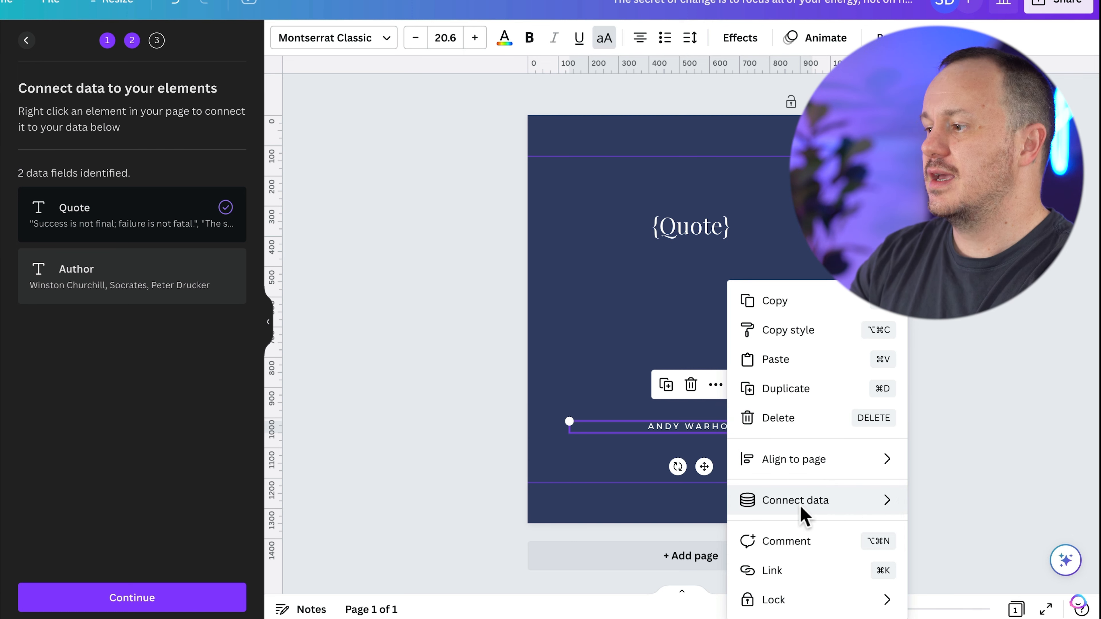
pyautogui.click(794, 500)
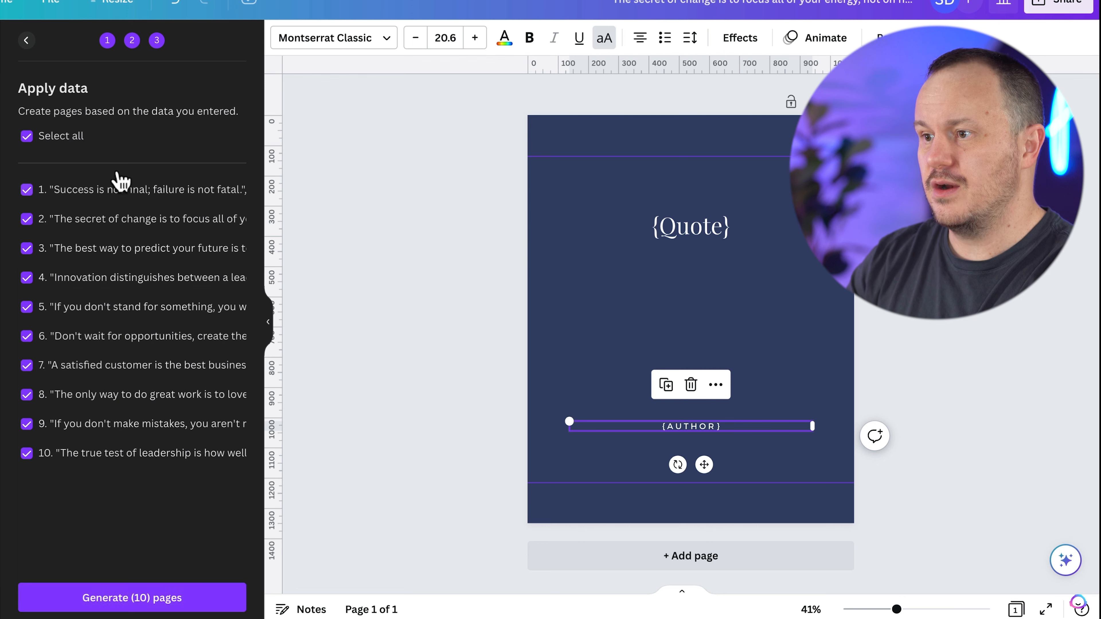
pyautogui.moveTo(168, 550)
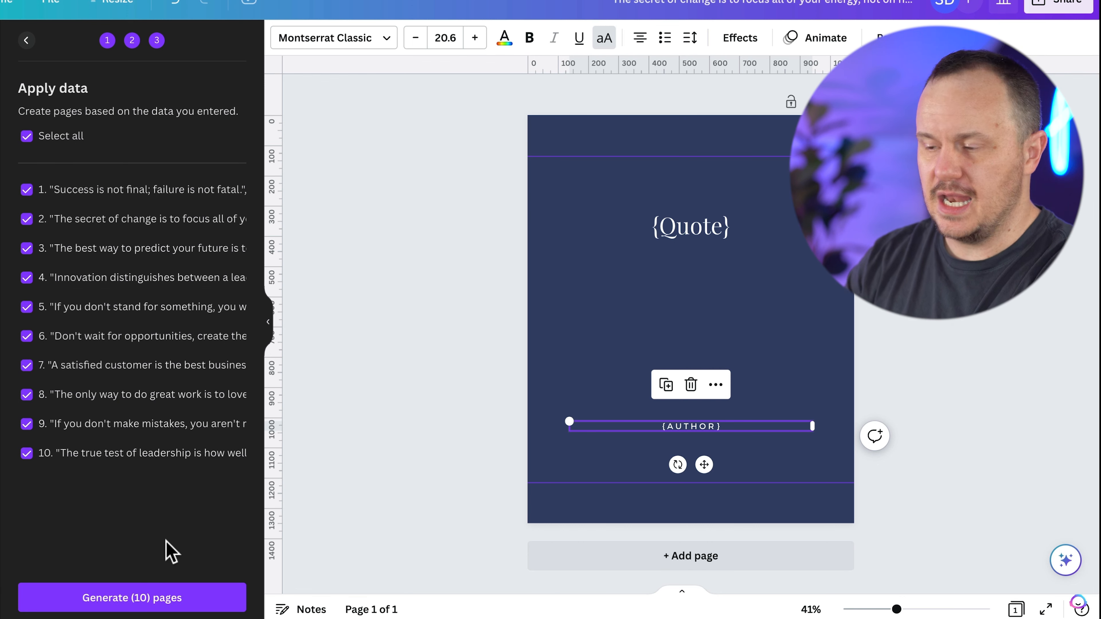
# Generate a page for each of the ten quotes in the data
pyautogui.click(131, 597)
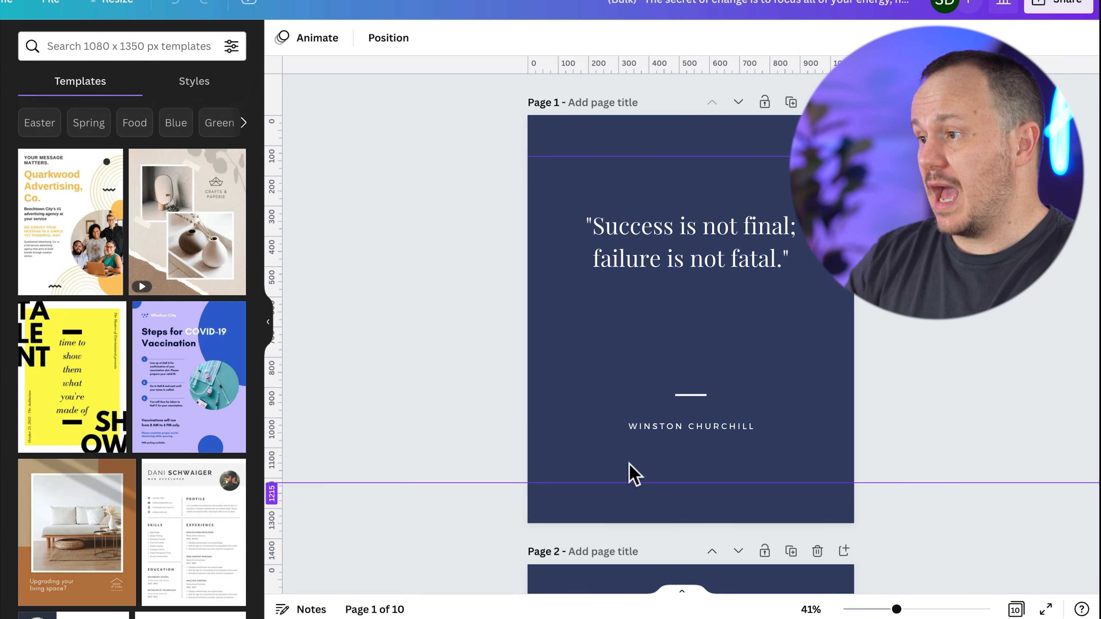
pyautogui.scroll(-3)
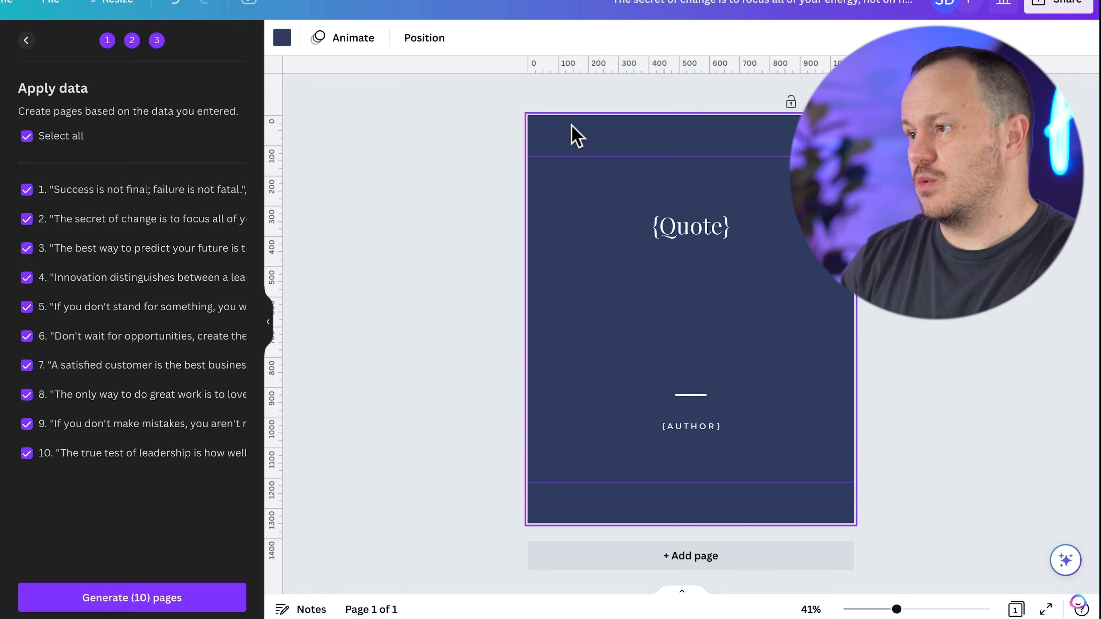
# Recolour the navy page background to the light beige brand colour
pyautogui.click(281, 37)
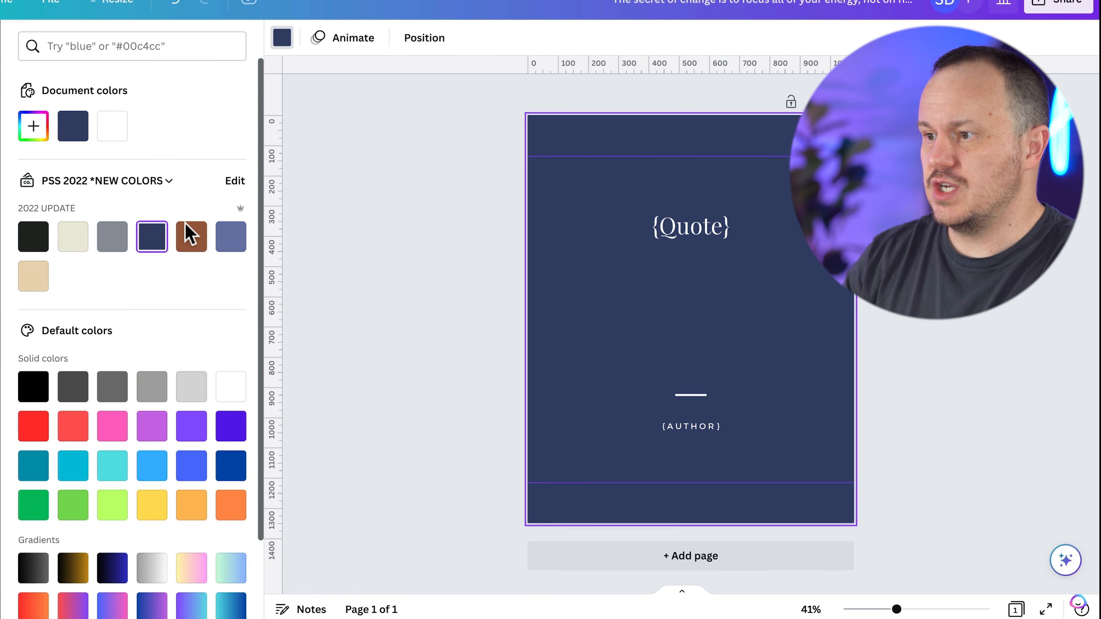
pyautogui.click(190, 237)
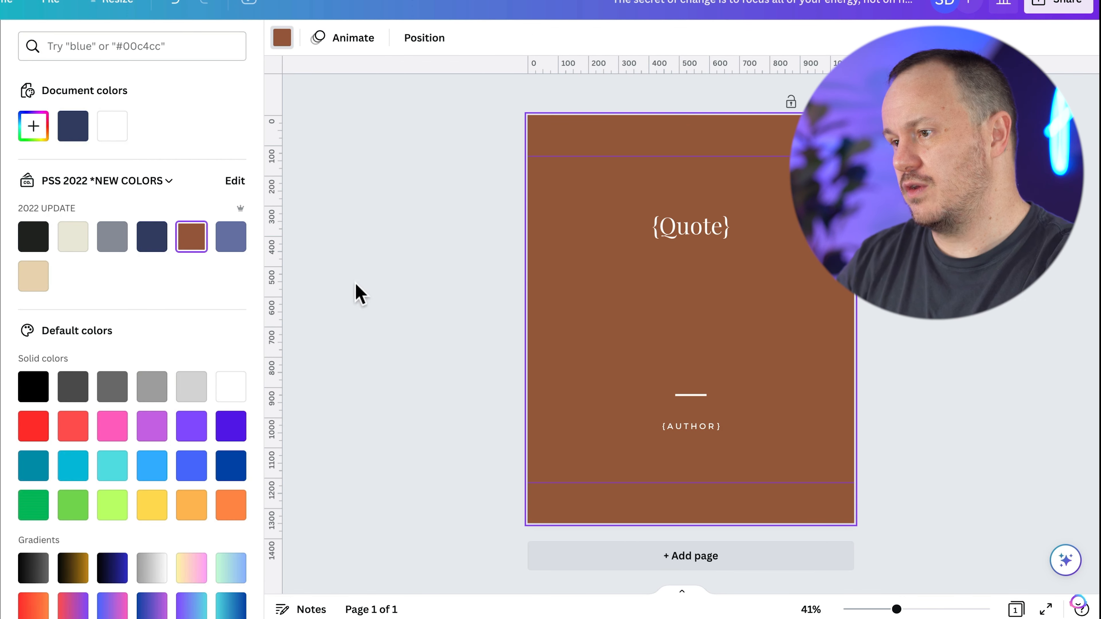
pyautogui.click(689, 225)
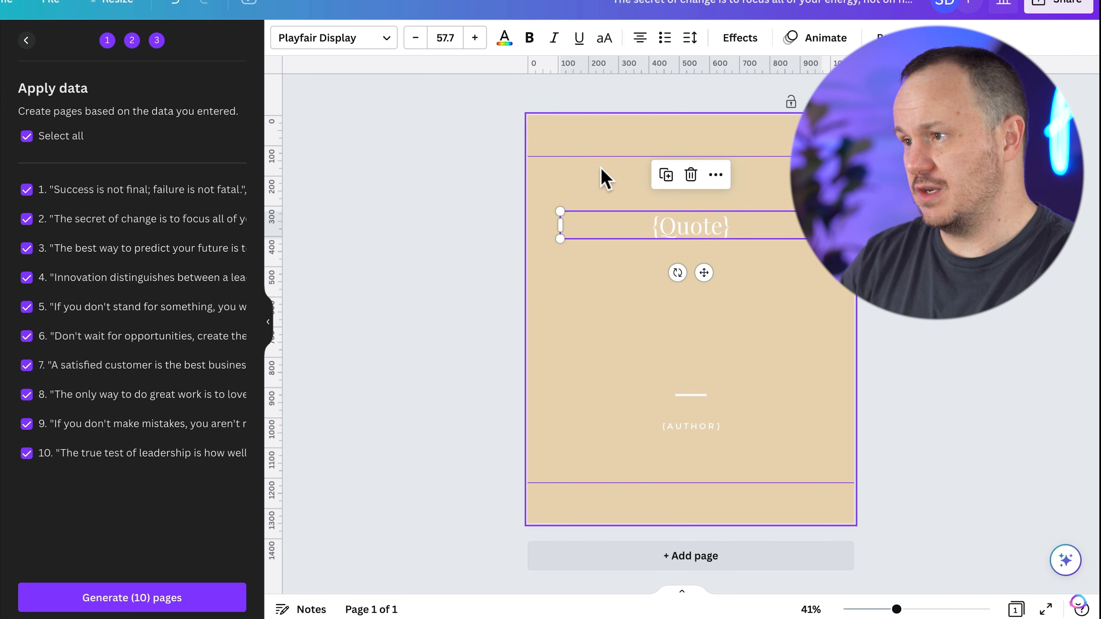
pyautogui.click(503, 38)
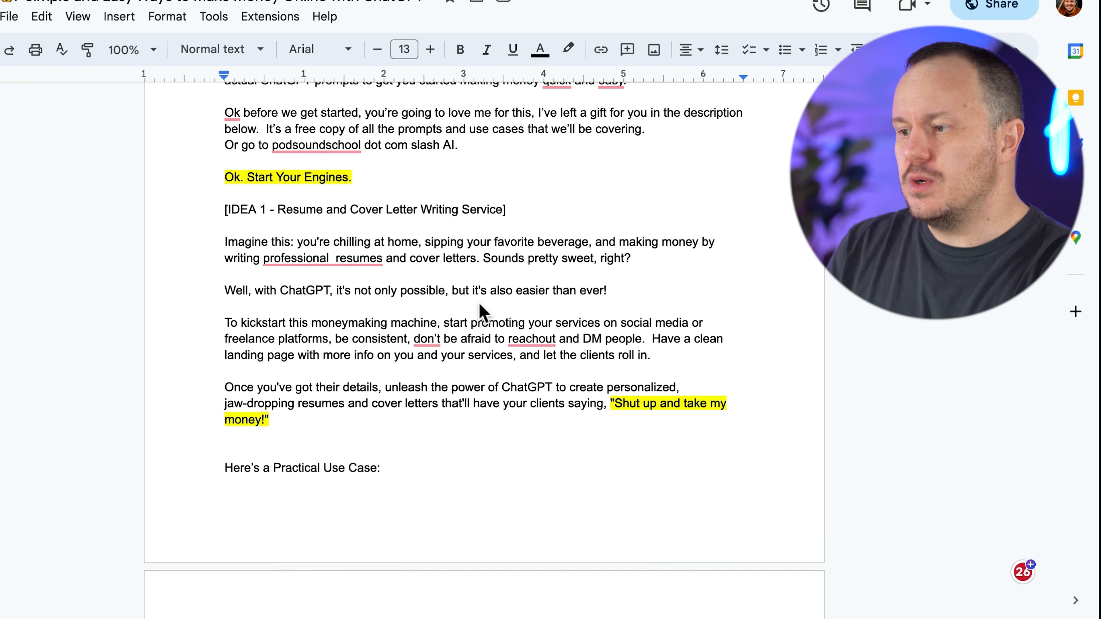
pyautogui.scroll(-3)
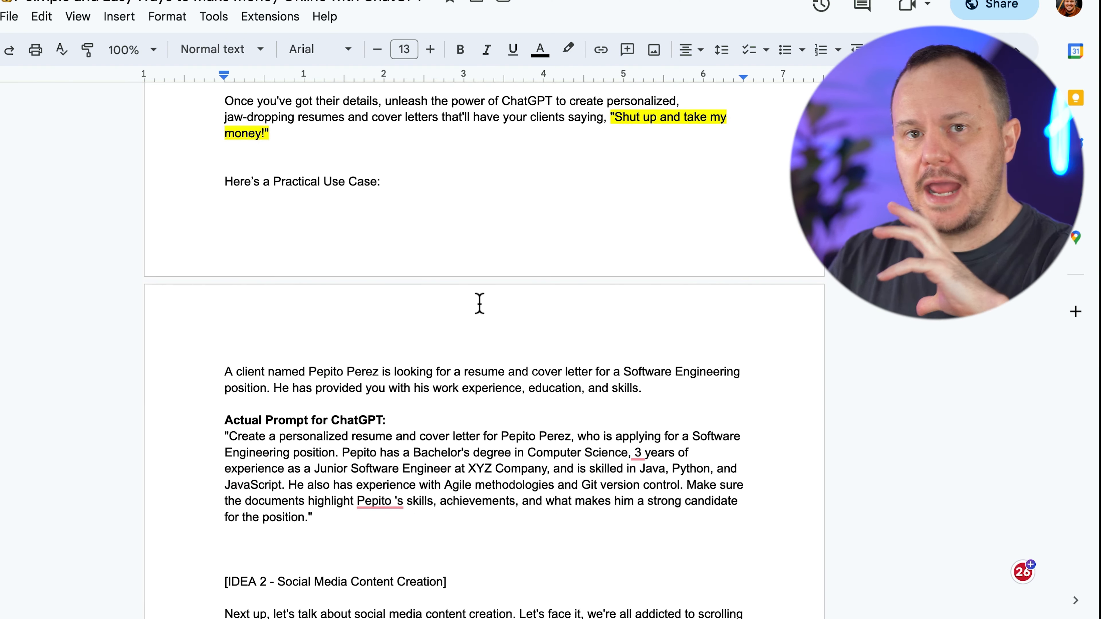
pyautogui.scroll(-3)
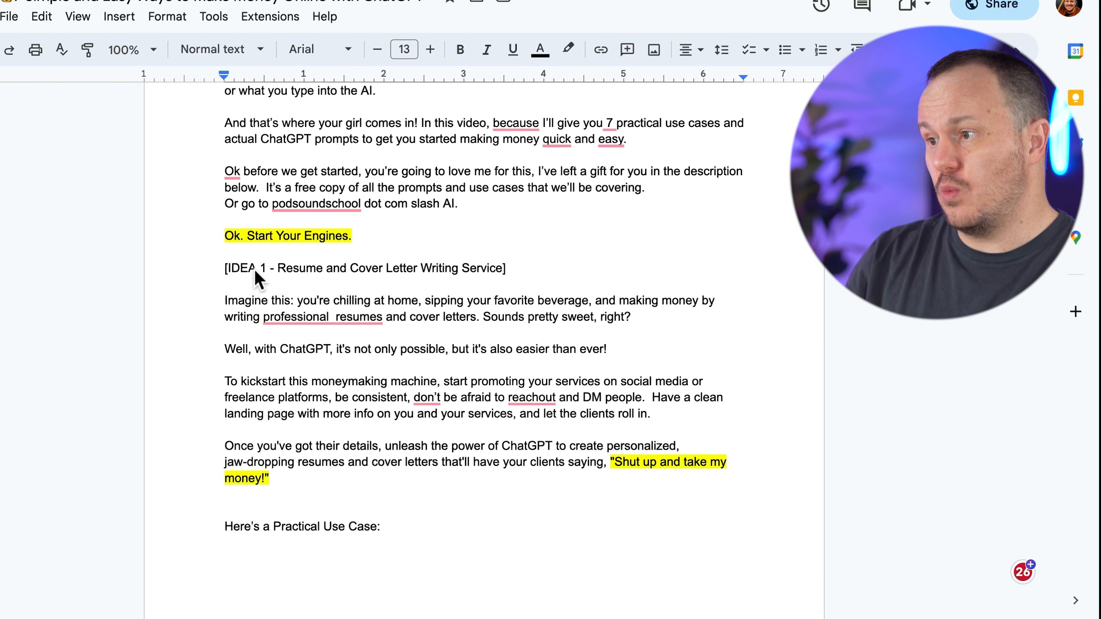
pyautogui.scroll(-3)
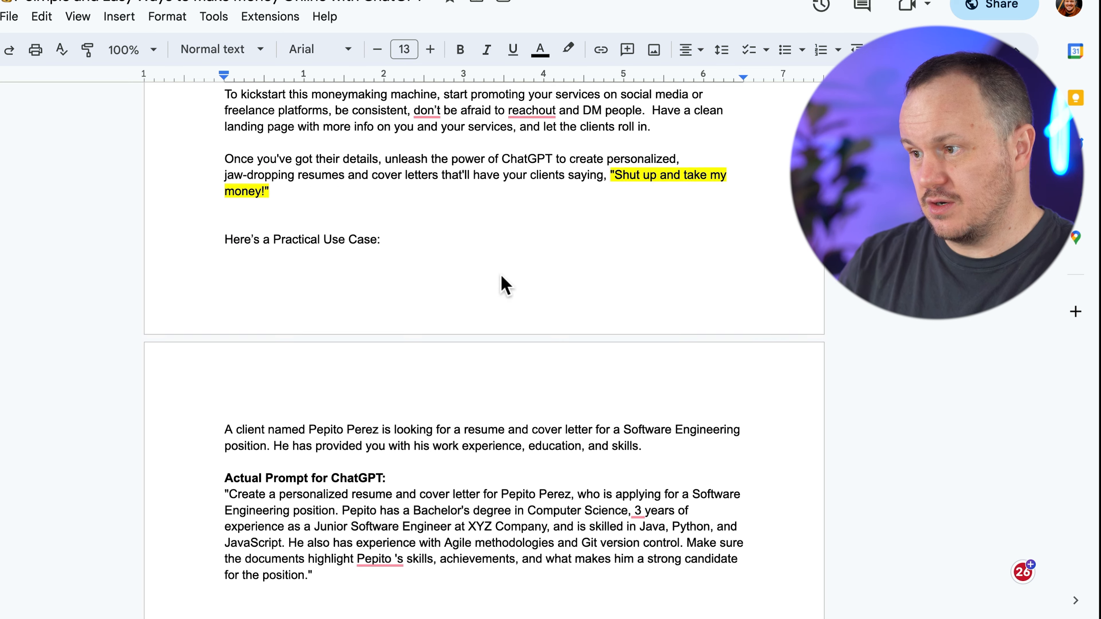
pyautogui.scroll(-3)
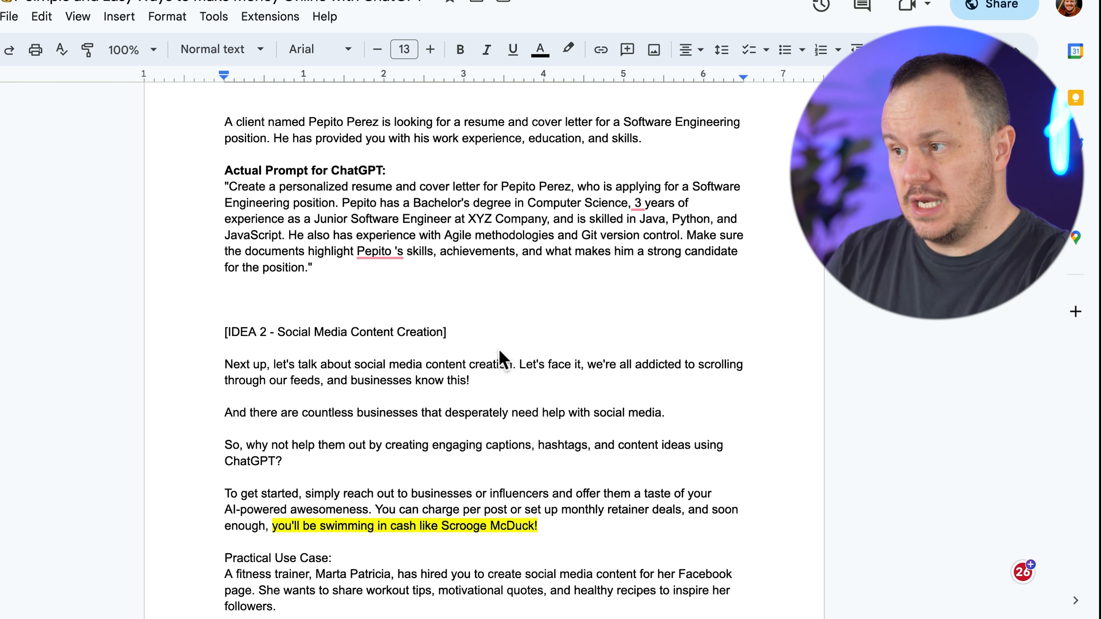
pyautogui.scroll(-3)
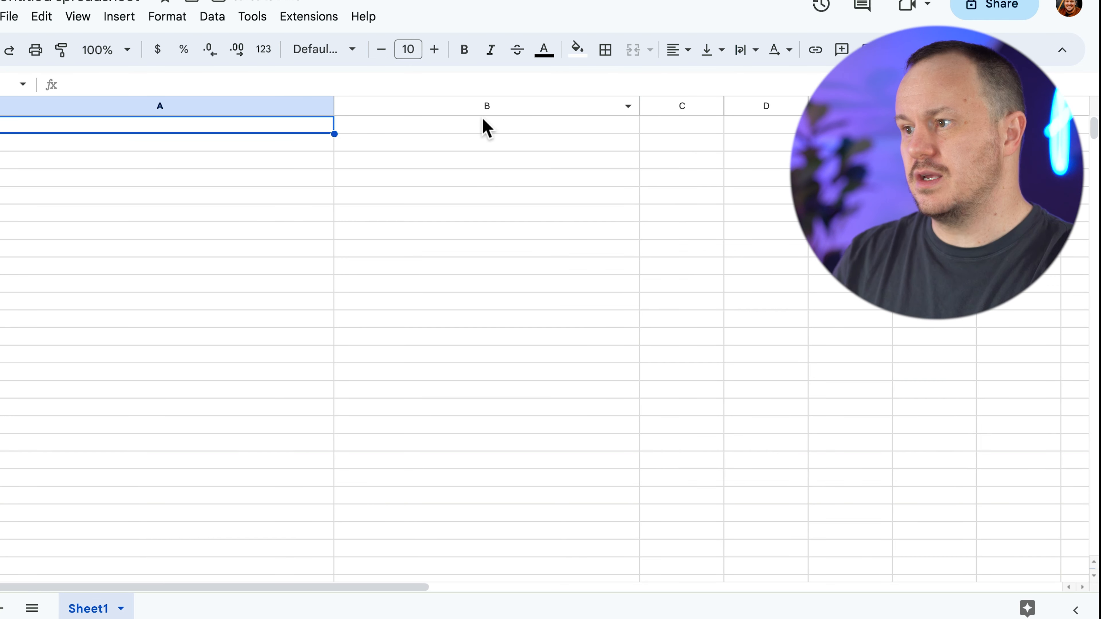
pyautogui.moveTo(266, 309)
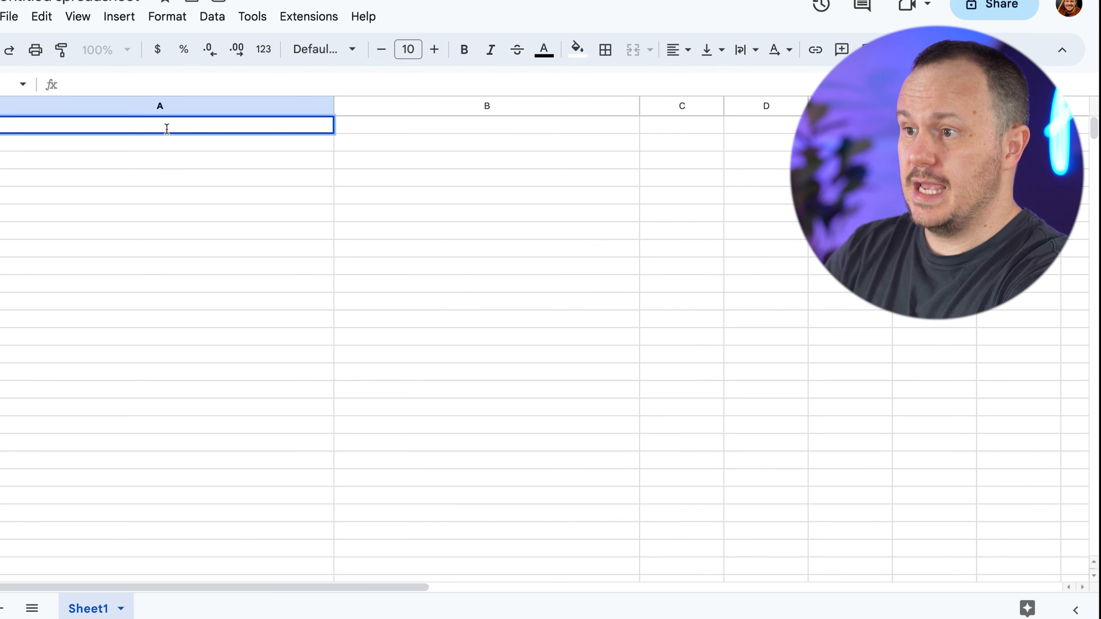
# Enter a Number header and fill Idea # 1 through Idea # 7 down column B
pyautogui.write('Number')
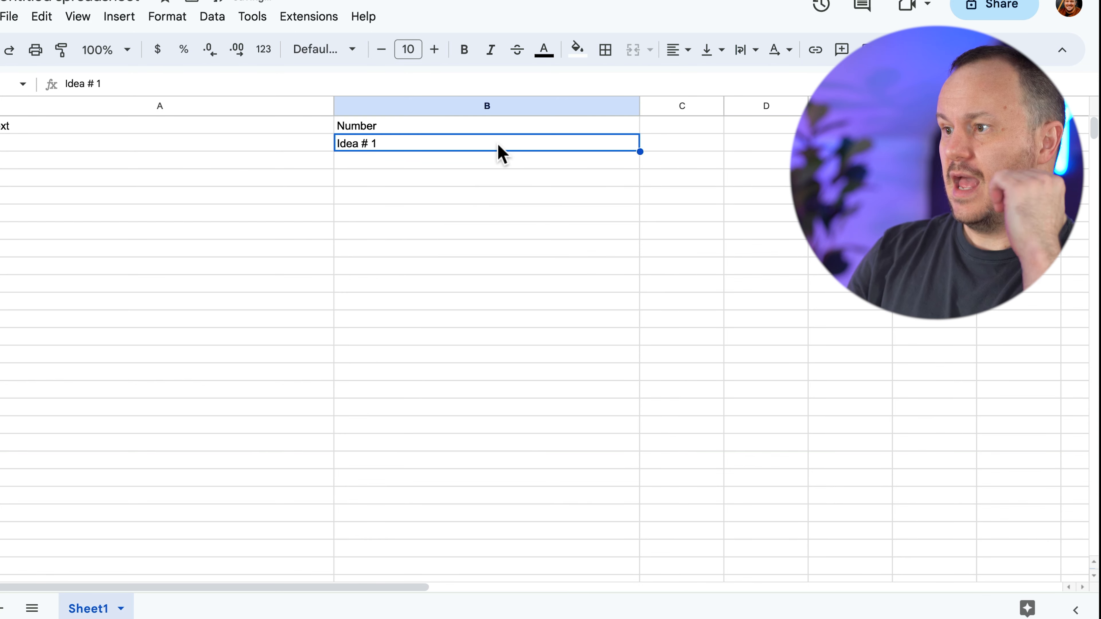
pyautogui.moveTo(638, 152)
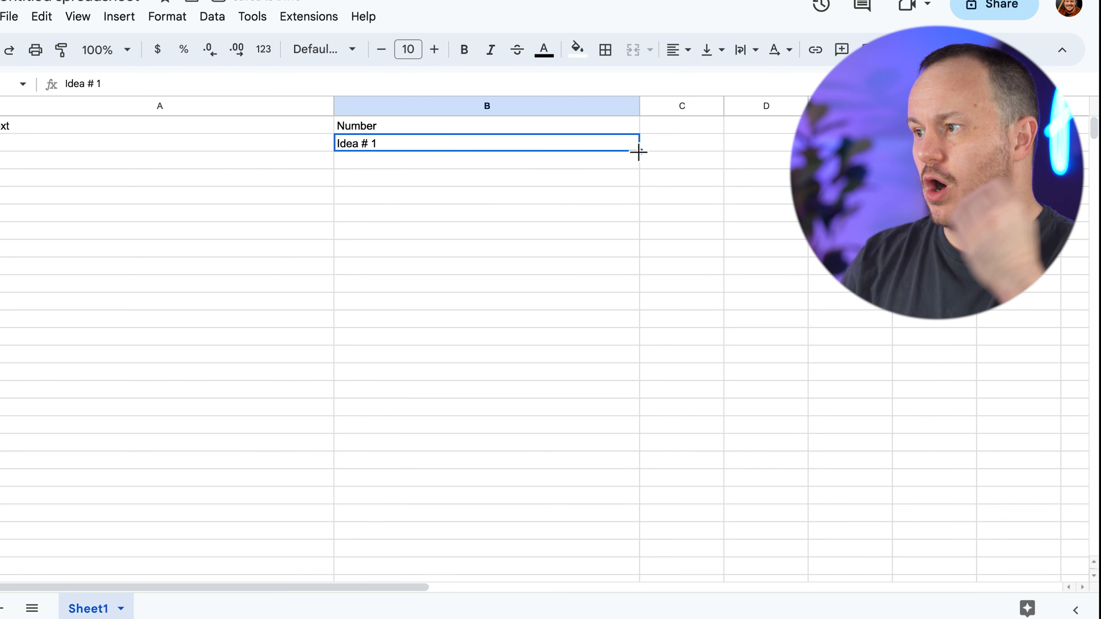
pyautogui.moveTo(638, 151); pyautogui.dragTo(638, 245)
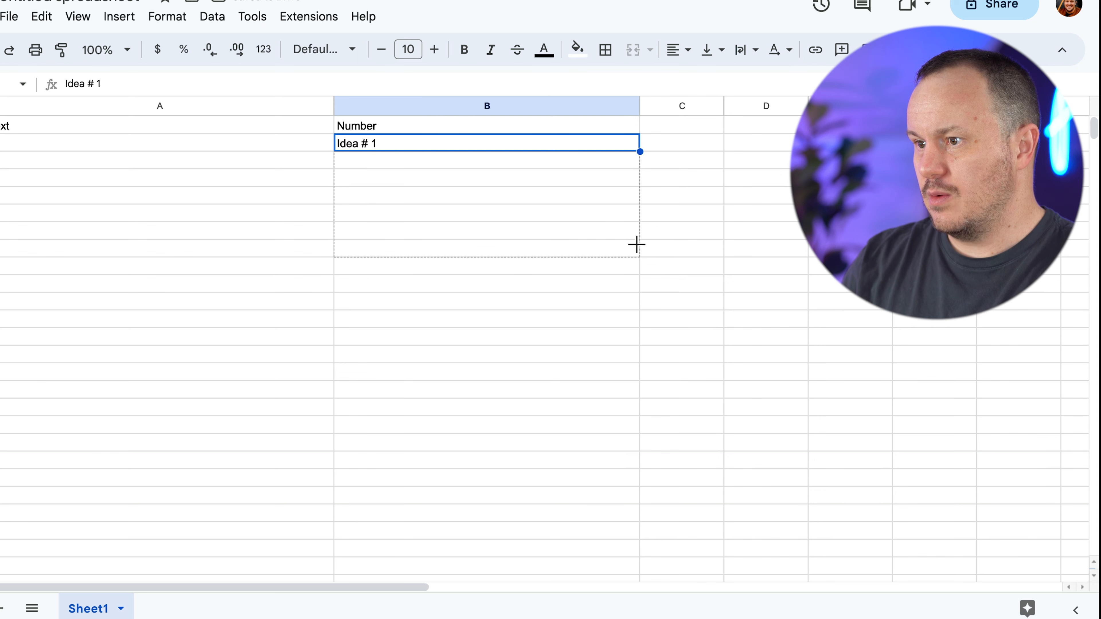
pyautogui.moveTo(638, 151); pyautogui.dragTo(637, 328)
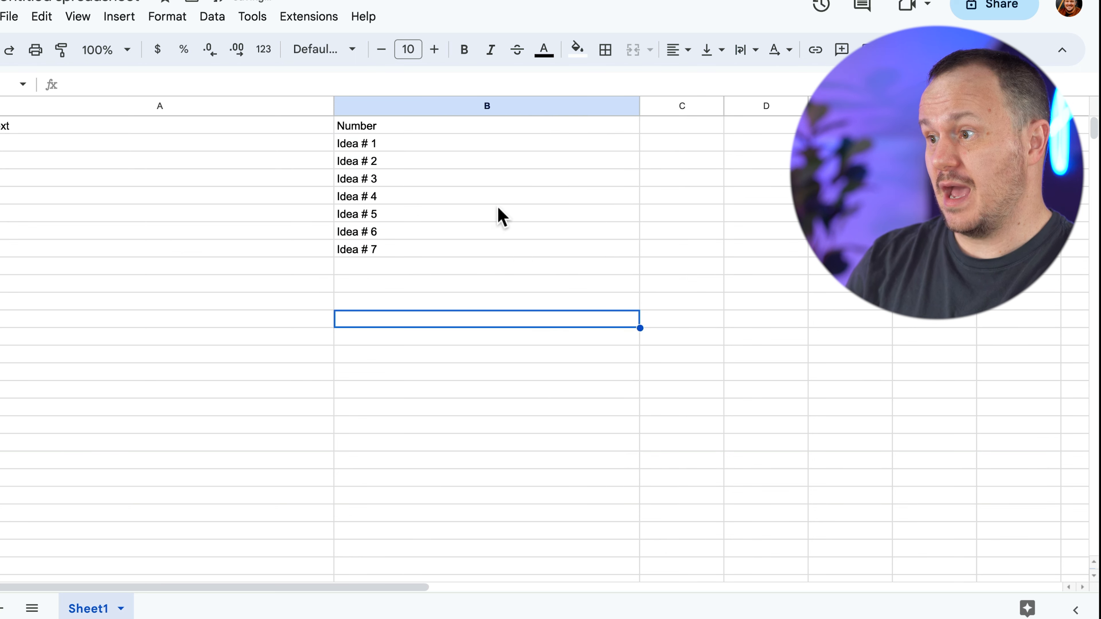
pyautogui.moveTo(470, 151)
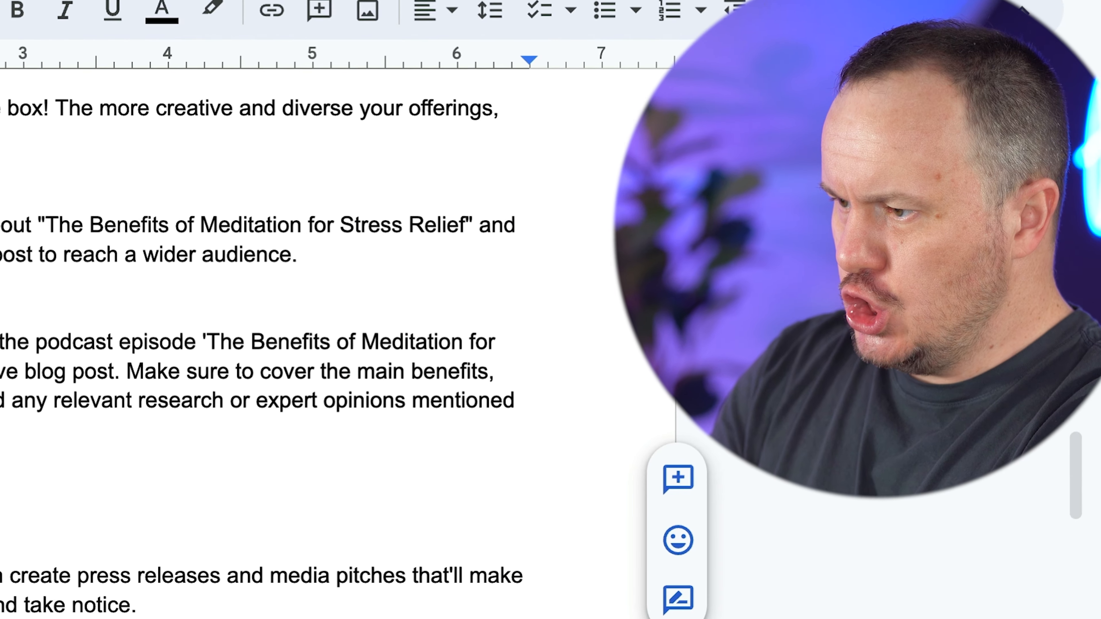
# Copy the seven IDEA titles from the script document into the sheet's Text column
pyautogui.scroll(-3)
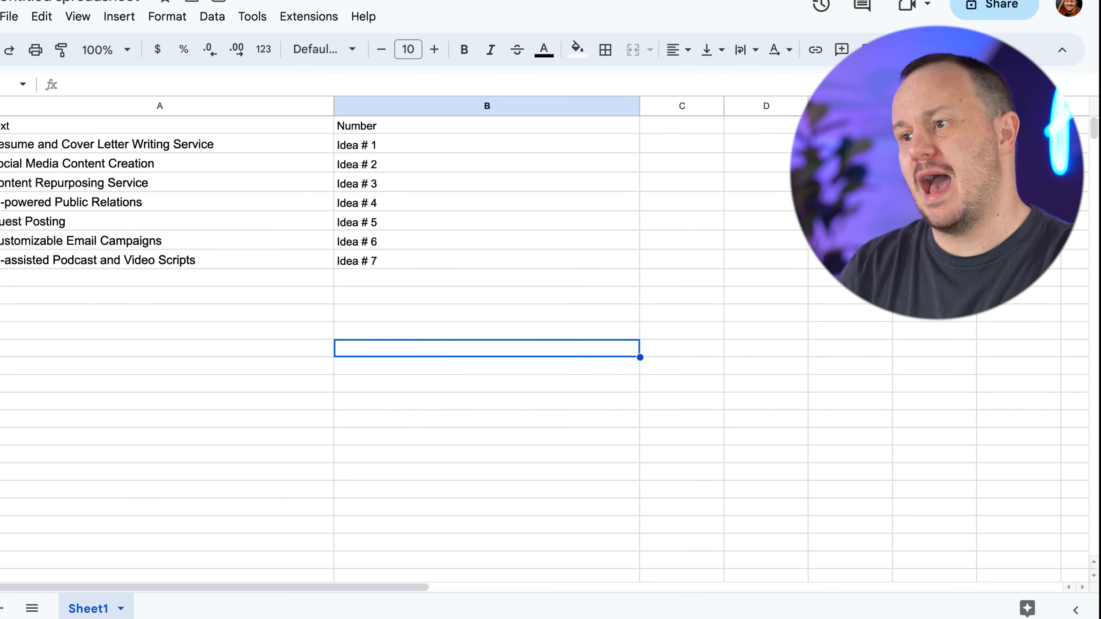
pyautogui.moveTo(445, 260)
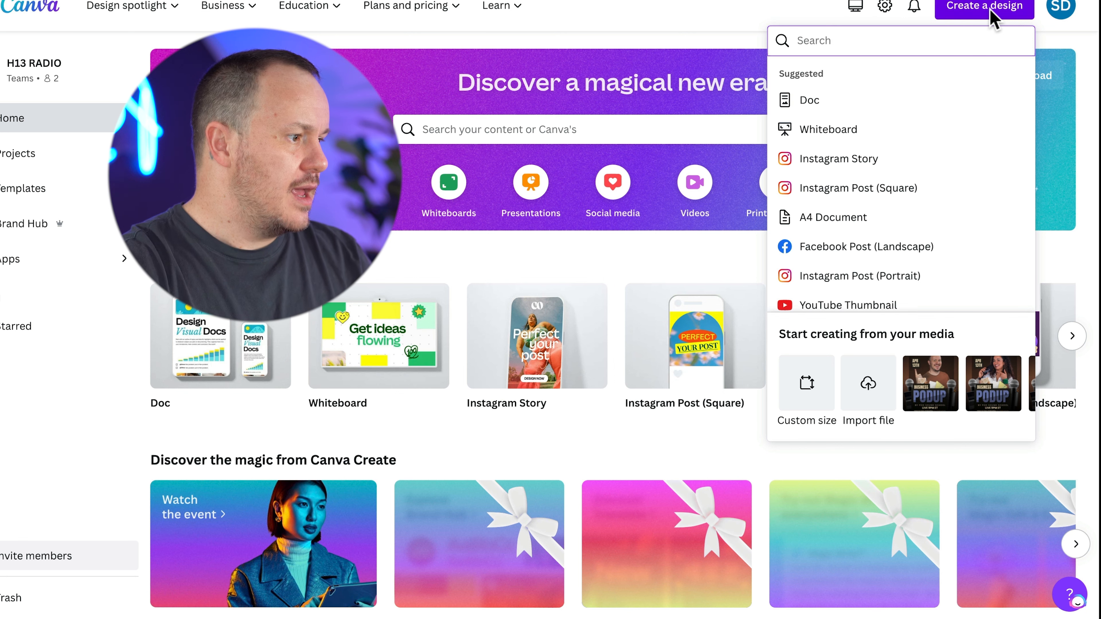
# Create a new blank custom-size design at 3840 × 2160 px
pyautogui.click(804, 382)
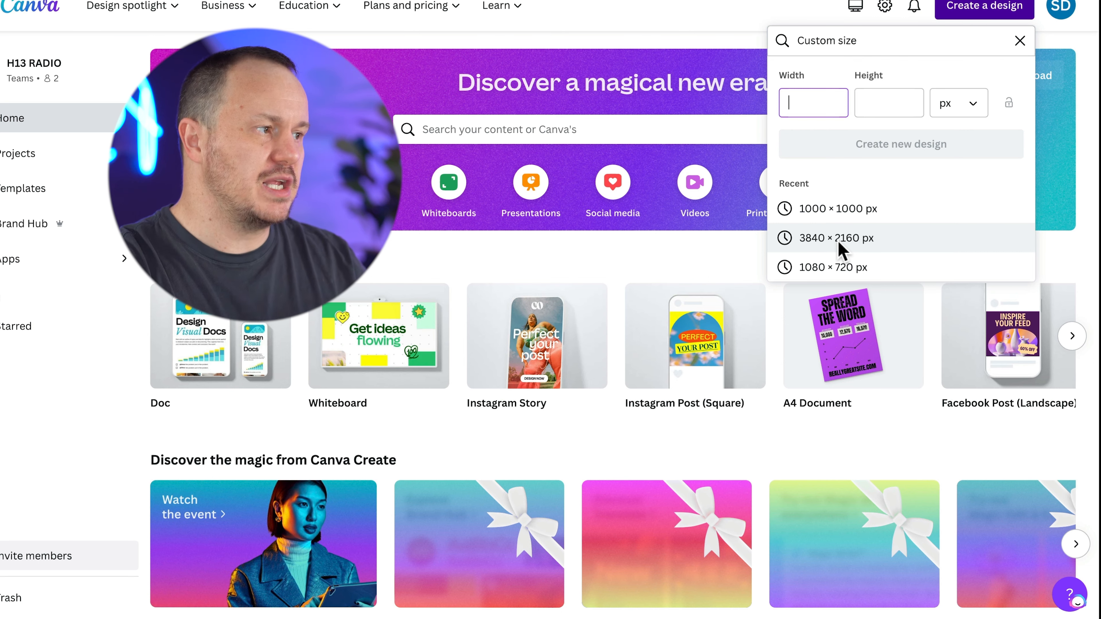
pyautogui.moveTo(922, 116)
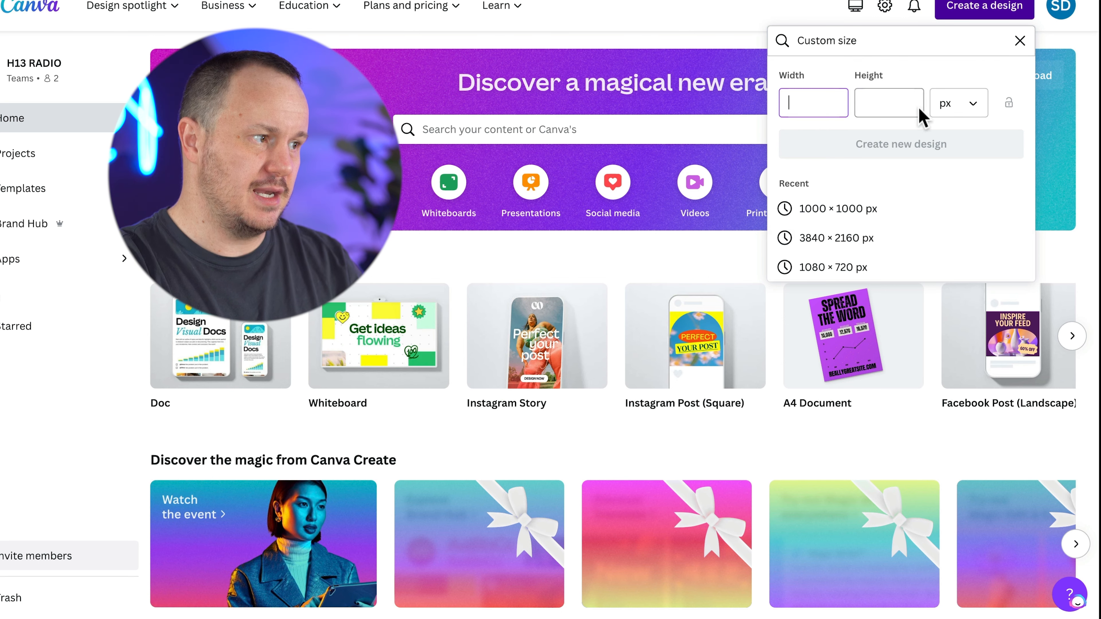
pyautogui.click(834, 237)
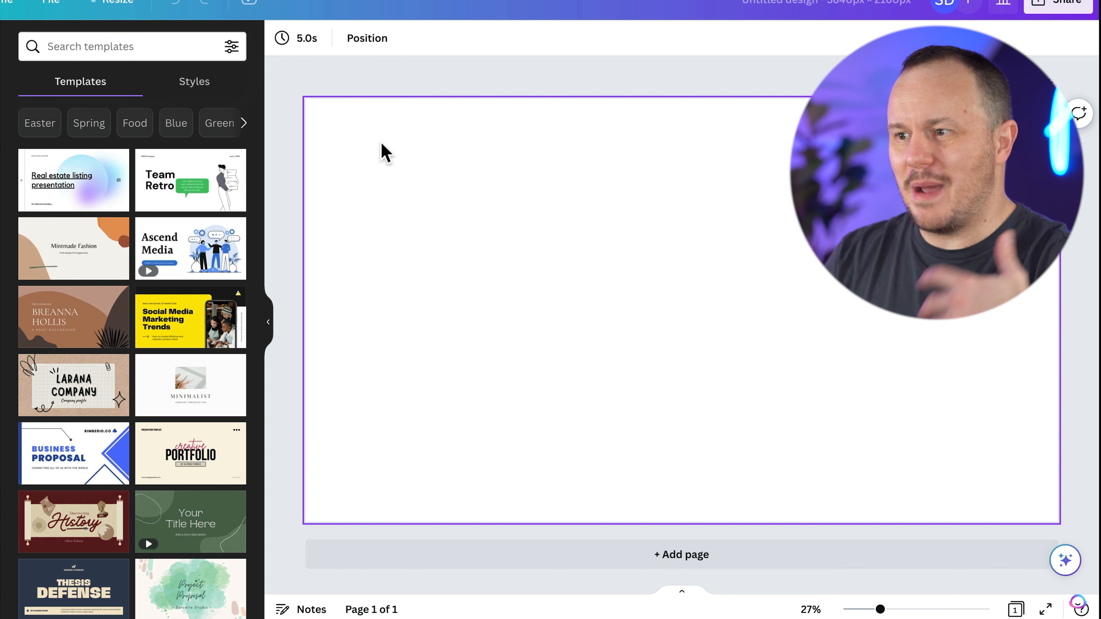
pyautogui.moveTo(13, 467)
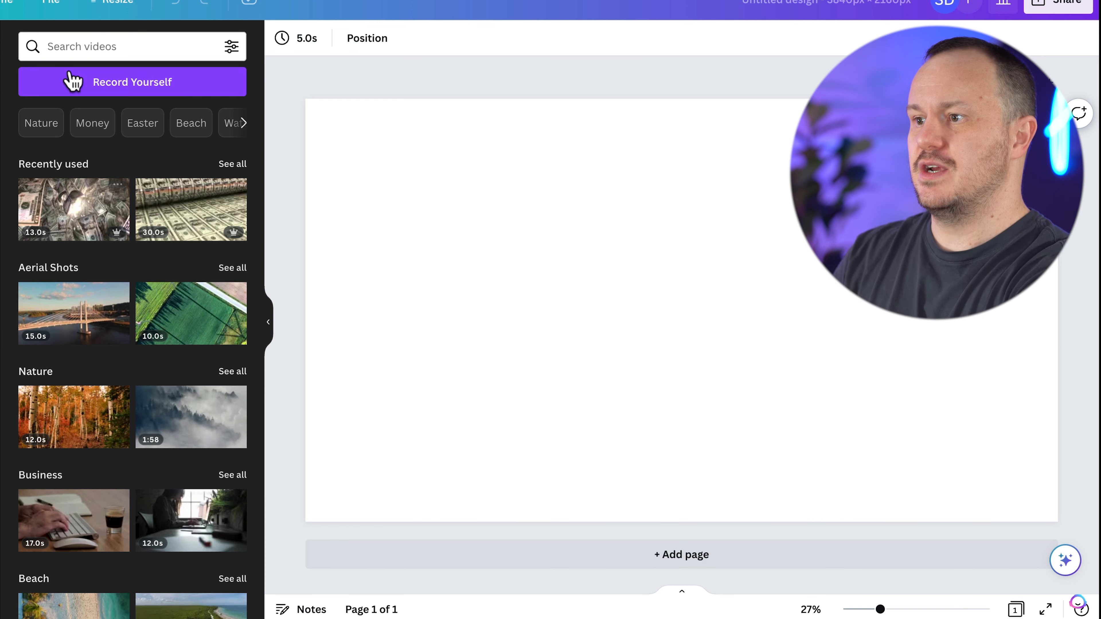
# Search the stock video library for 'money' and use the money-counting clip as background
pyautogui.click(126, 46)
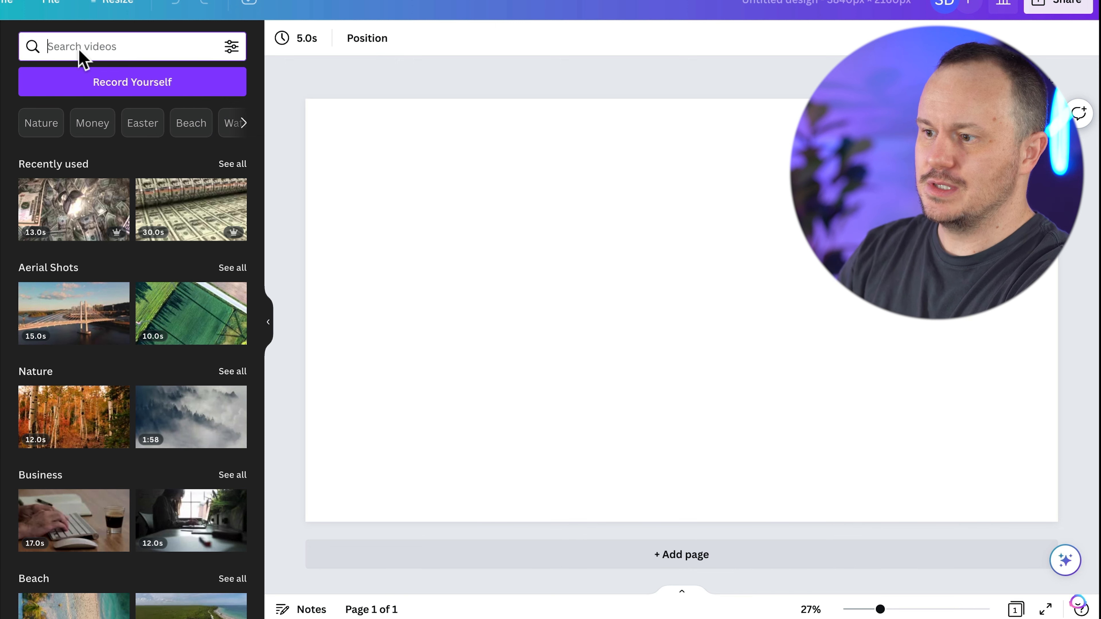
pyautogui.write('money')
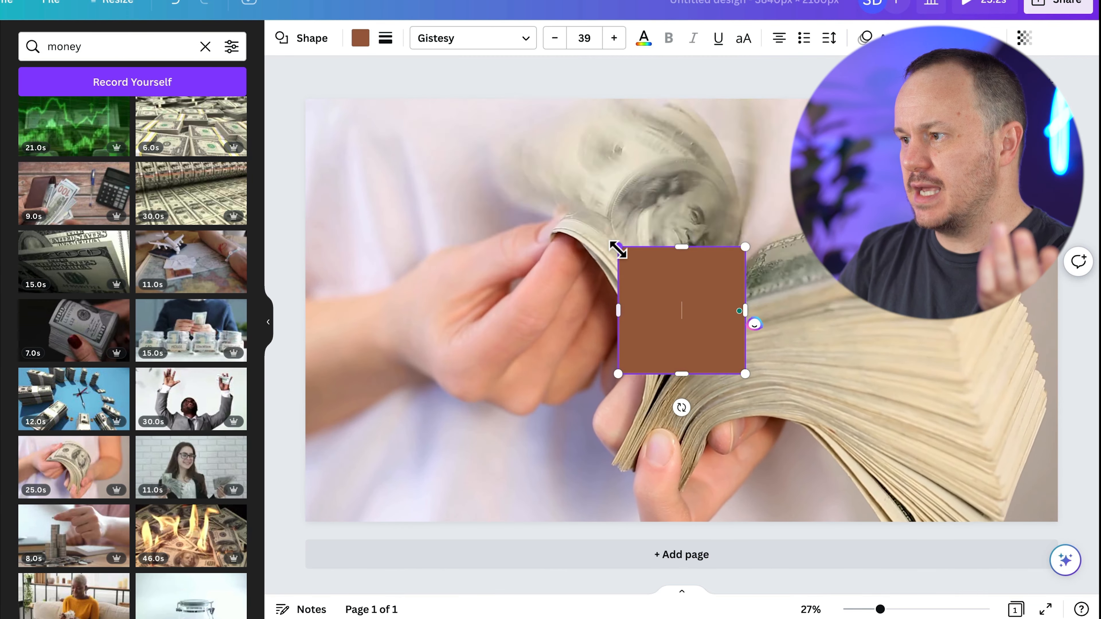
# Stretch the brown overlay square to cover the whole page
pyautogui.moveTo(617, 247); pyautogui.dragTo(305, 98)
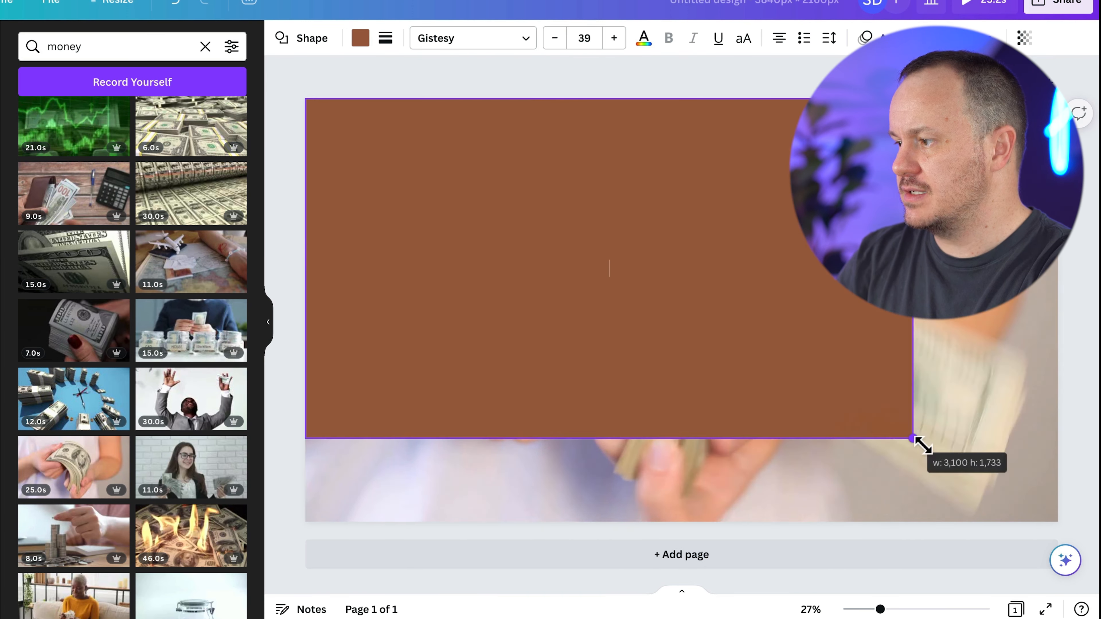
pyautogui.moveTo(916, 440); pyautogui.dragTo(1059, 522)
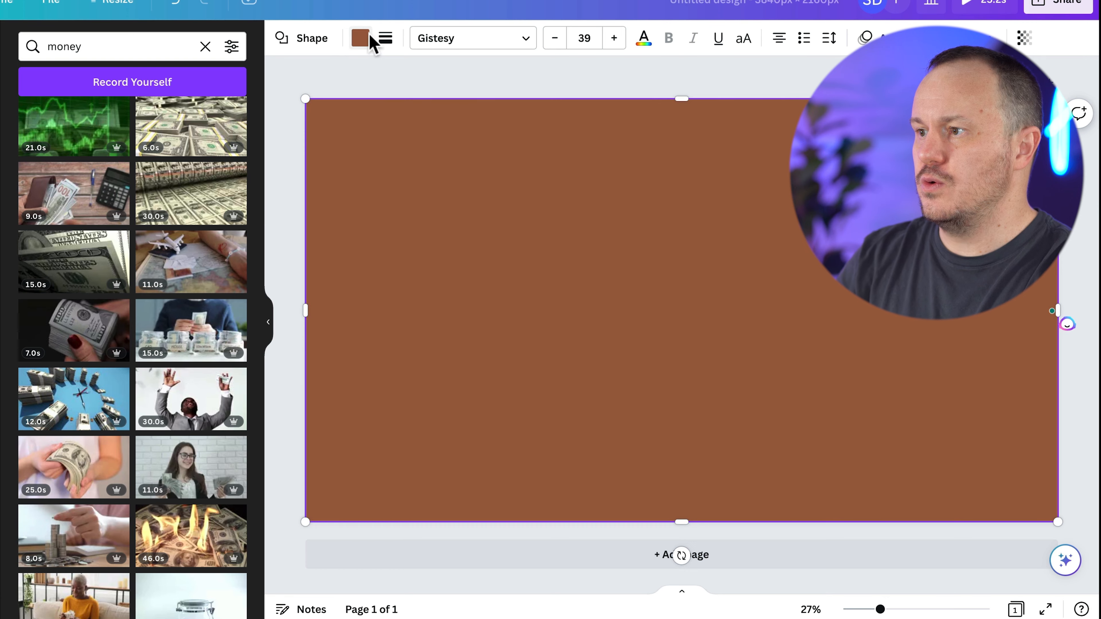
# Give the overlay a new custom radial gradient fill radiating from the centre
pyautogui.click(360, 38)
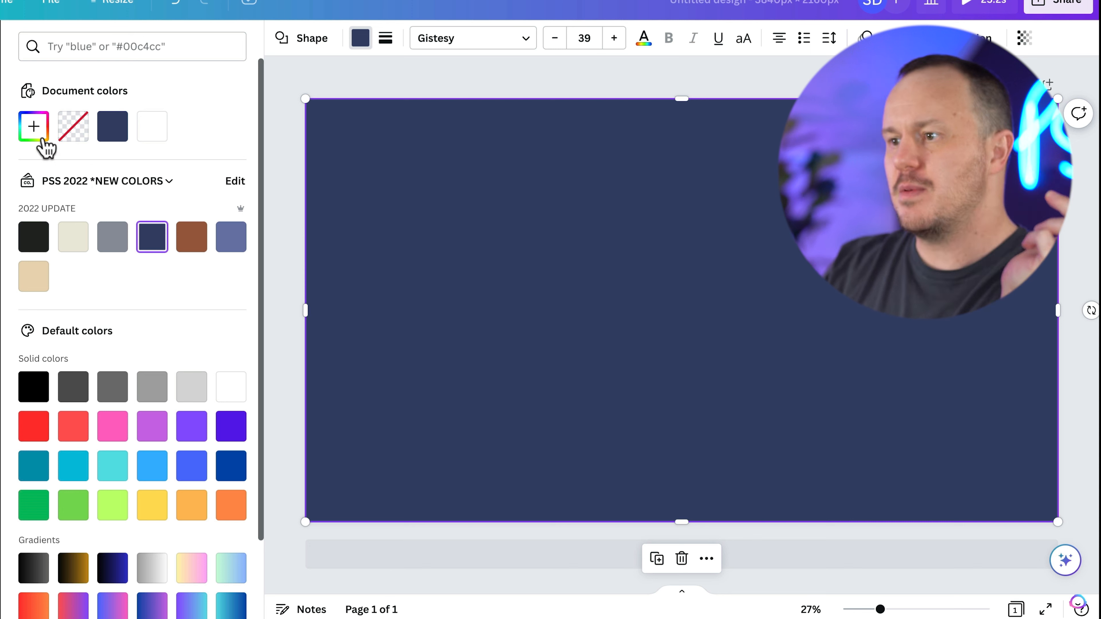
pyautogui.moveTo(33, 126)
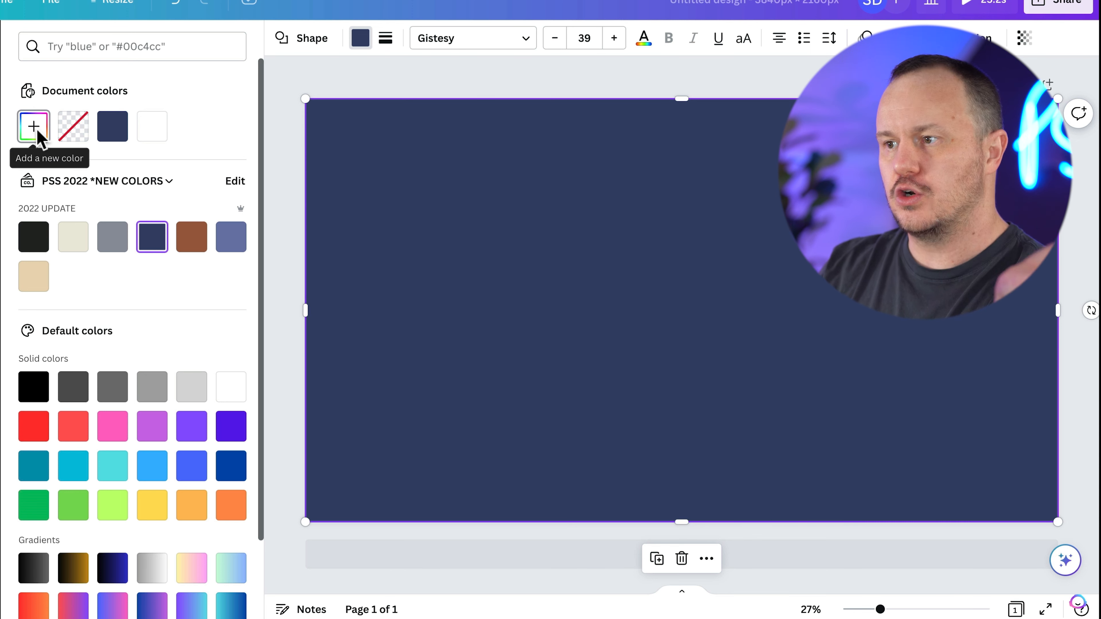
pyautogui.click(33, 126)
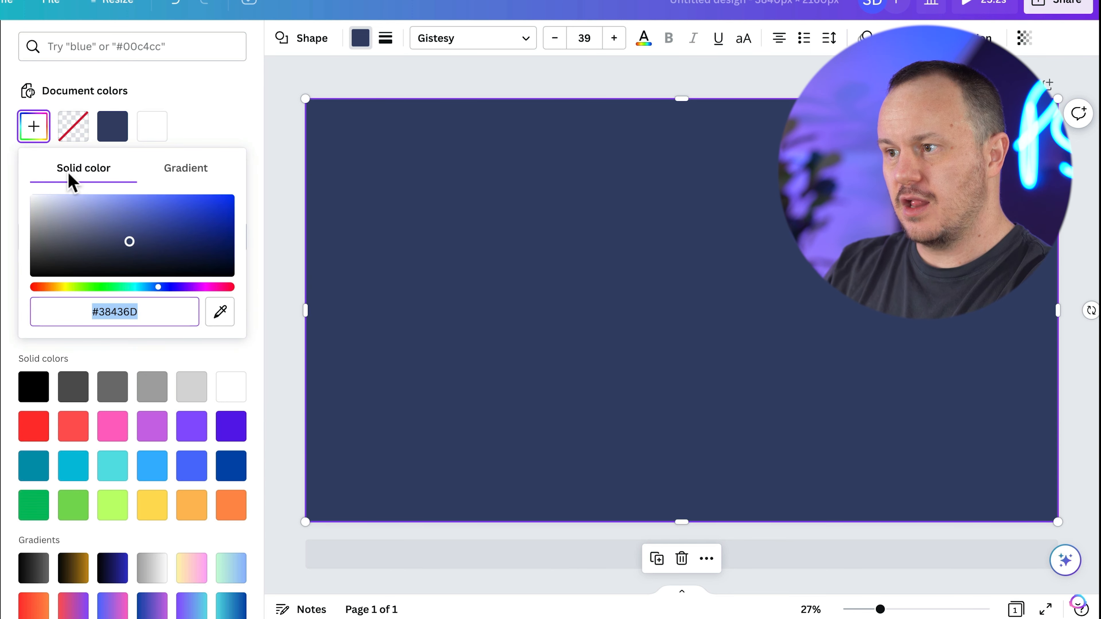
pyautogui.click(185, 168)
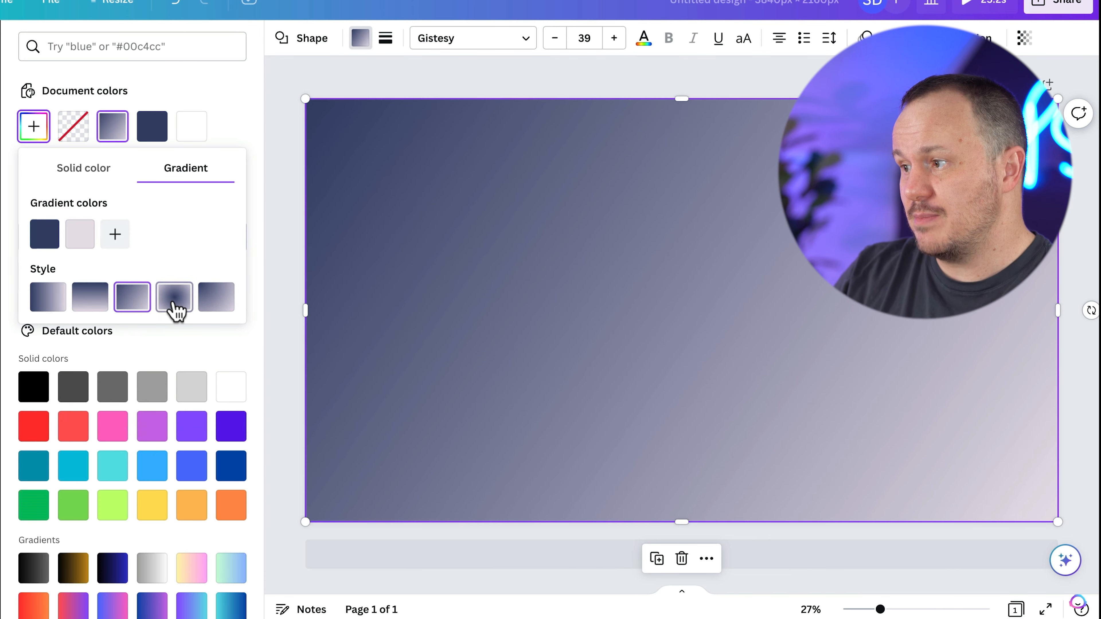
pyautogui.click(217, 296)
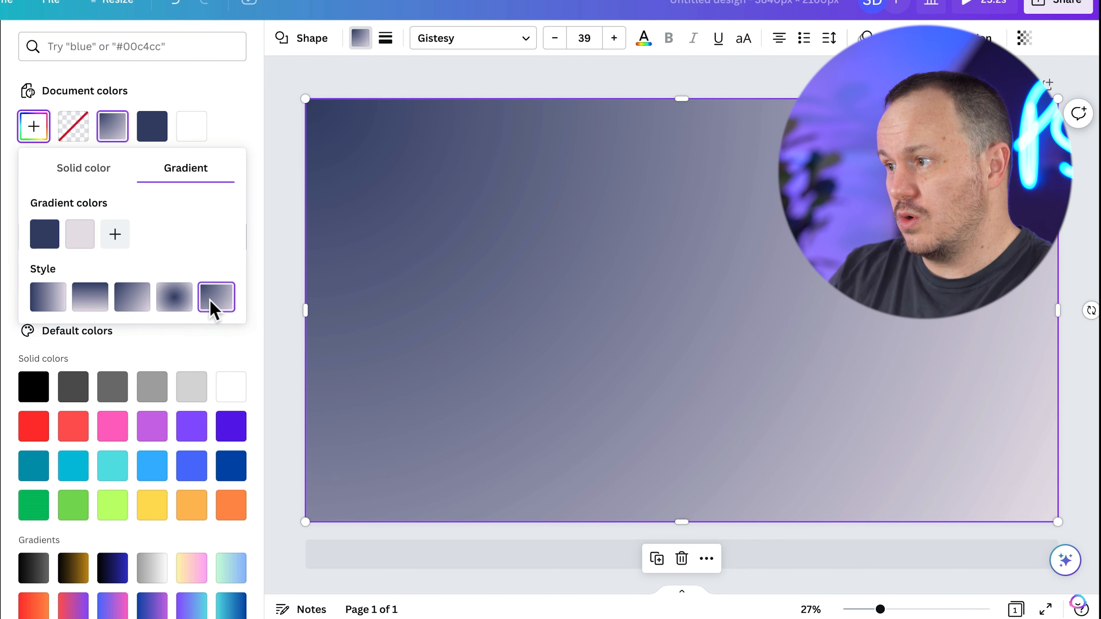
pyautogui.click(175, 296)
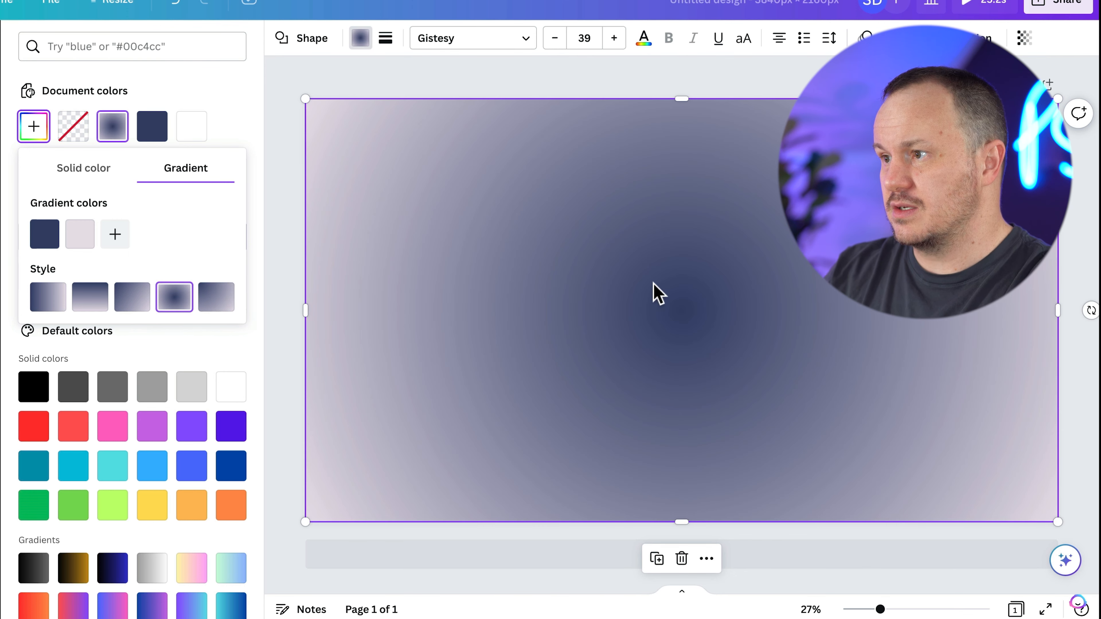
pyautogui.moveTo(512, 174)
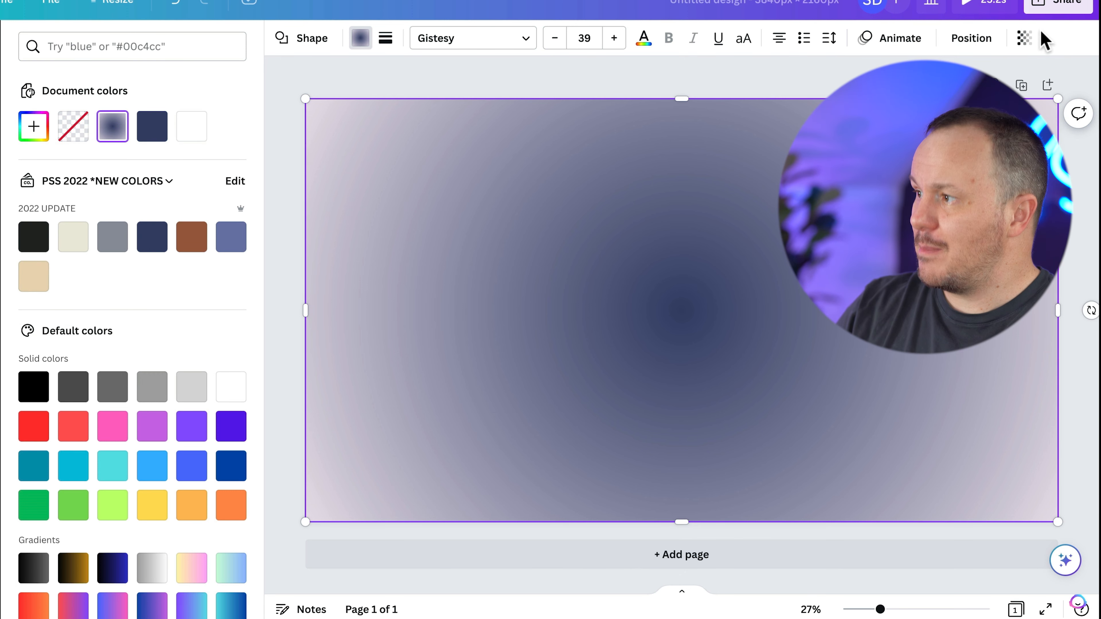
# Lower the overlay transparency to about 82 and add a dark #141314 stop to its gradient
pyautogui.click(1022, 38)
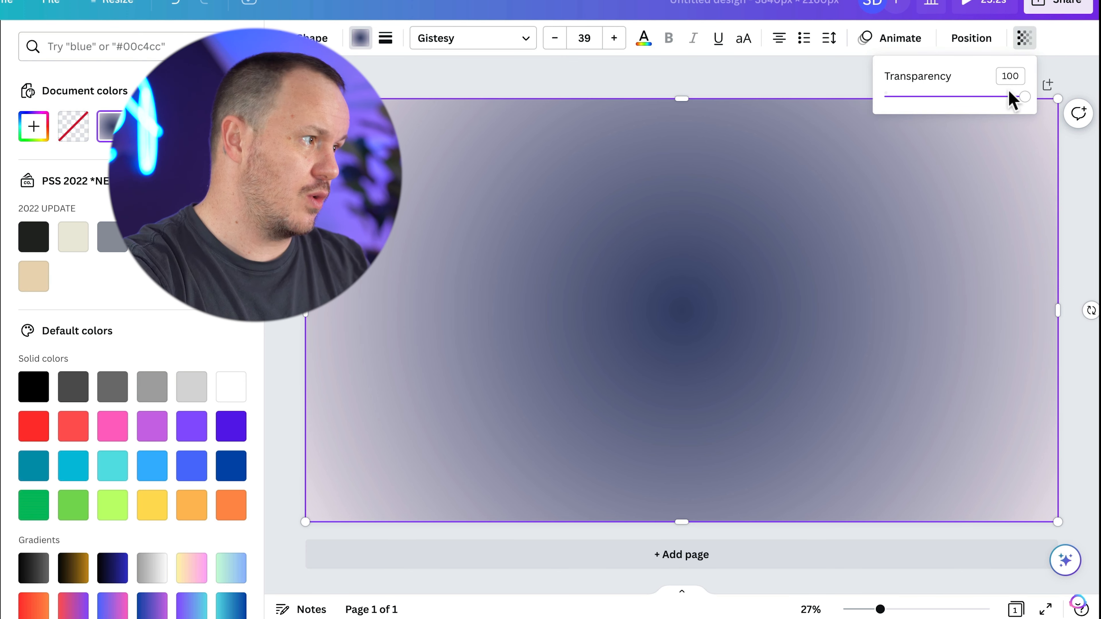
pyautogui.moveTo(1022, 97); pyautogui.dragTo(999, 97)
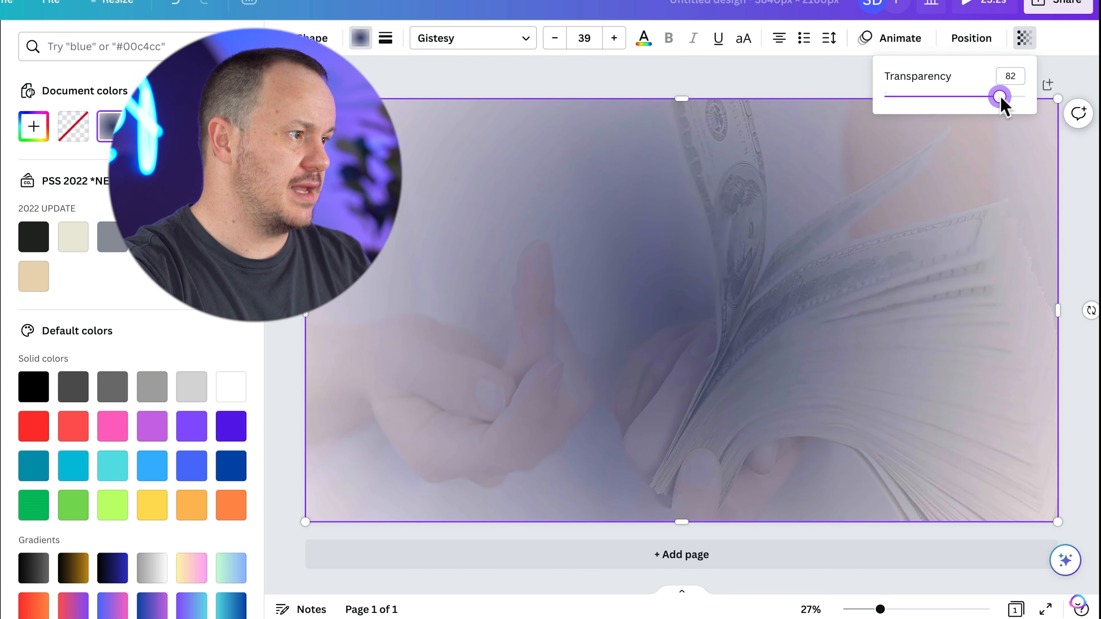
pyautogui.click(112, 126)
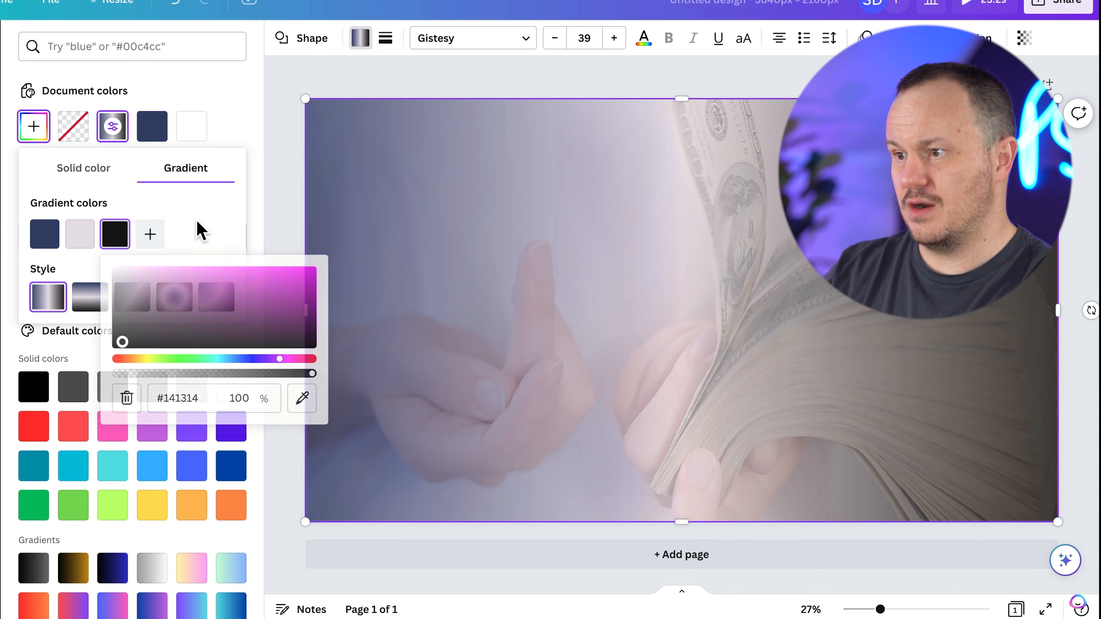
pyautogui.click(174, 296)
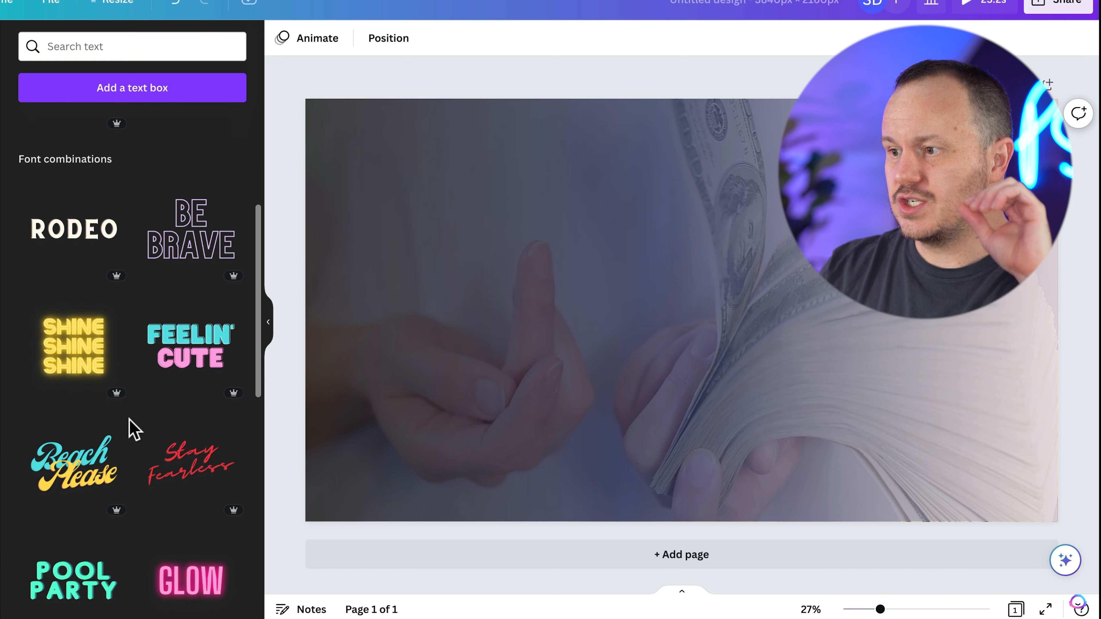
# Add the neon Happy Hour text combination and recolour its top line magenta
pyautogui.scroll(-3)
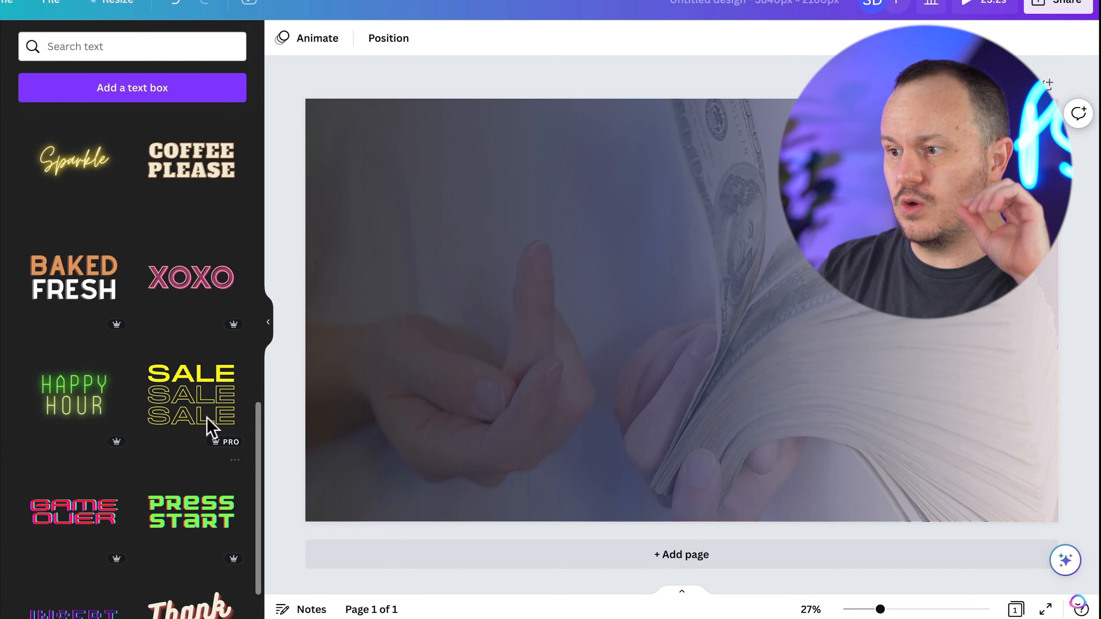
pyautogui.scroll(-3)
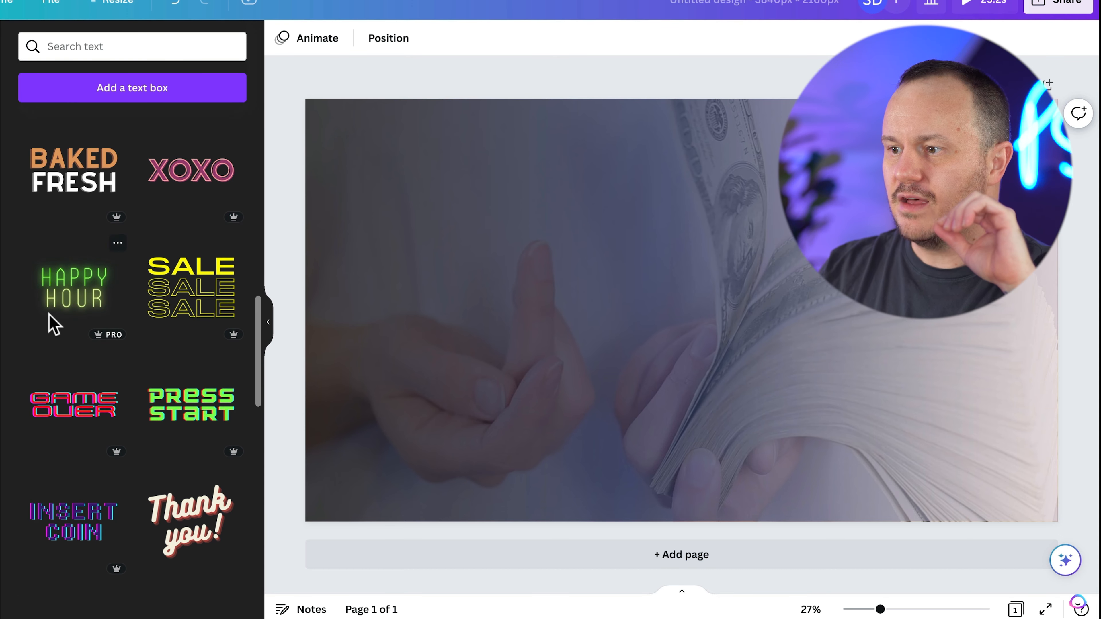
pyautogui.click(74, 290)
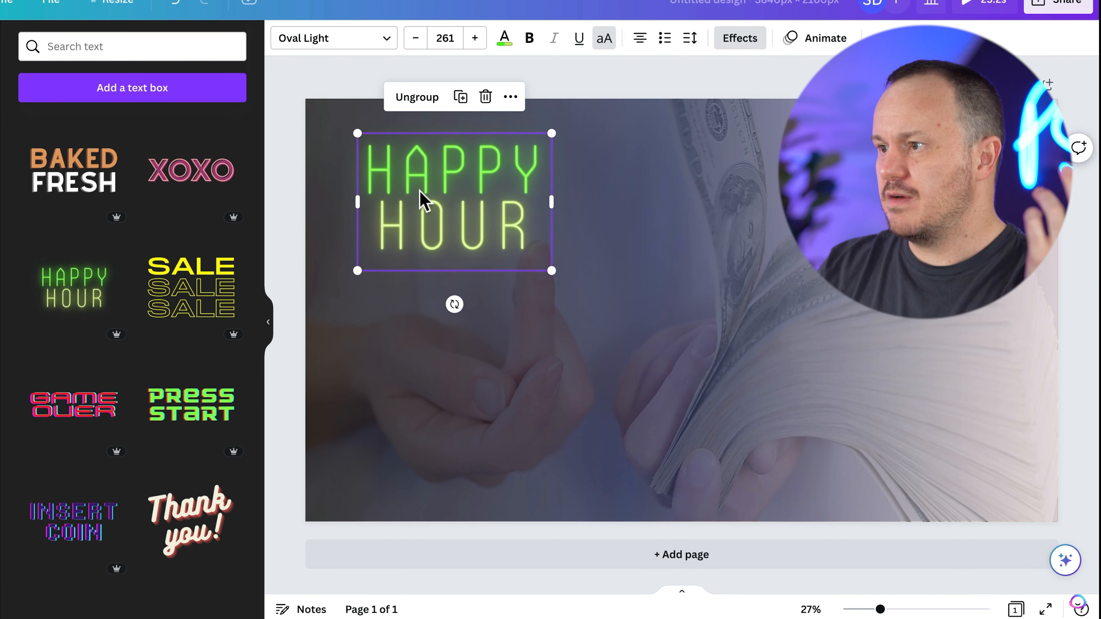
pyautogui.click(416, 97)
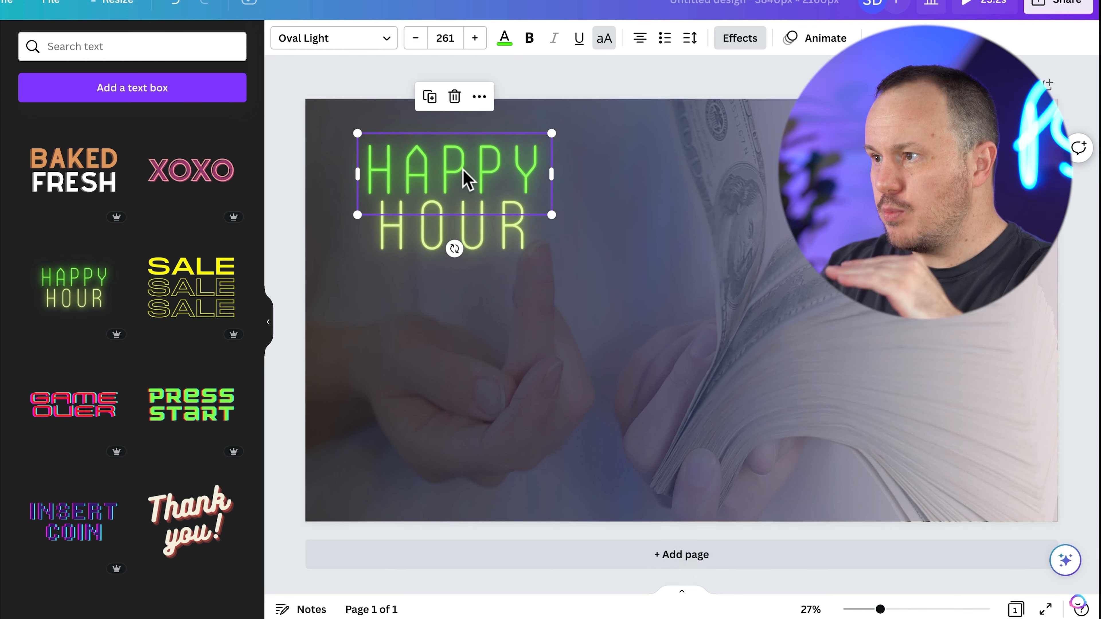
pyautogui.click(504, 38)
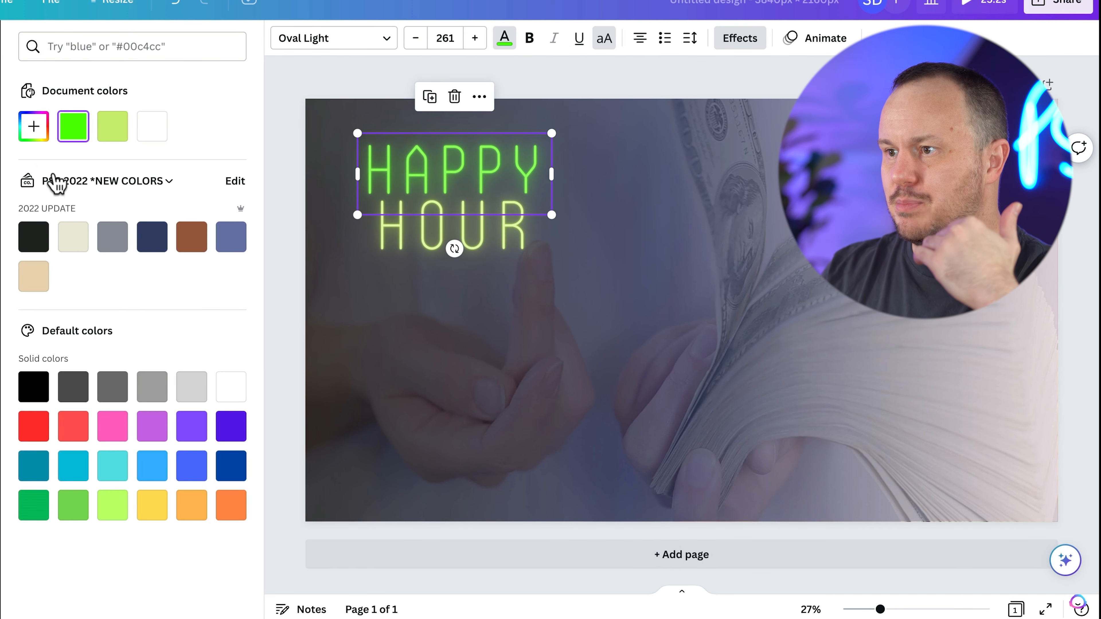
pyautogui.click(34, 127)
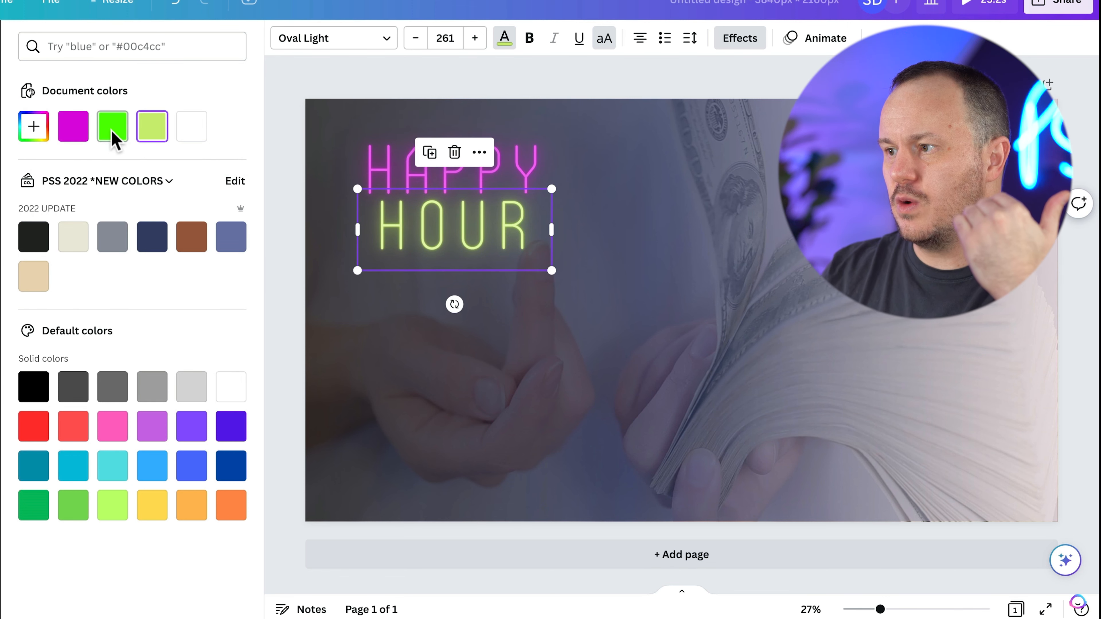
# Retype the lines to IDEA and #1, shrink them into the top-left corner and select both
pyautogui.click(111, 126)
pyautogui.write('ID')
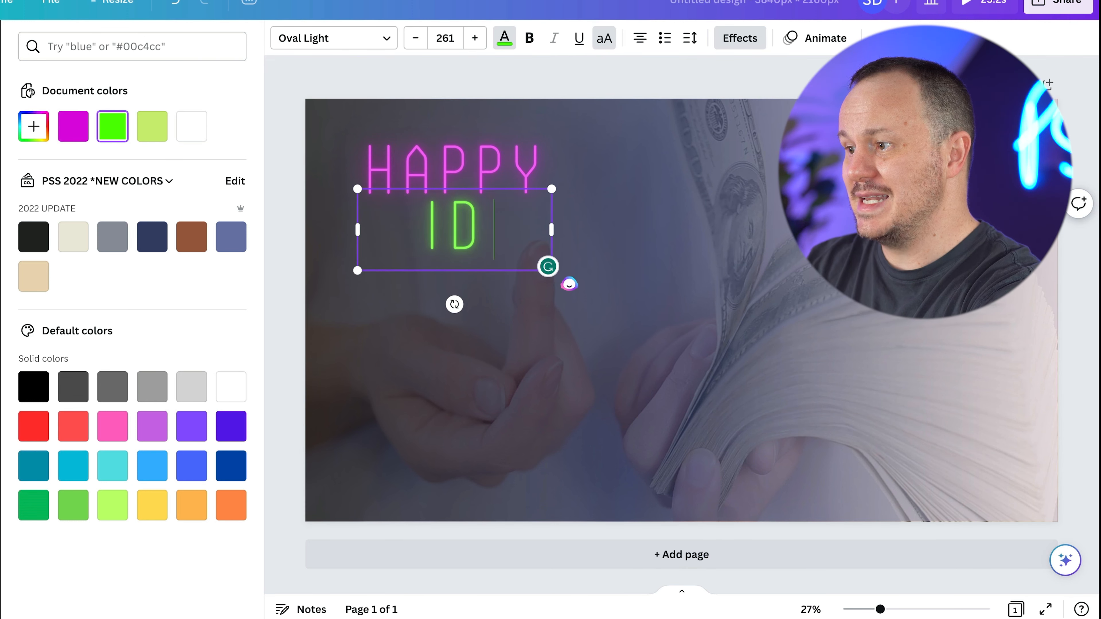
pyautogui.write('EA')
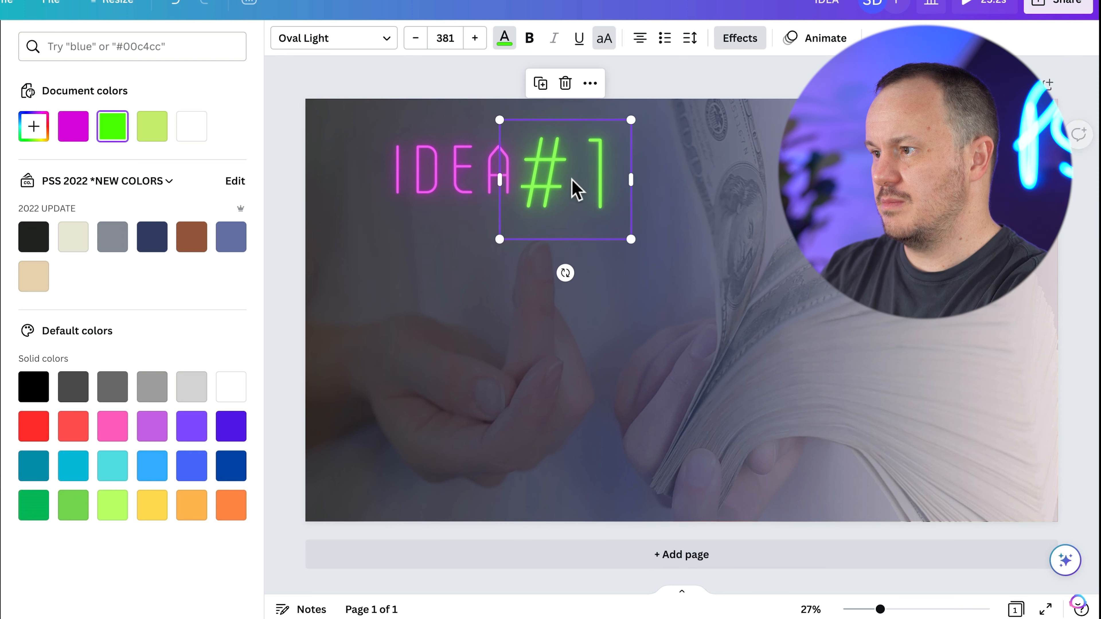
pyautogui.click(449, 172)
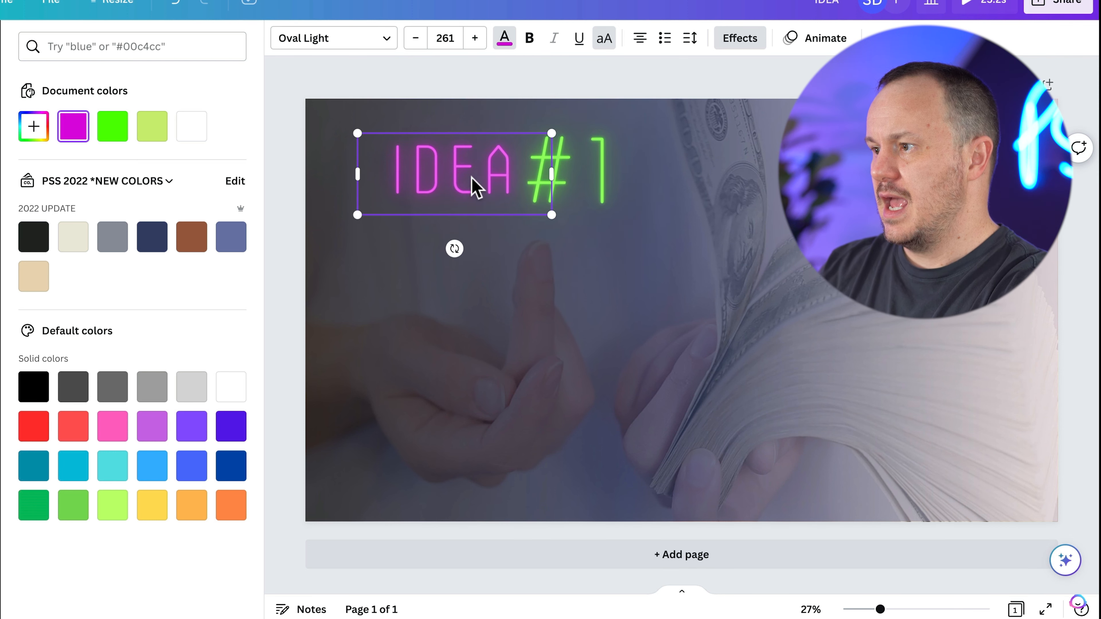
pyautogui.moveTo(551, 215); pyautogui.dragTo(511, 182)
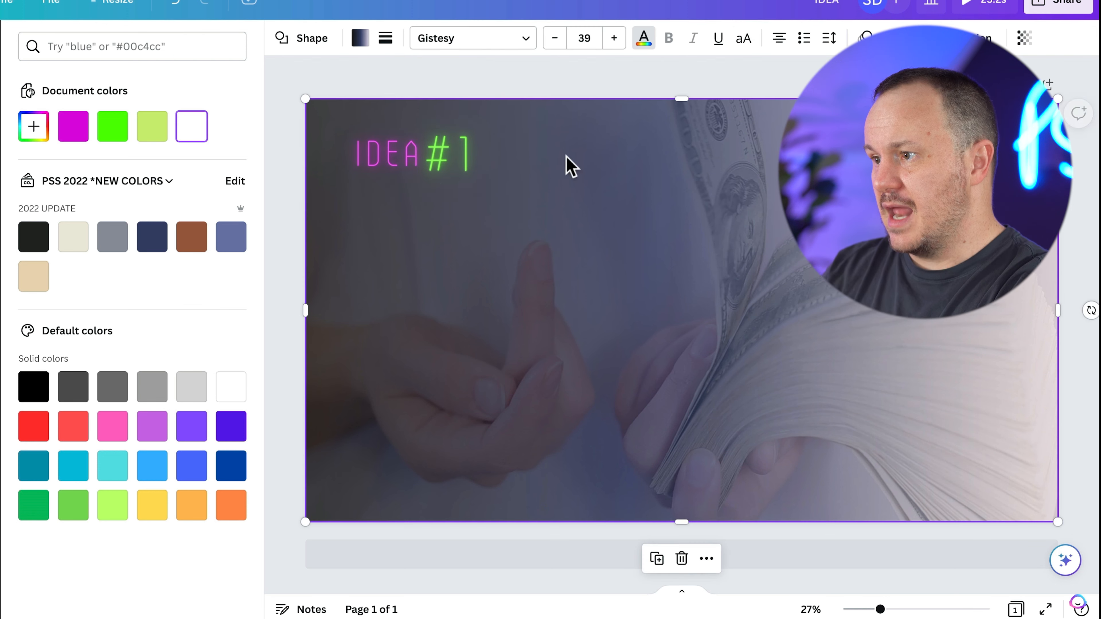
pyautogui.click(385, 154)
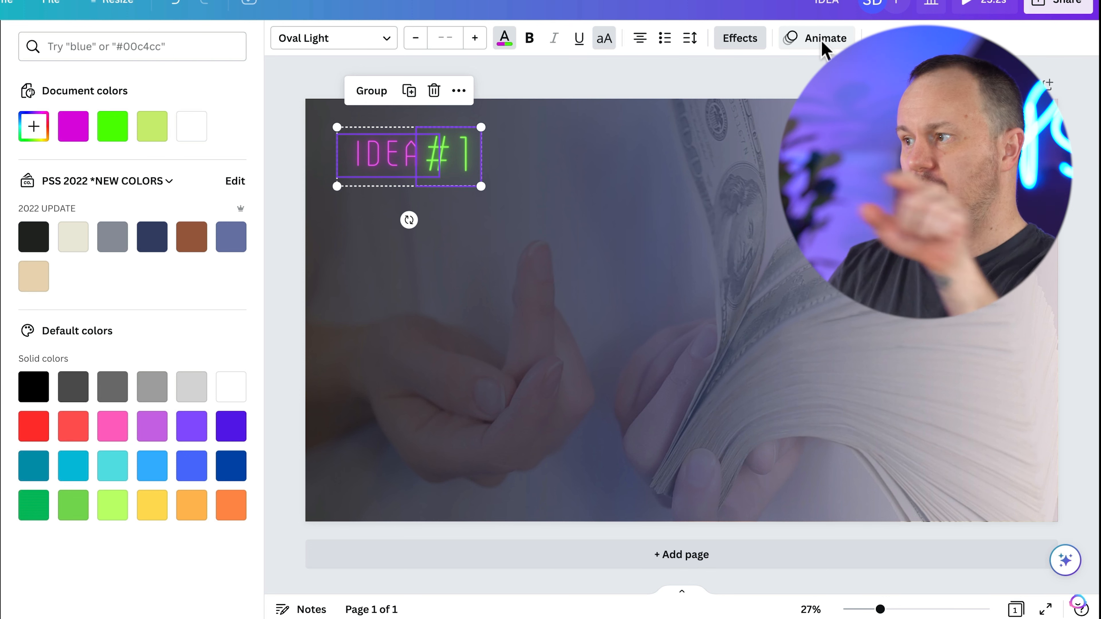
# Apply a text animation to the IDEA #1 title, preview full screen and exit with Esc
pyautogui.click(825, 37)
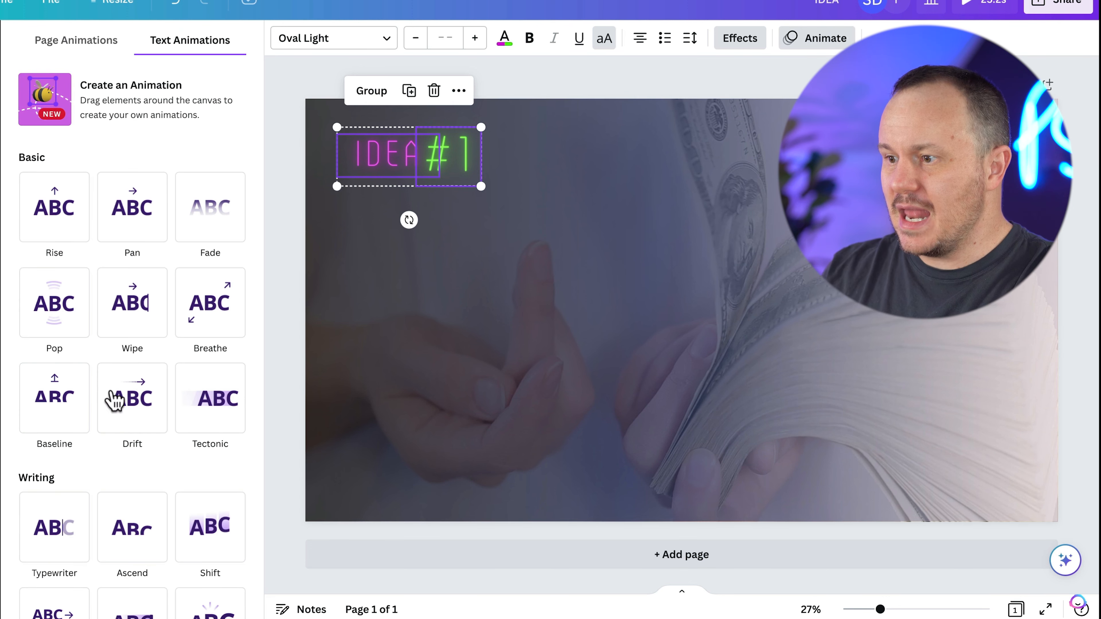
pyautogui.scroll(-3)
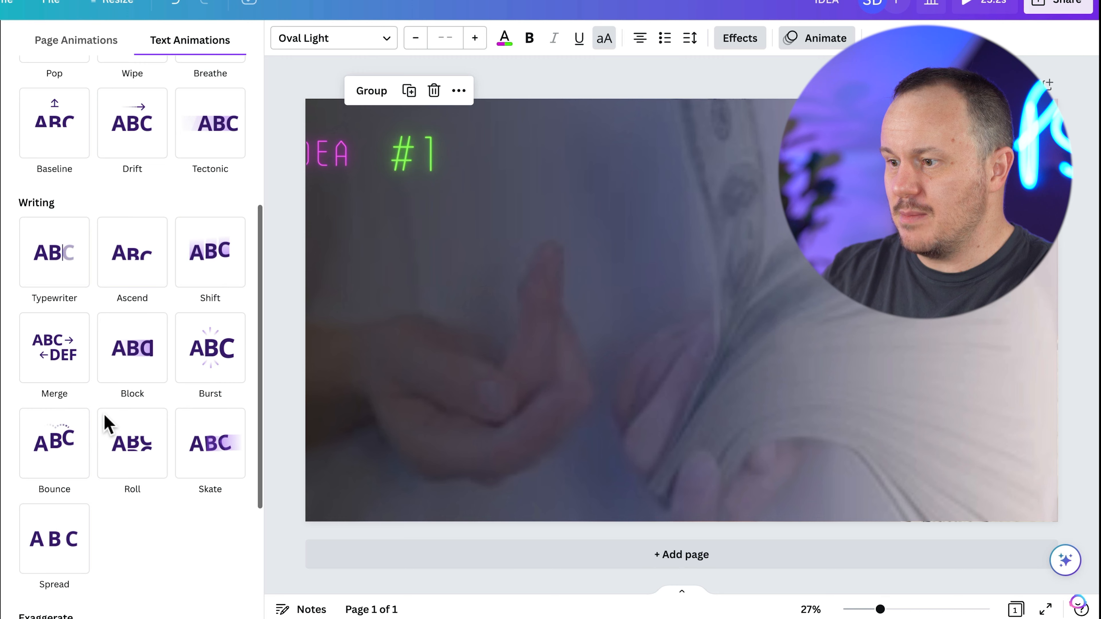
pyautogui.scroll(-3)
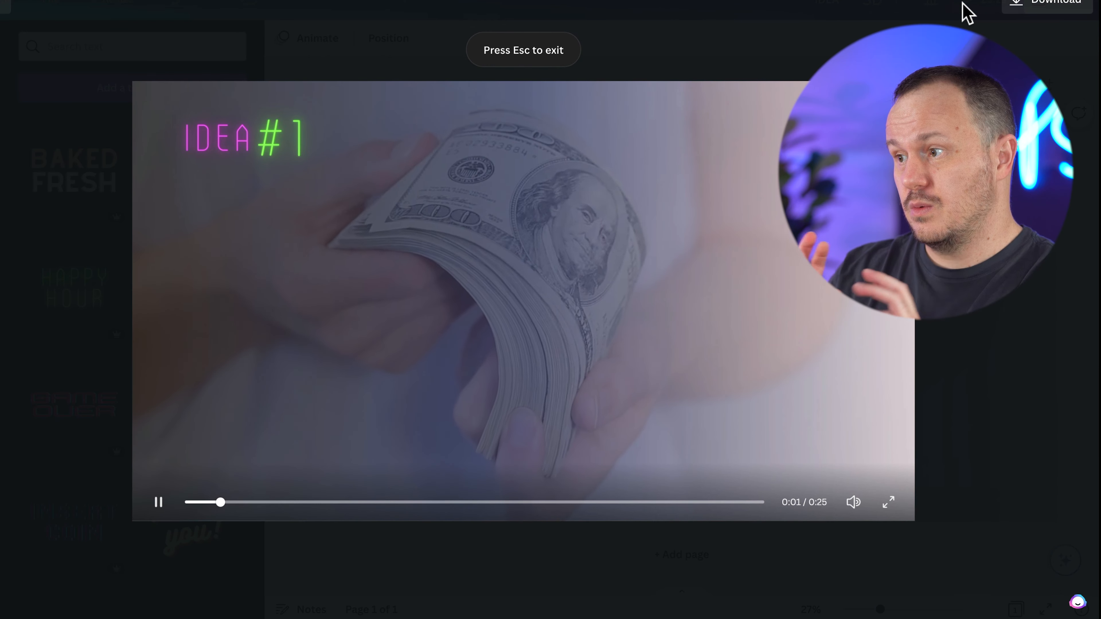
pyautogui.press('Escape')
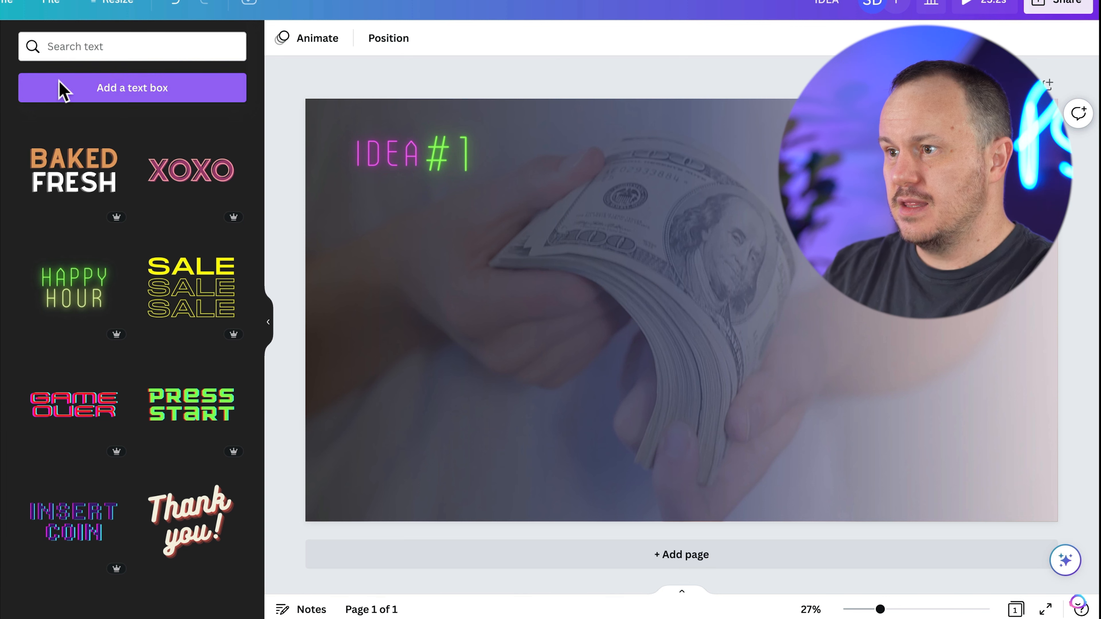
# Add a 'Resume and Cover Letter Writing Service' heading with a Drift animation and tuned intensity
pyautogui.click(132, 88)
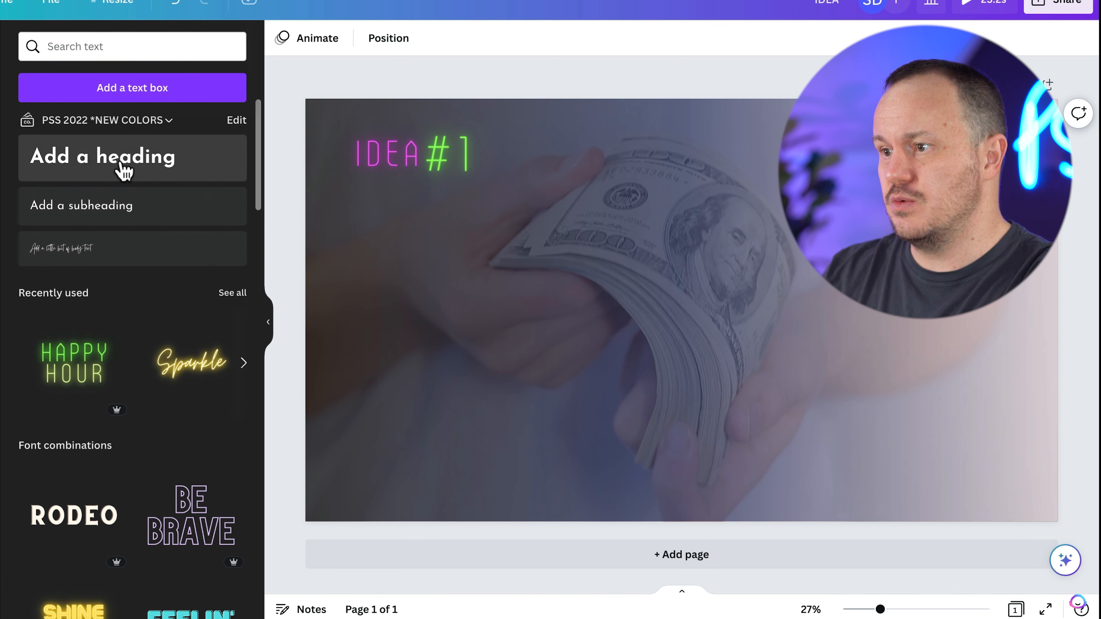
pyautogui.click(102, 156)
pyautogui.write('Resume and Cover Letter Writing Service')
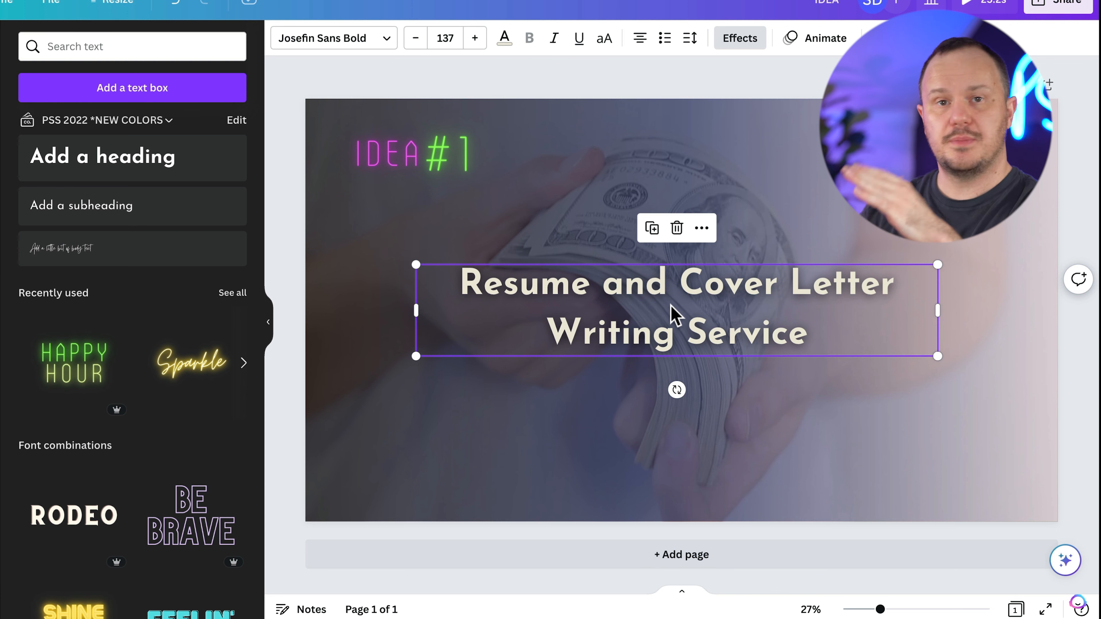
pyautogui.click(825, 37)
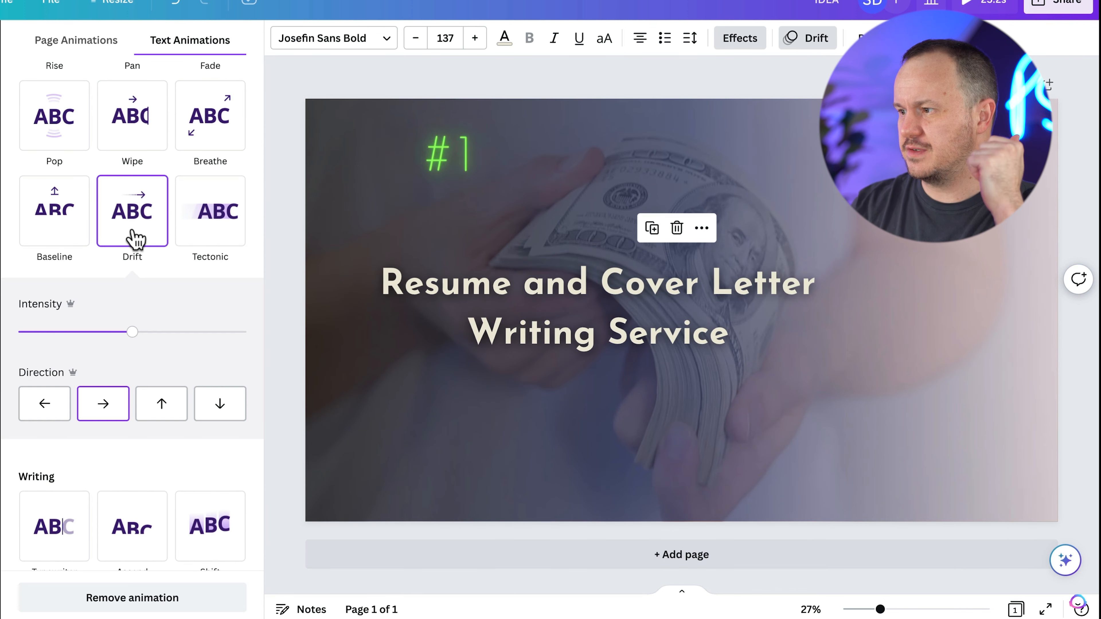
pyautogui.moveTo(133, 332); pyautogui.dragTo(156, 332)
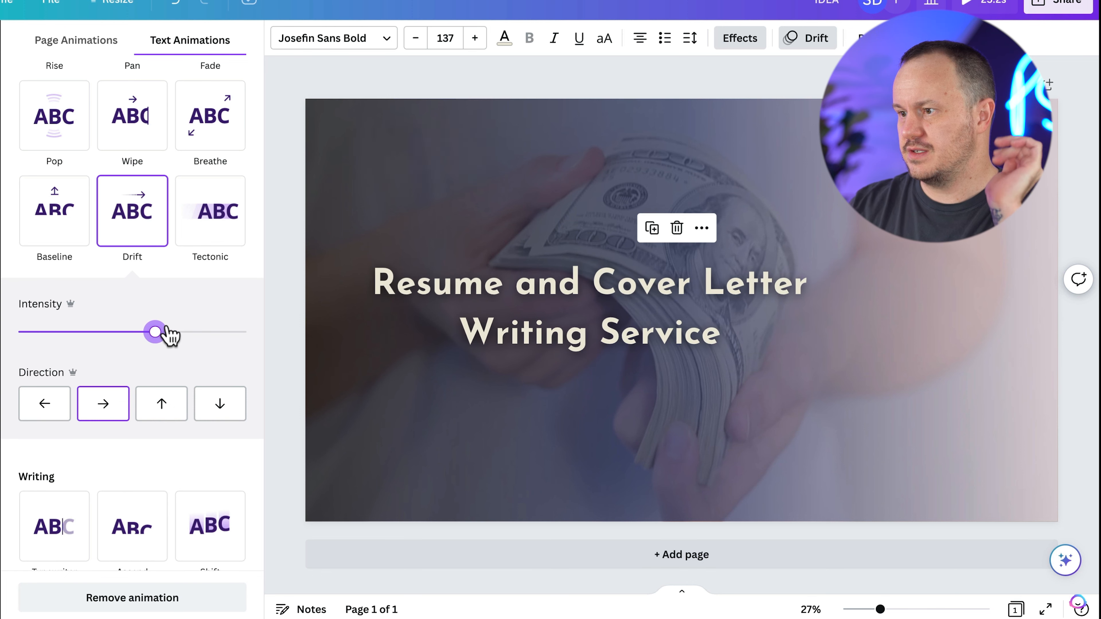
pyautogui.click(410, 153)
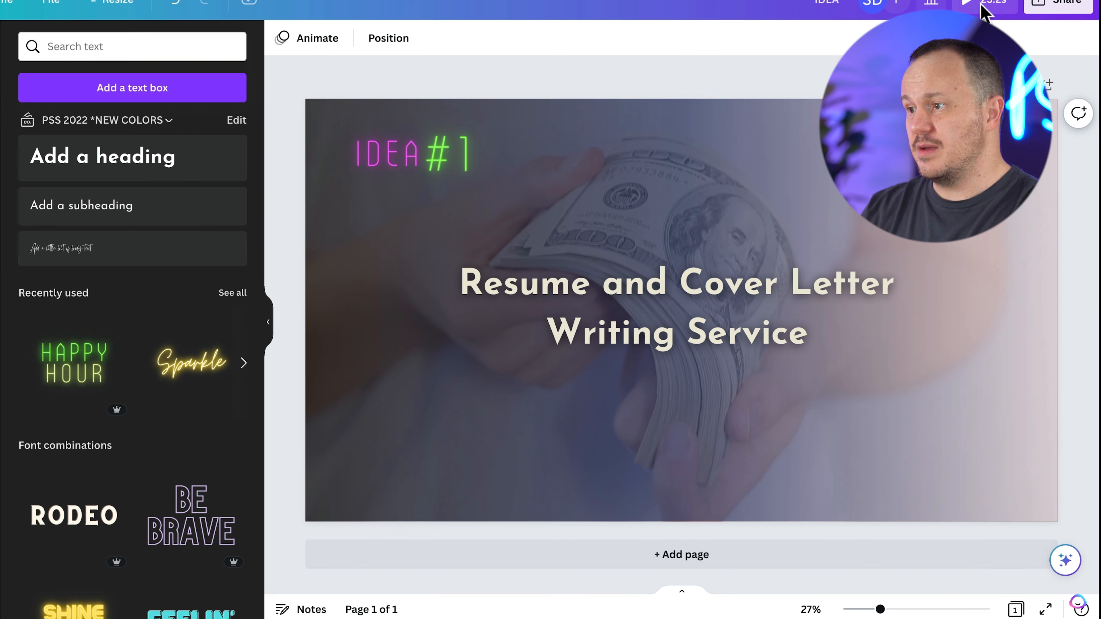
pyautogui.moveTo(291, 285)
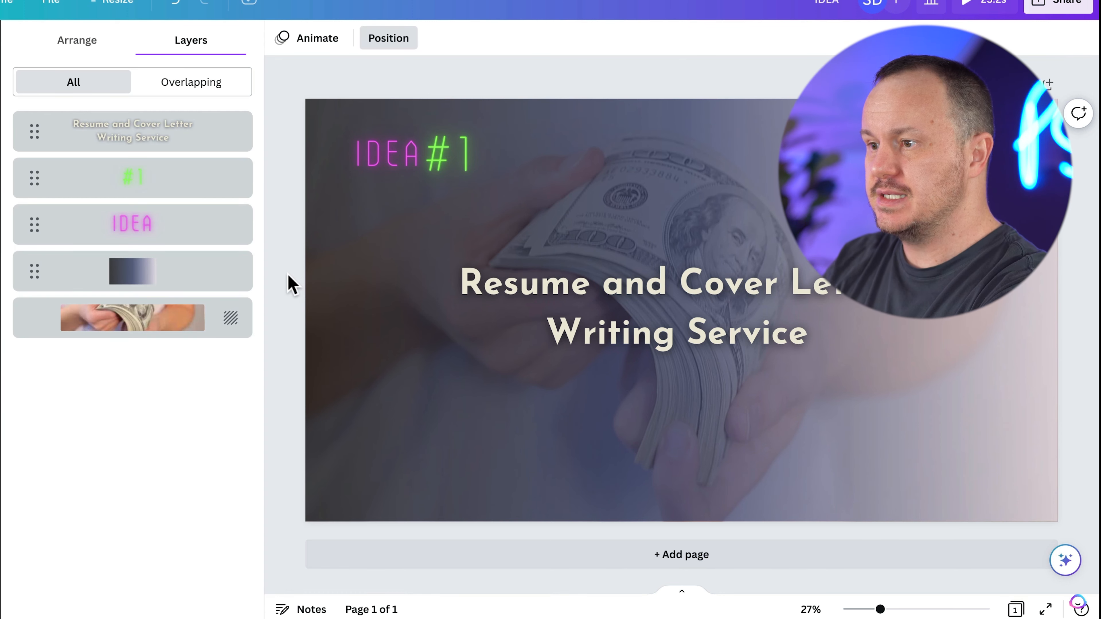
pyautogui.click(132, 177)
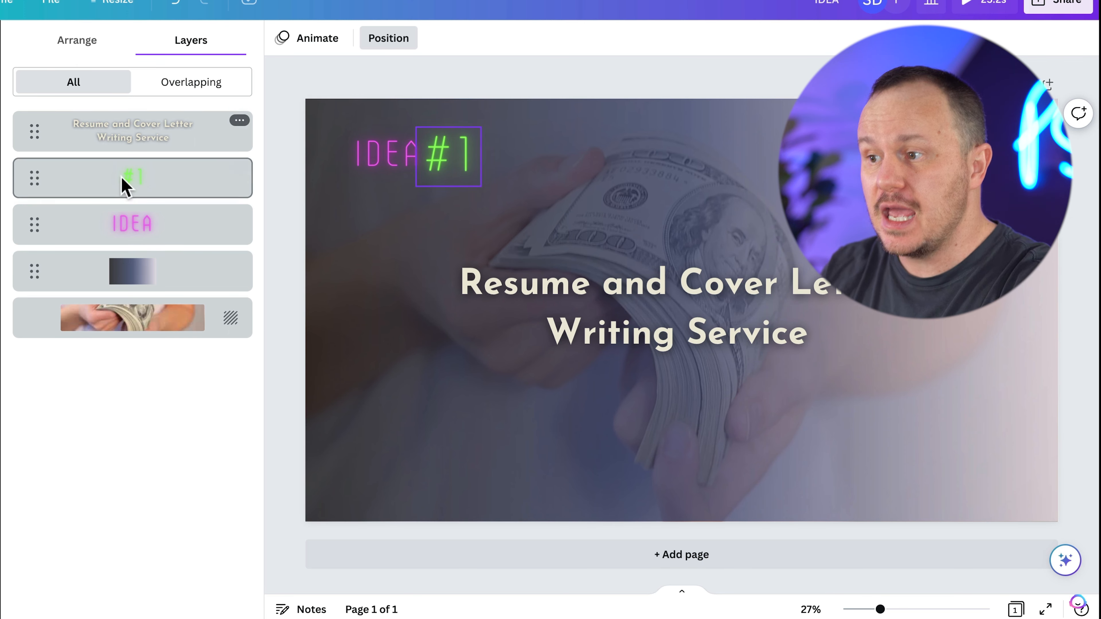
pyautogui.click(132, 317)
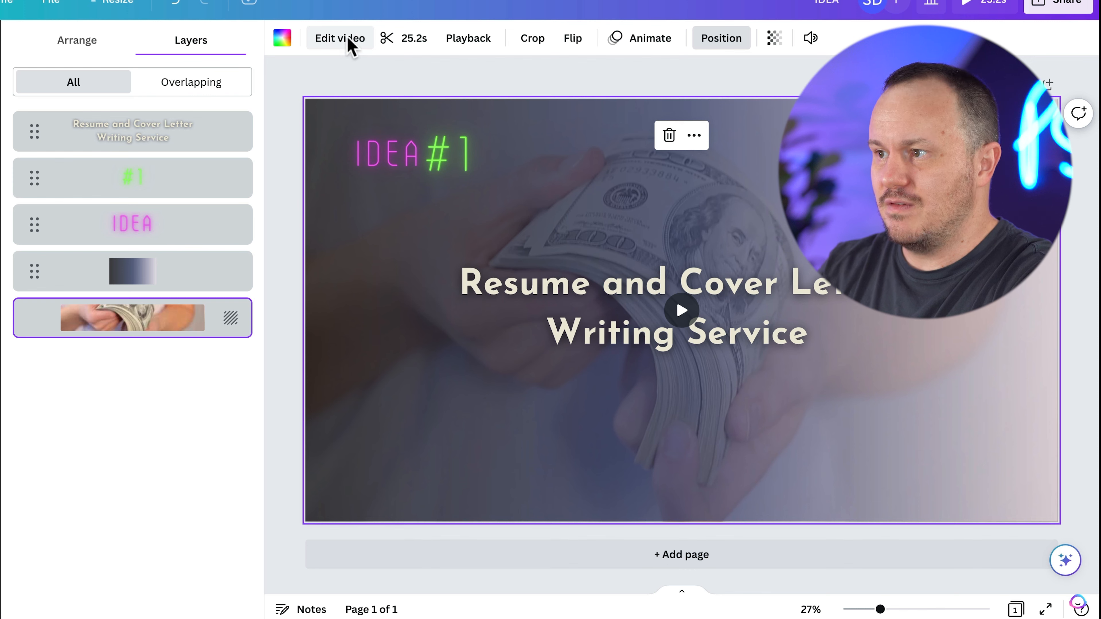
pyautogui.click(339, 38)
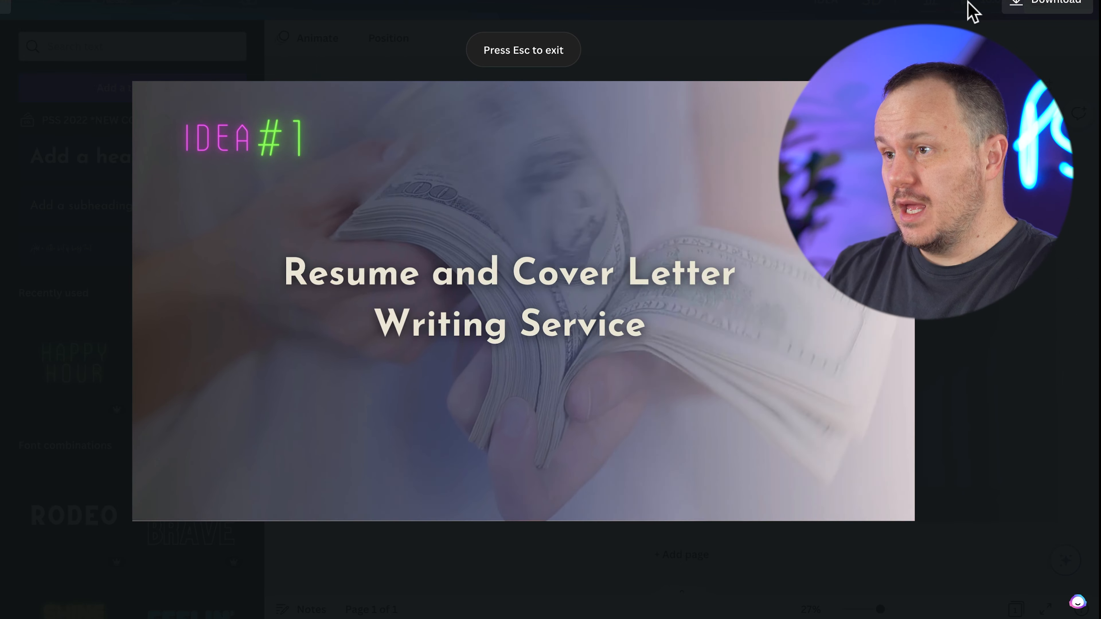
pyautogui.press('Escape')
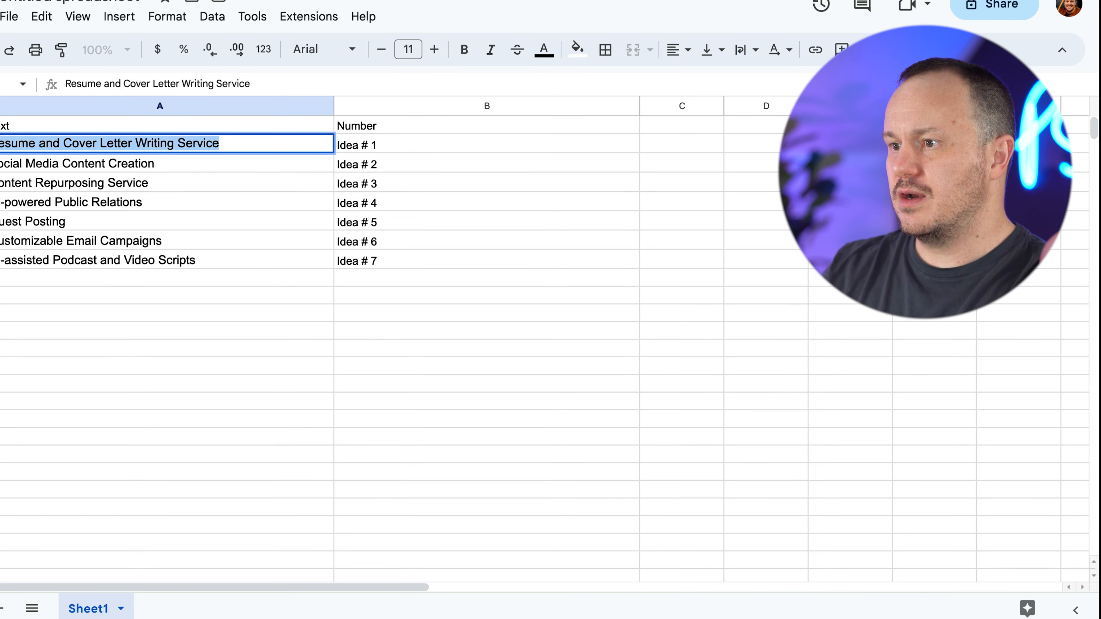
# Download the idea sheet as a CSV via File > Download and return to Canva
pyautogui.click(165, 331)
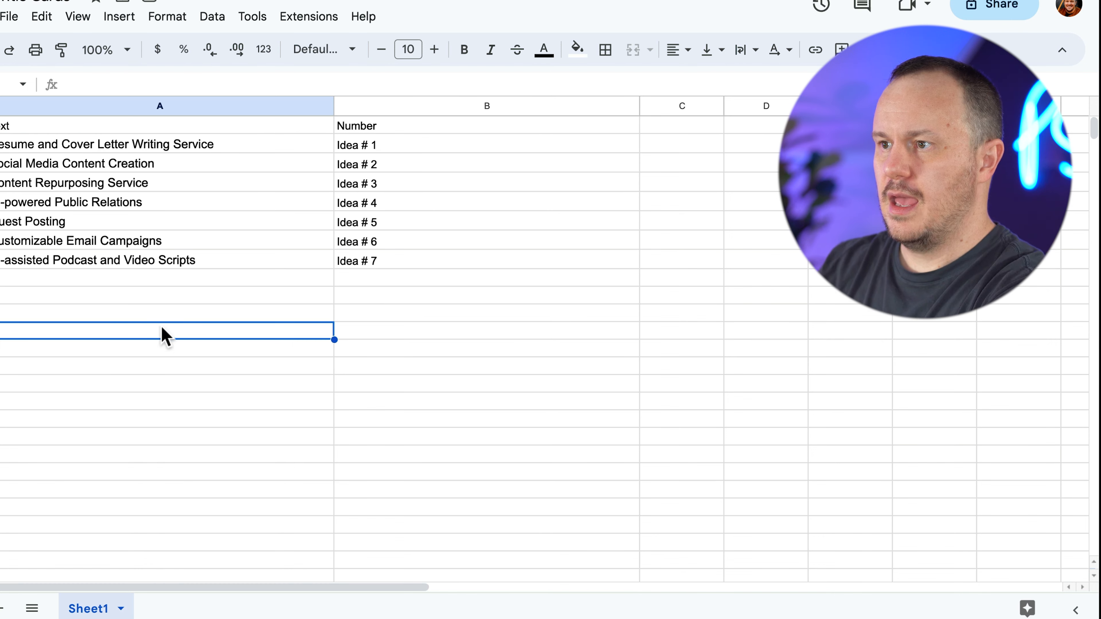
pyautogui.click(10, 16)
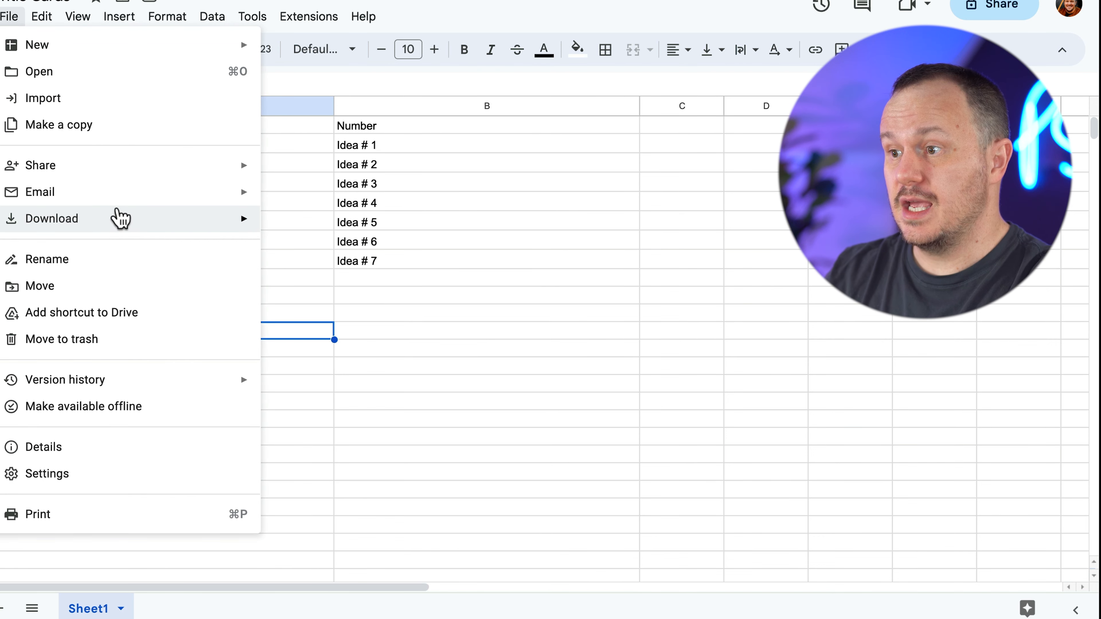
pyautogui.click(51, 218)
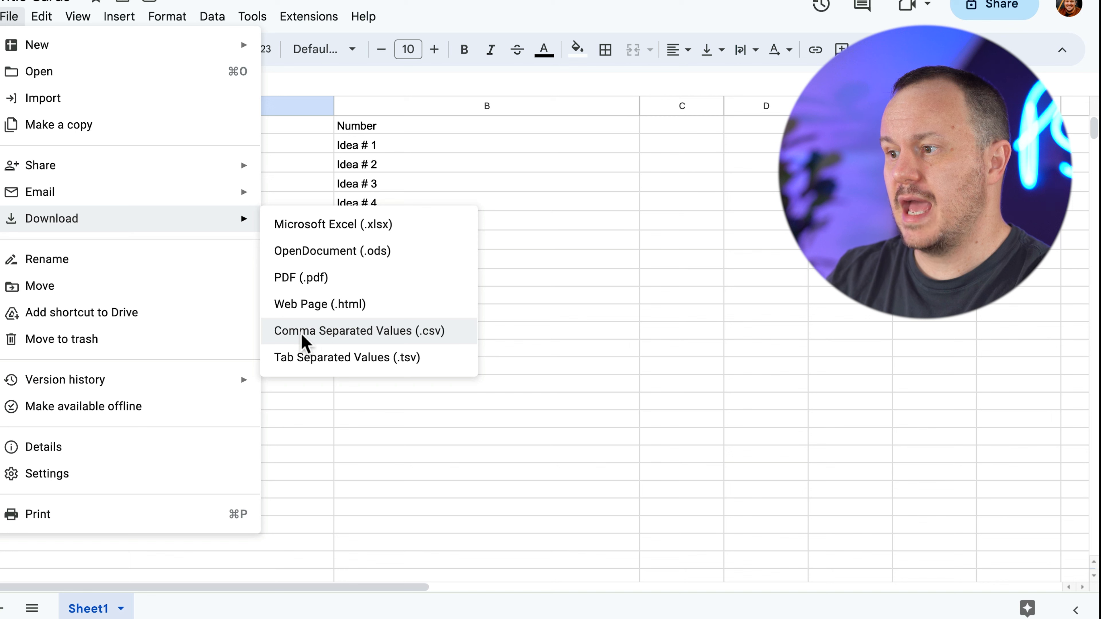
pyautogui.moveTo(432, 341)
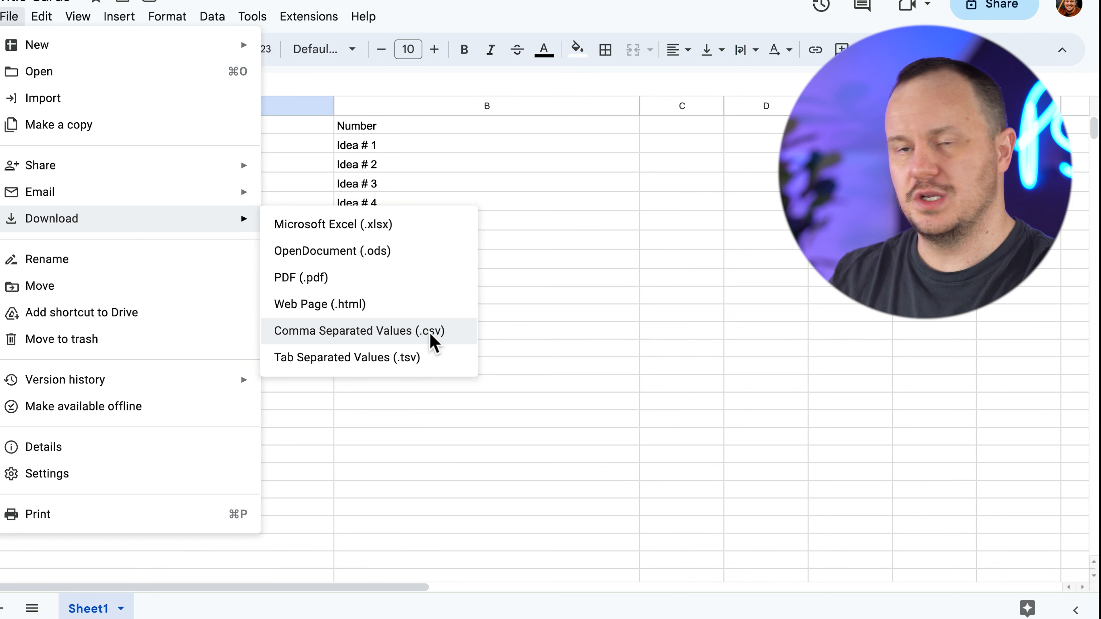
pyautogui.click(359, 330)
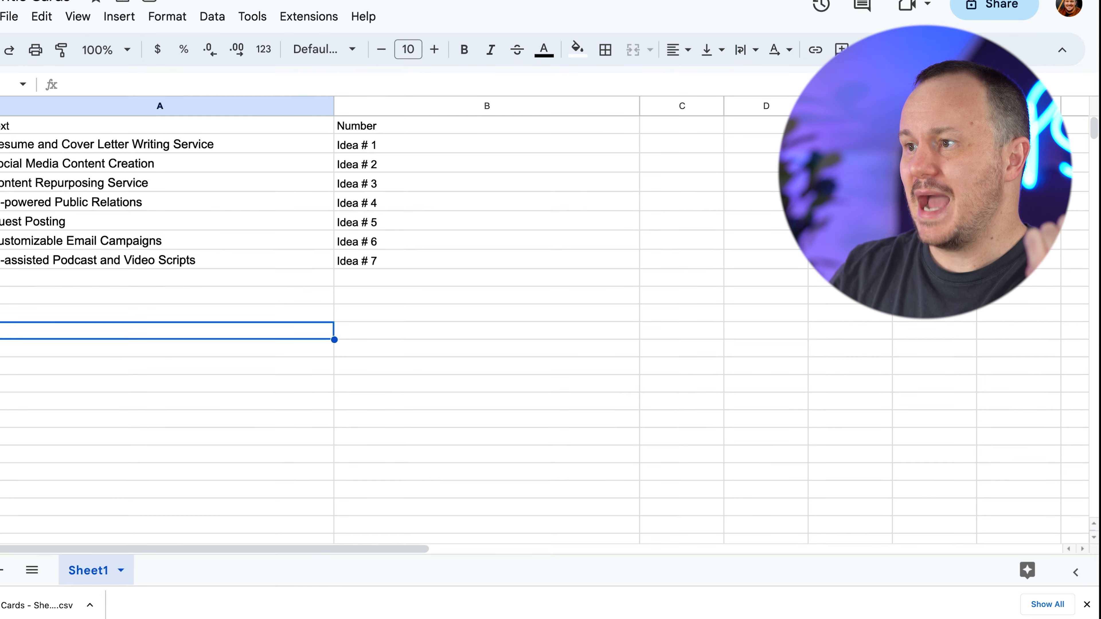
pyautogui.click(132, 402)
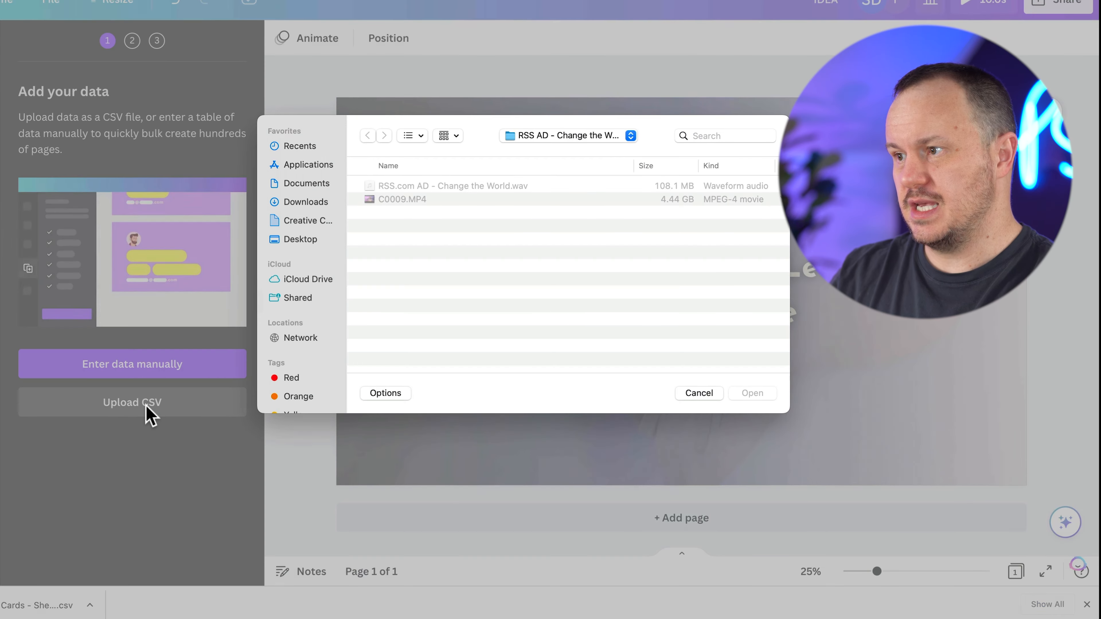
# Upload the Title Cards CSV from Downloads into Bulk create
pyautogui.click(304, 202)
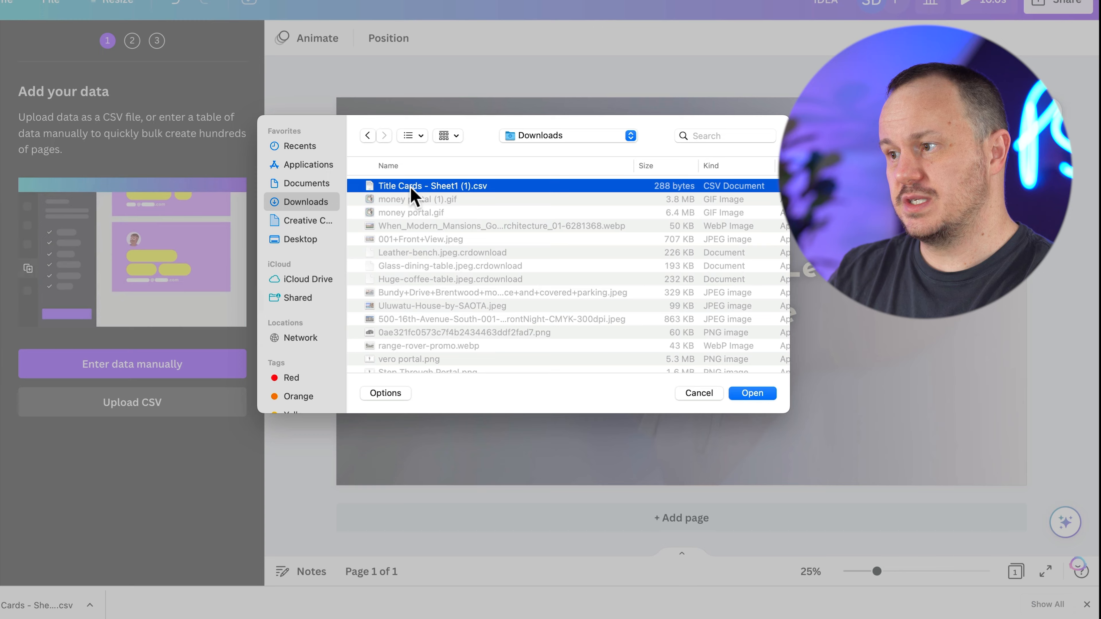
pyautogui.click(751, 393)
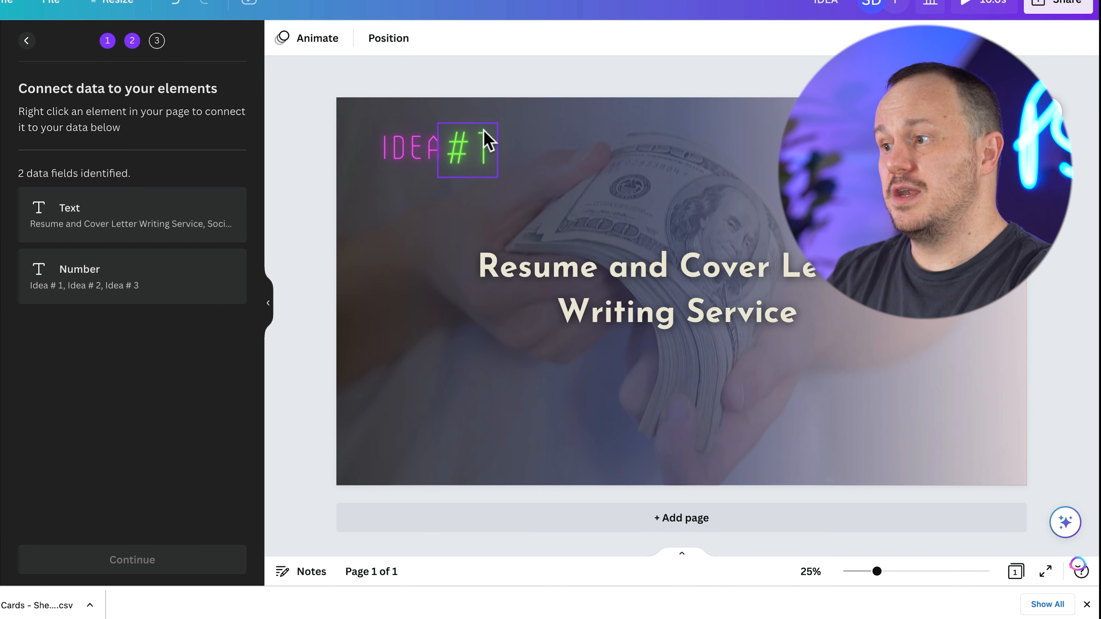
pyautogui.click(467, 150)
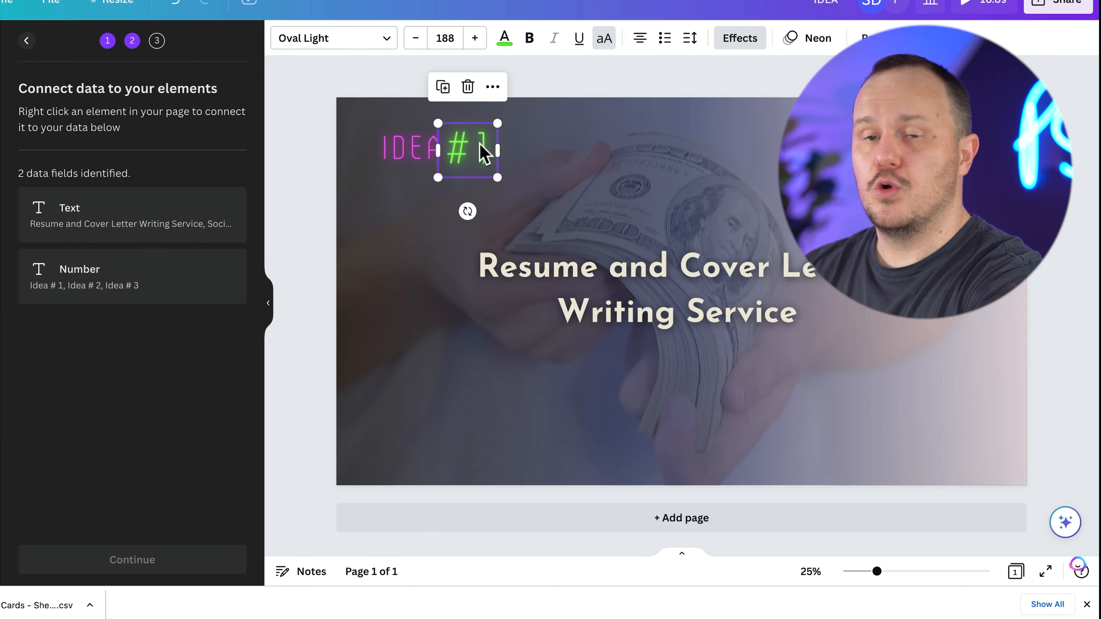
pyautogui.rightClick(482, 151)
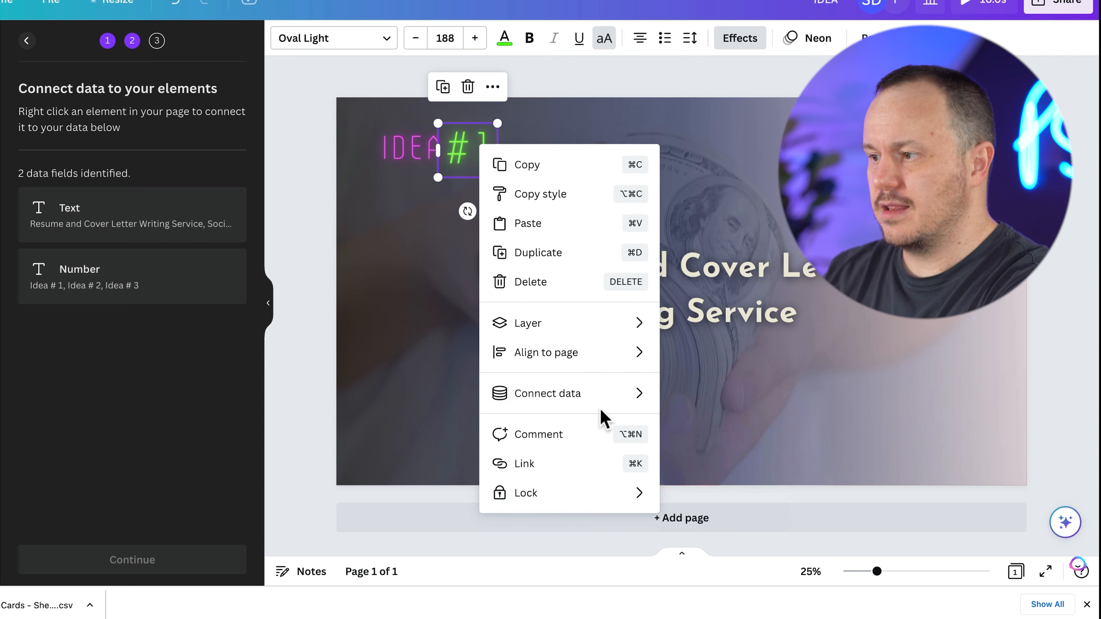
pyautogui.moveTo(547, 394)
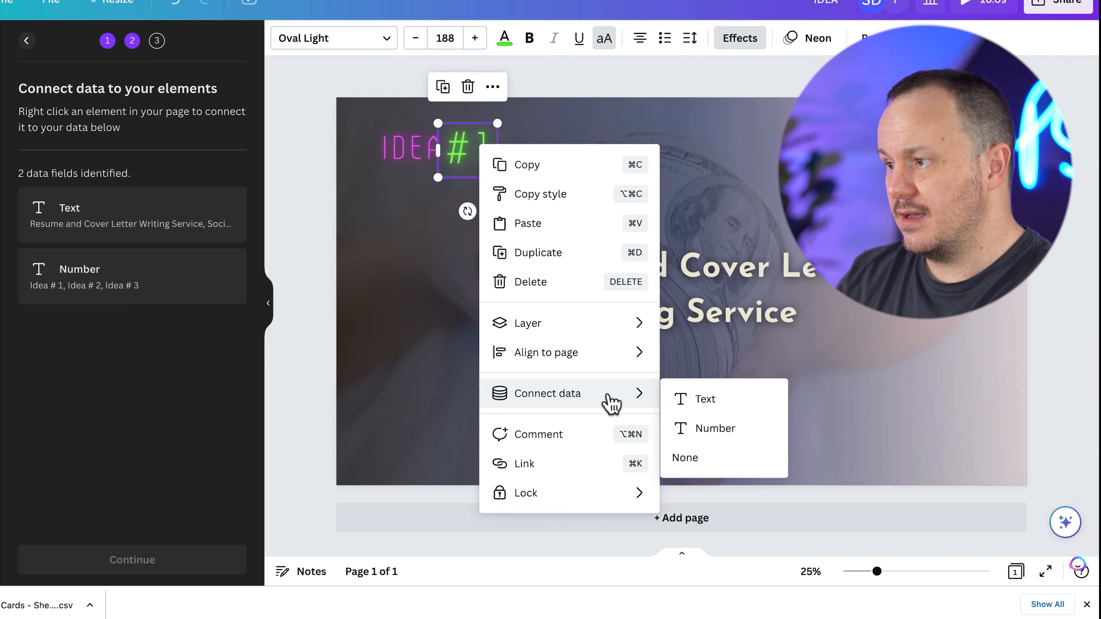
# Connect #1 to the Number field and the title to Text, then generate the seven pages
pyautogui.click(714, 428)
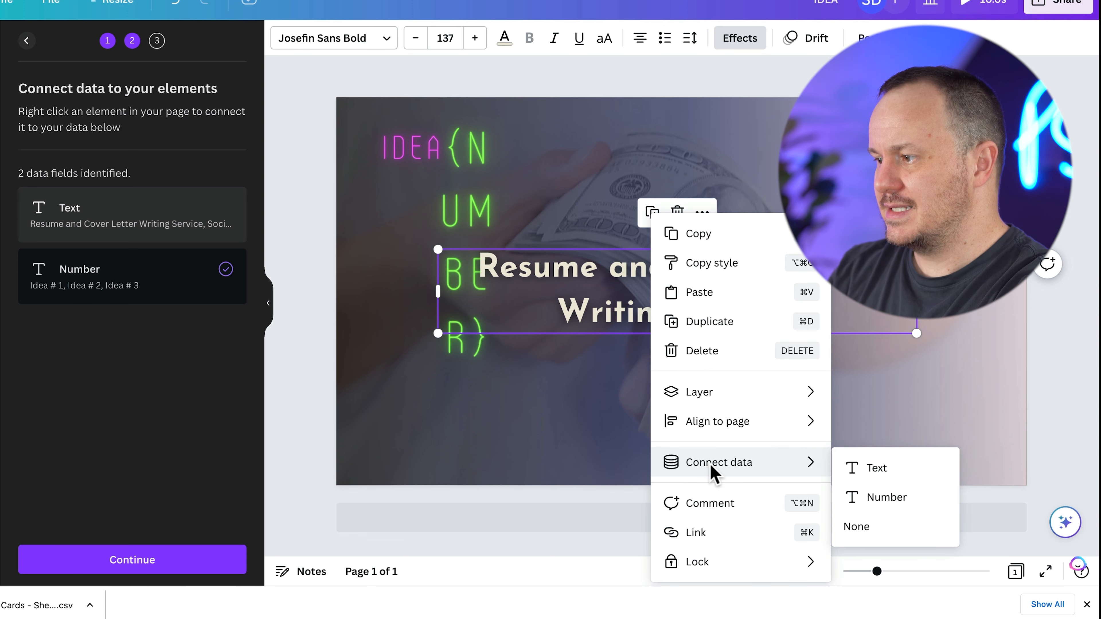
pyautogui.click(875, 468)
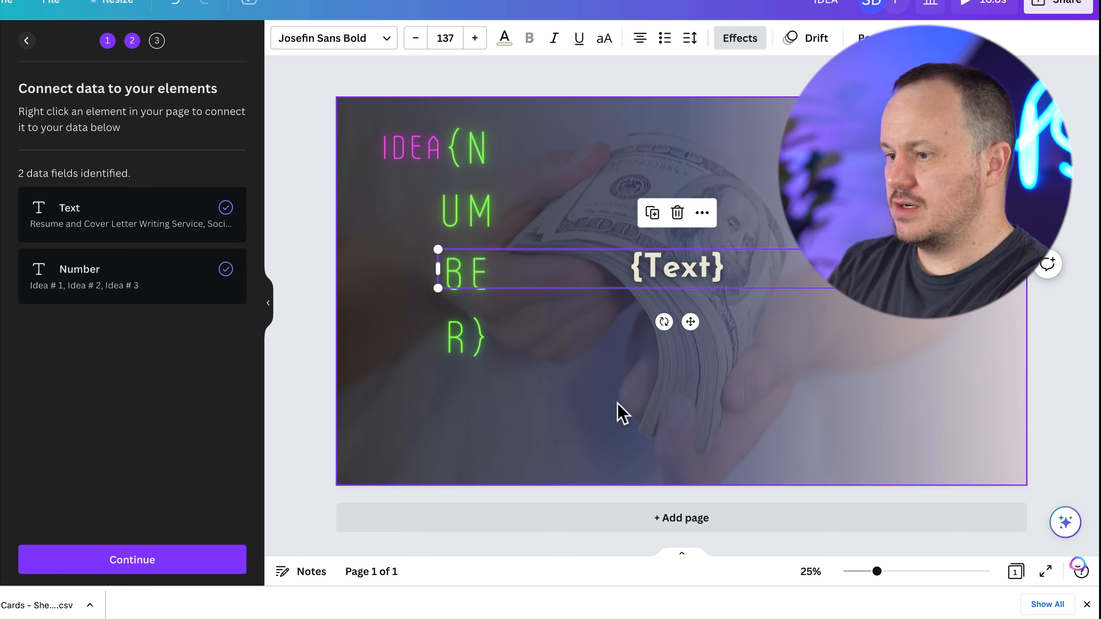
pyautogui.click(131, 560)
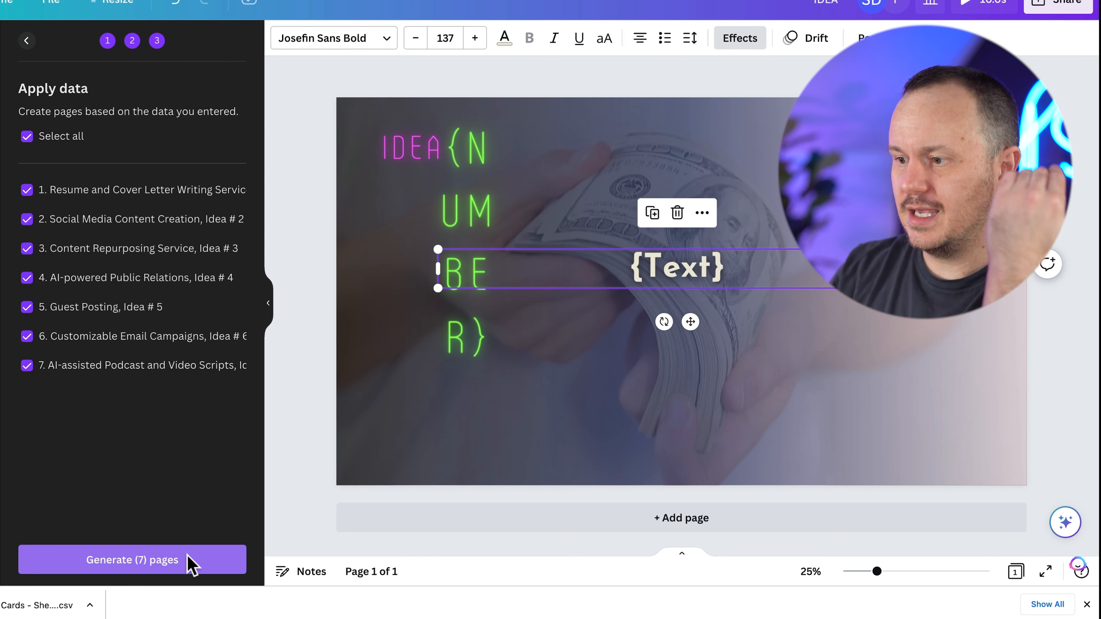
pyautogui.click(132, 559)
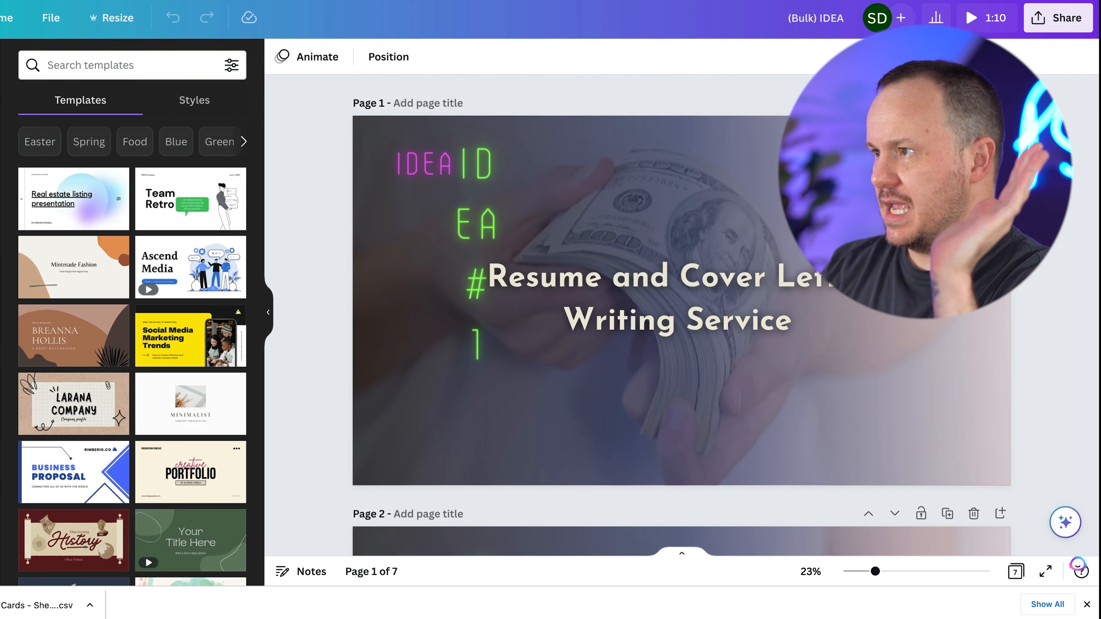
# Replace the B2:B7 entries 'Idea # N' with '#1' through '#7'
pyautogui.click(35, 603)
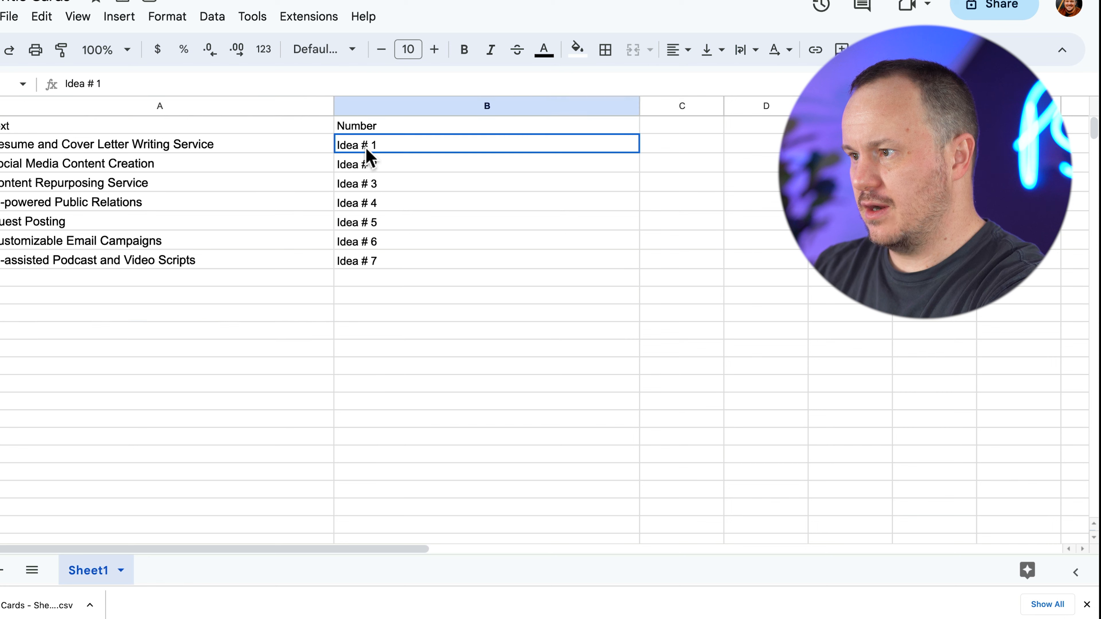
pyautogui.moveTo(356, 144); pyautogui.dragTo(356, 261)
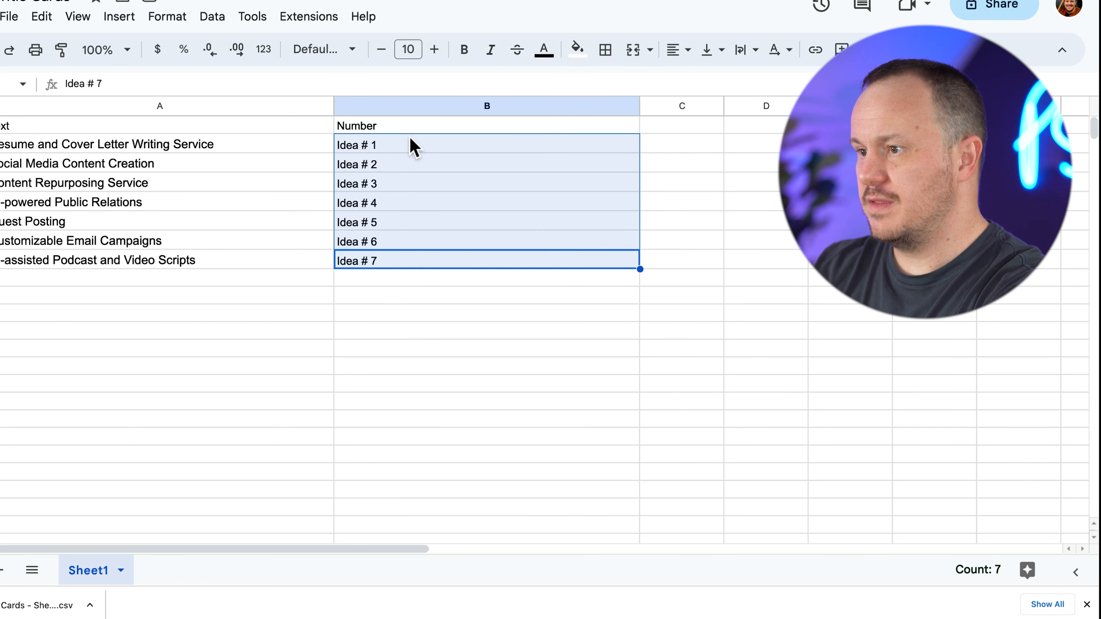
pyautogui.write('#1')
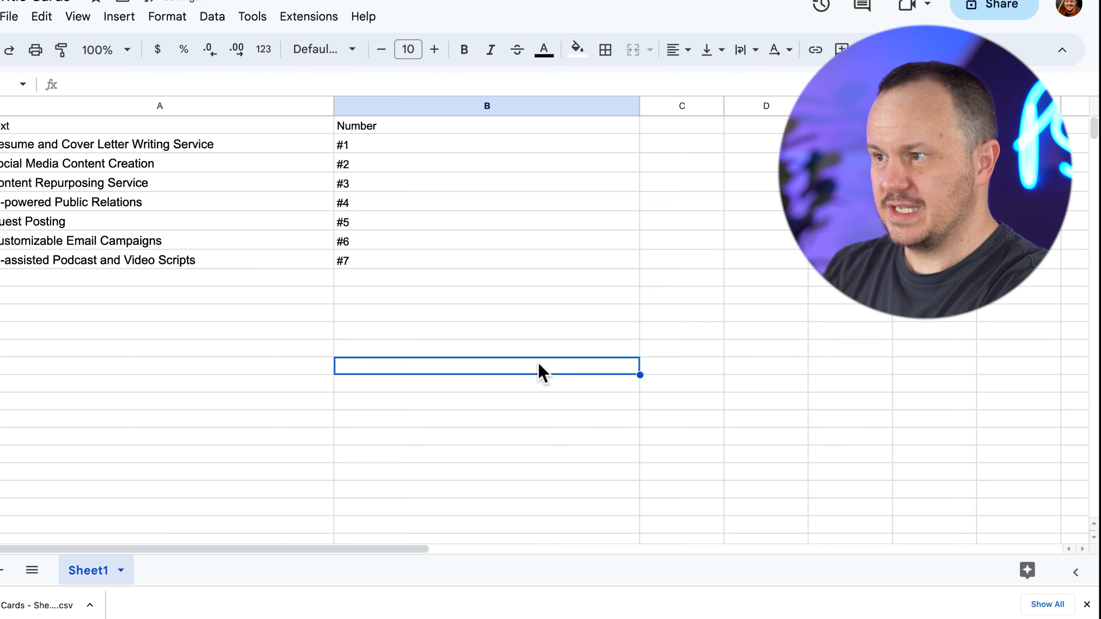
pyautogui.click(10, 16)
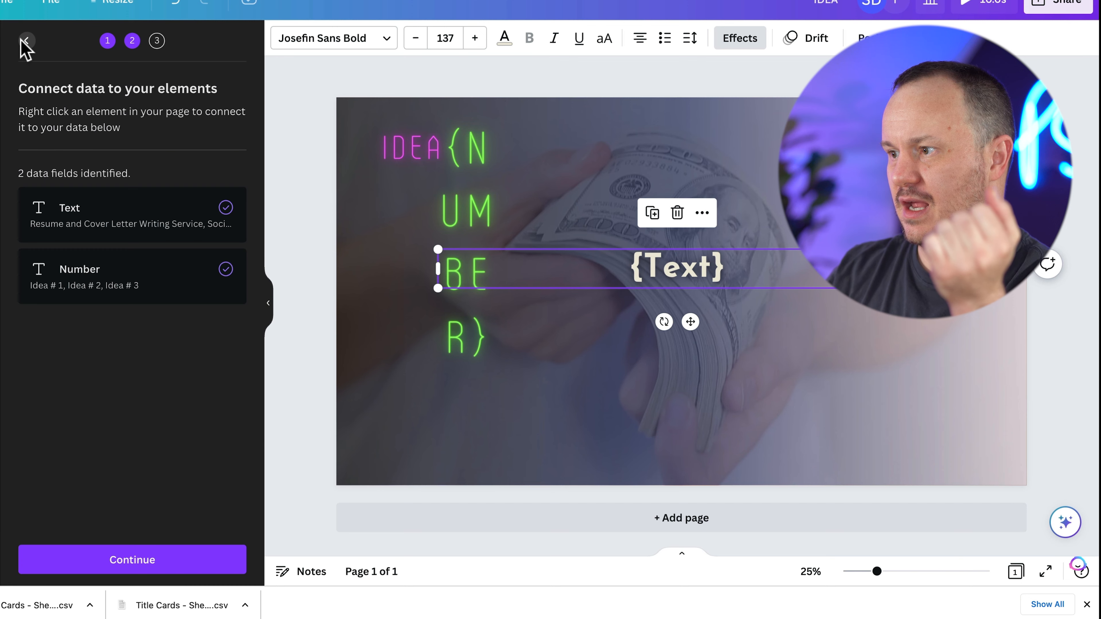
# Reconnect the new CSV's Number and Text fields, regenerate the seven pages and present them
pyautogui.click(25, 41)
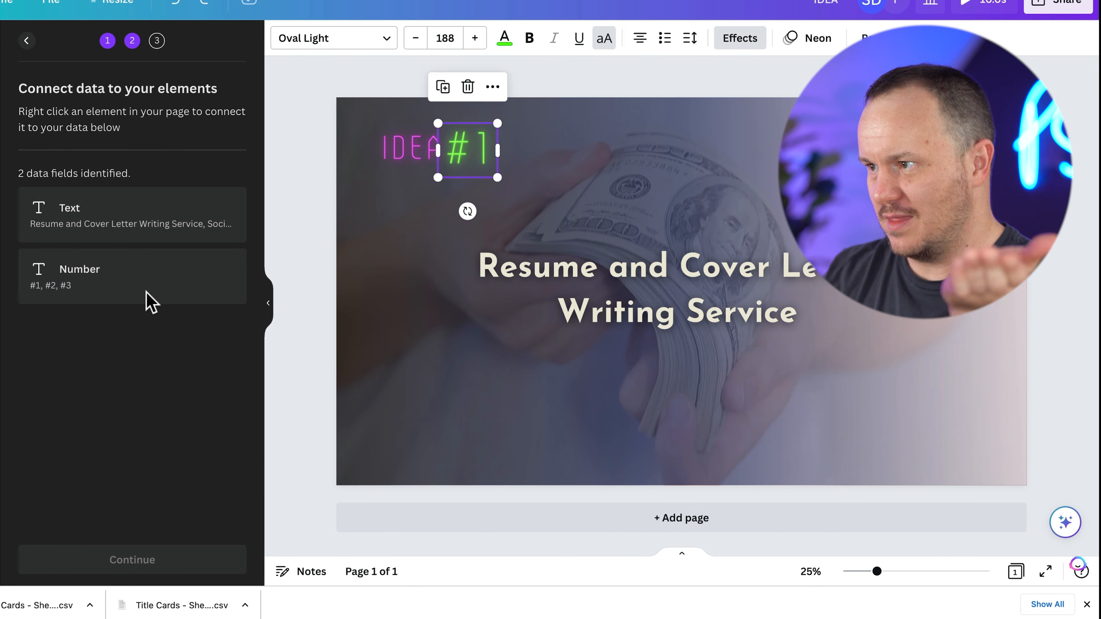
pyautogui.rightClick(467, 150)
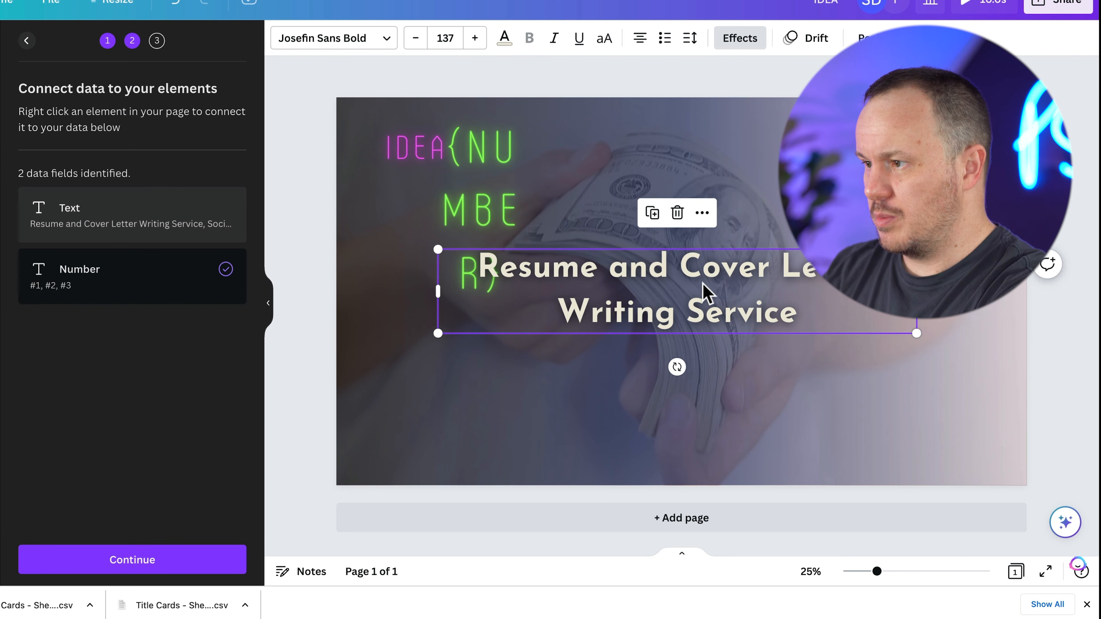
pyautogui.click(701, 213)
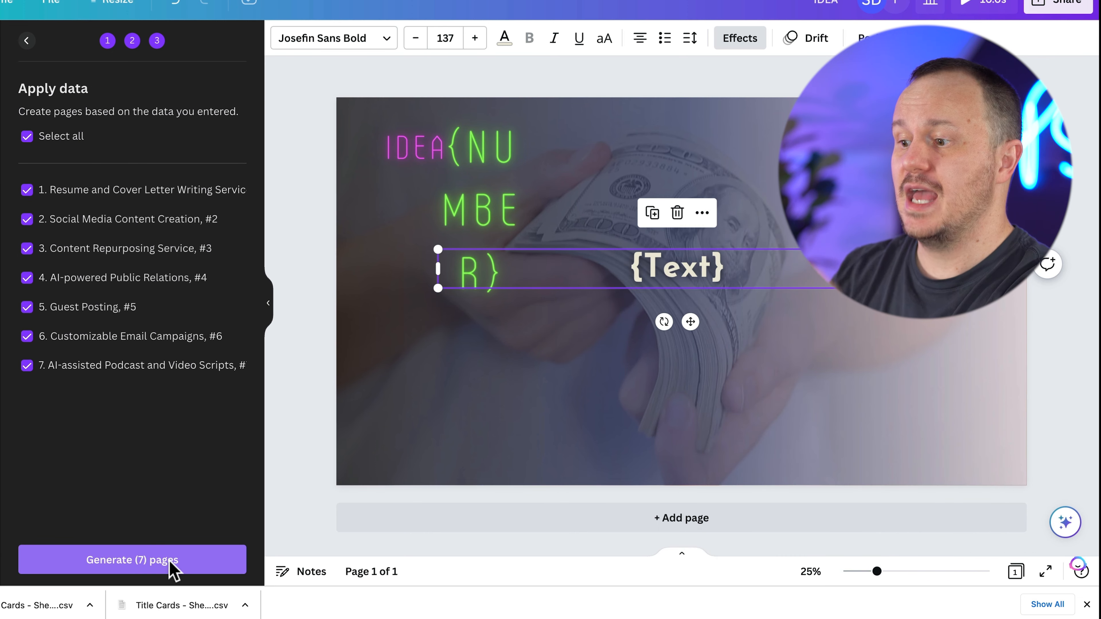
pyautogui.click(132, 560)
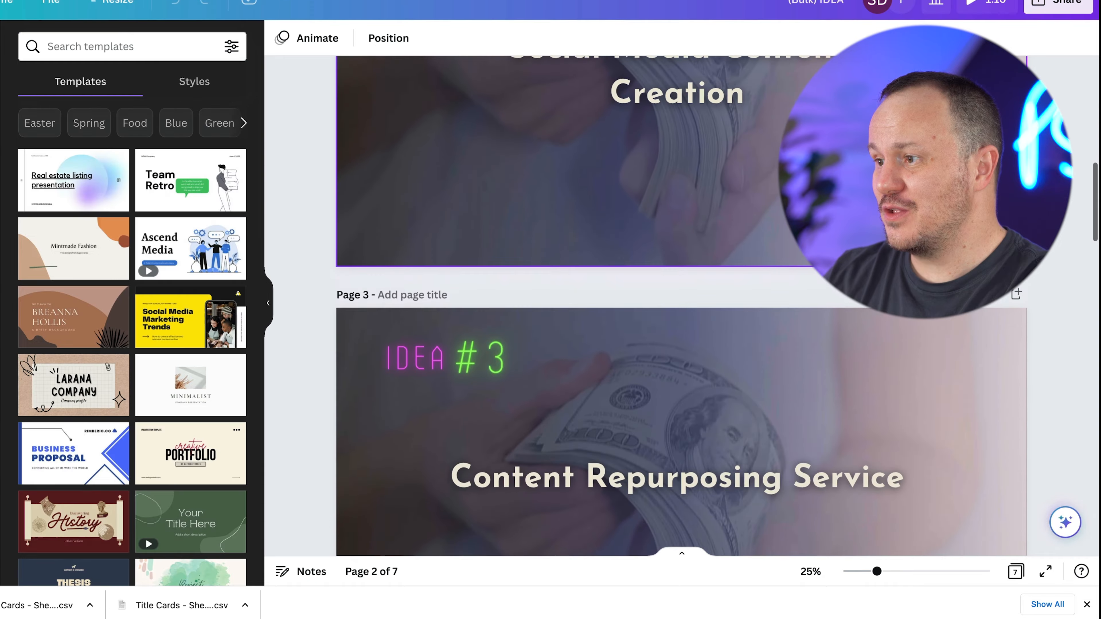
pyautogui.scroll(-3)
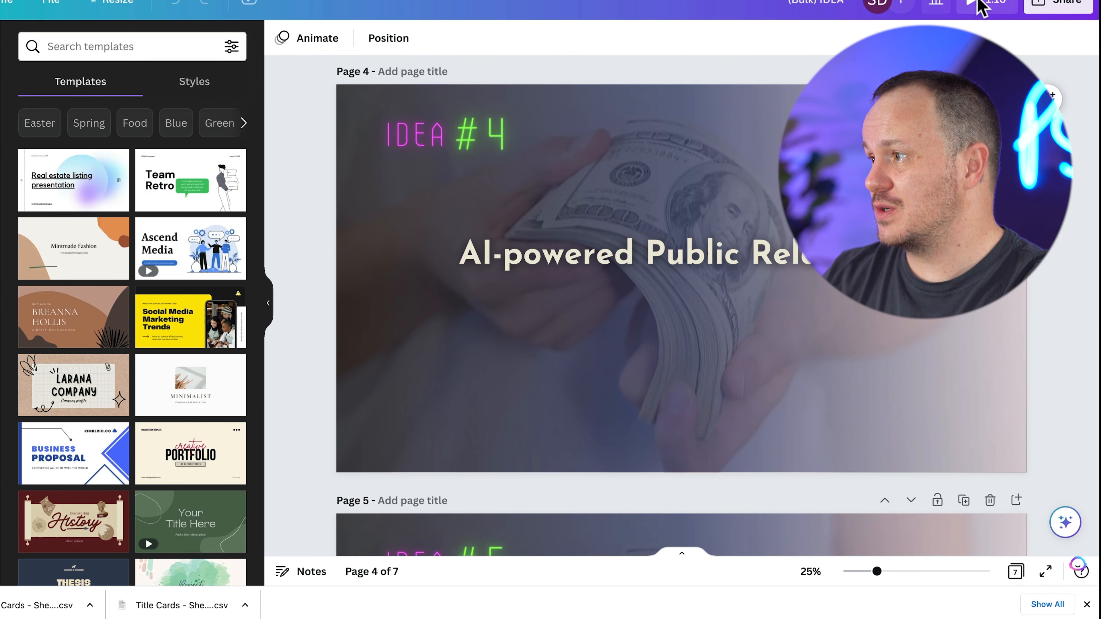
pyautogui.click(967, 3)
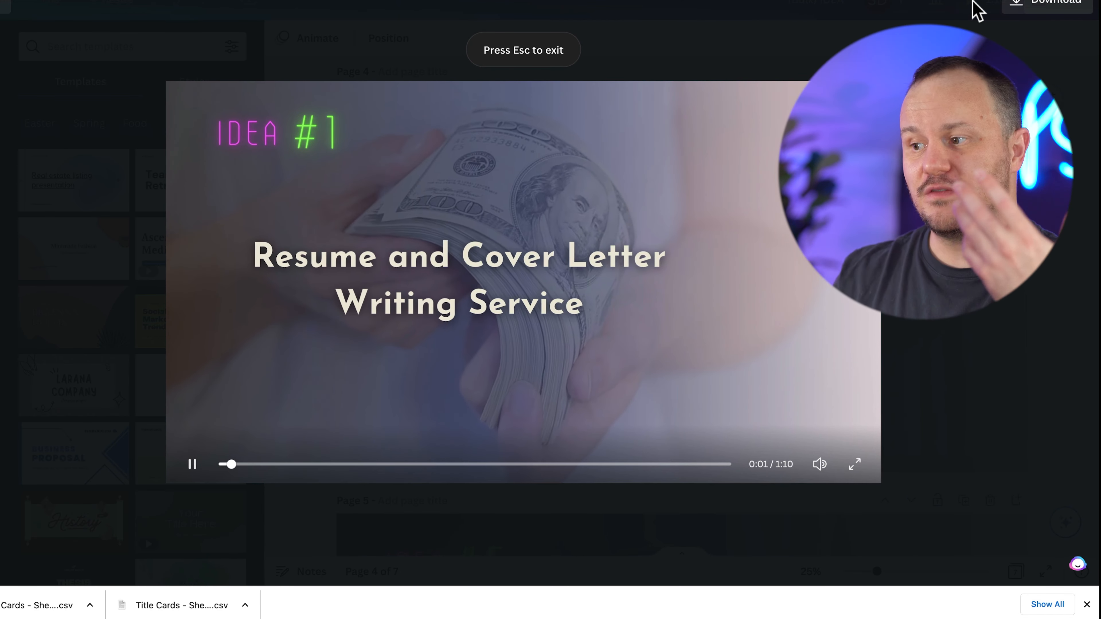